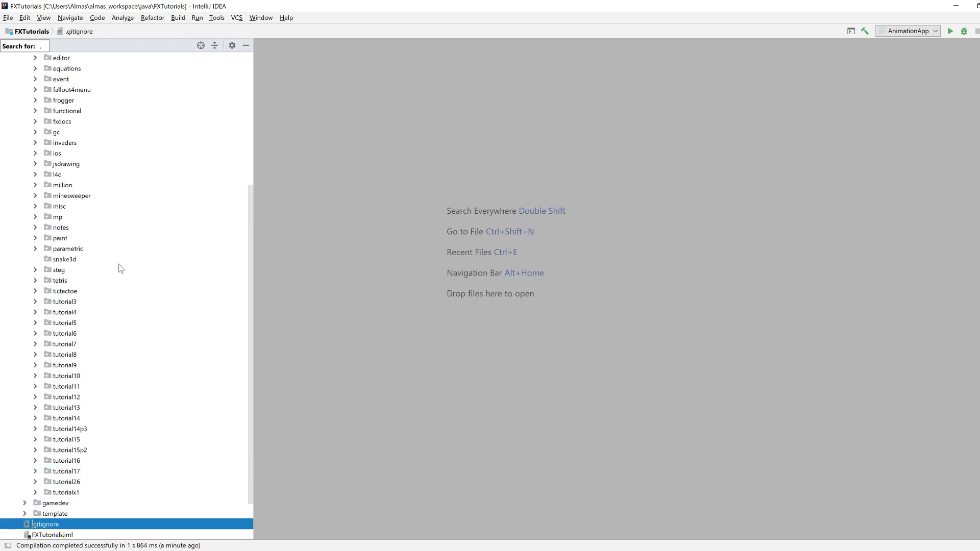
Step: Create a new Java class Snake3dApp in the snake3d package
right_click(64, 259)
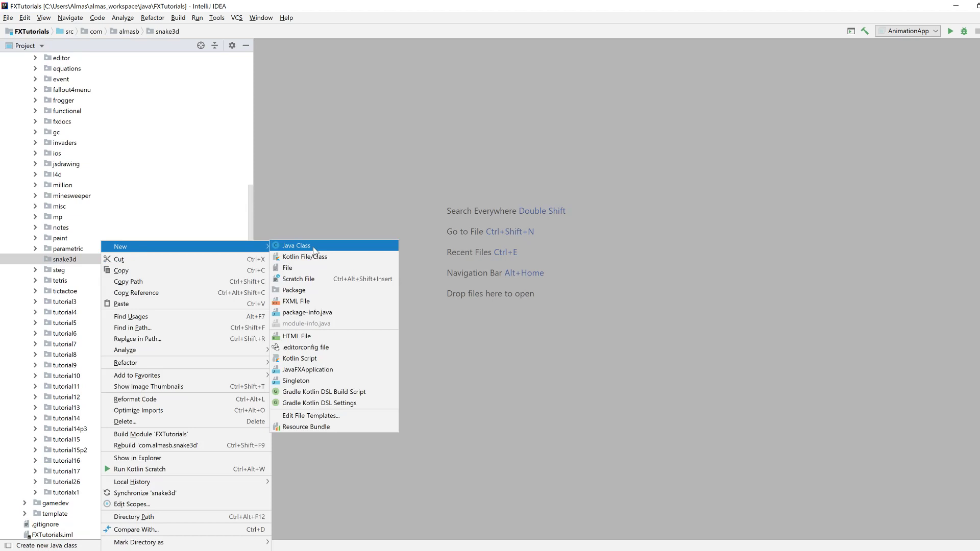
left_click(295, 245)
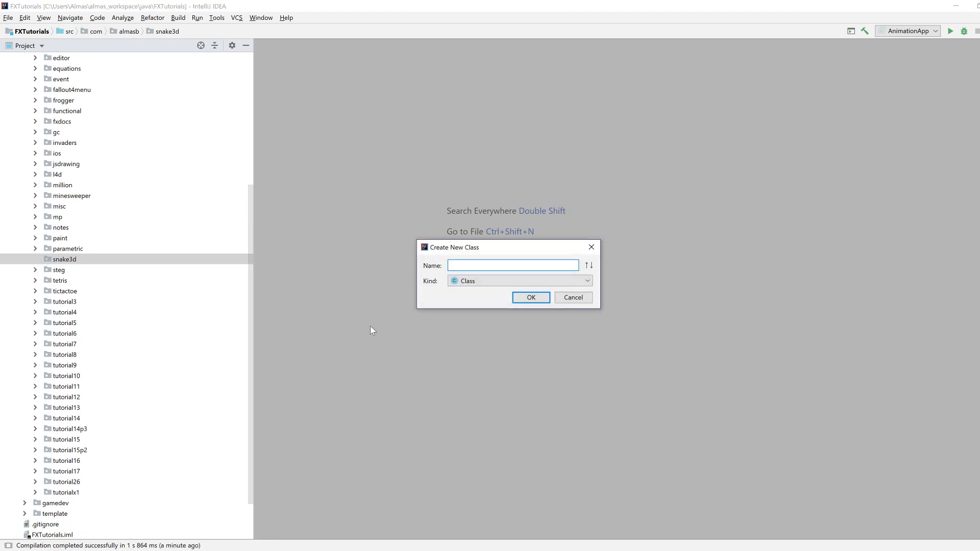
type("Snake3")
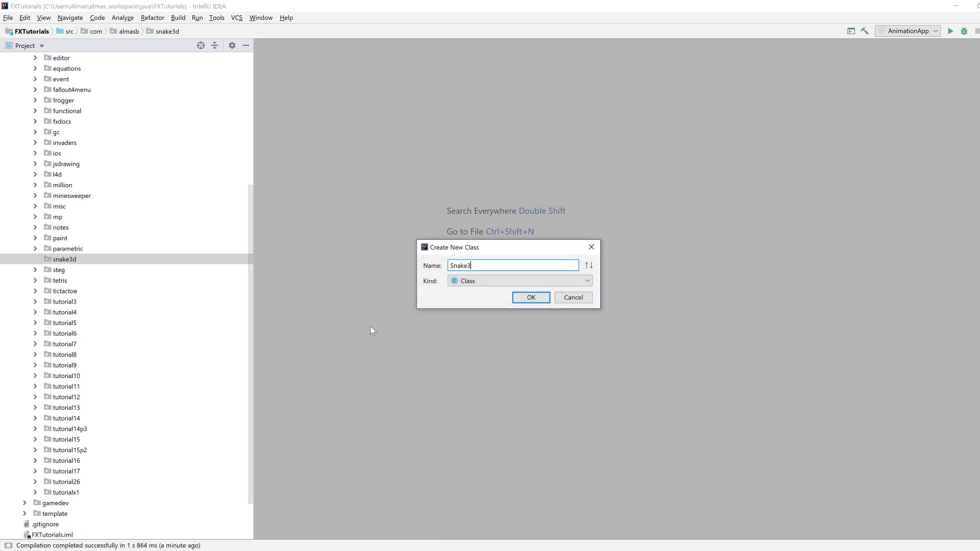
left_click(530, 297)
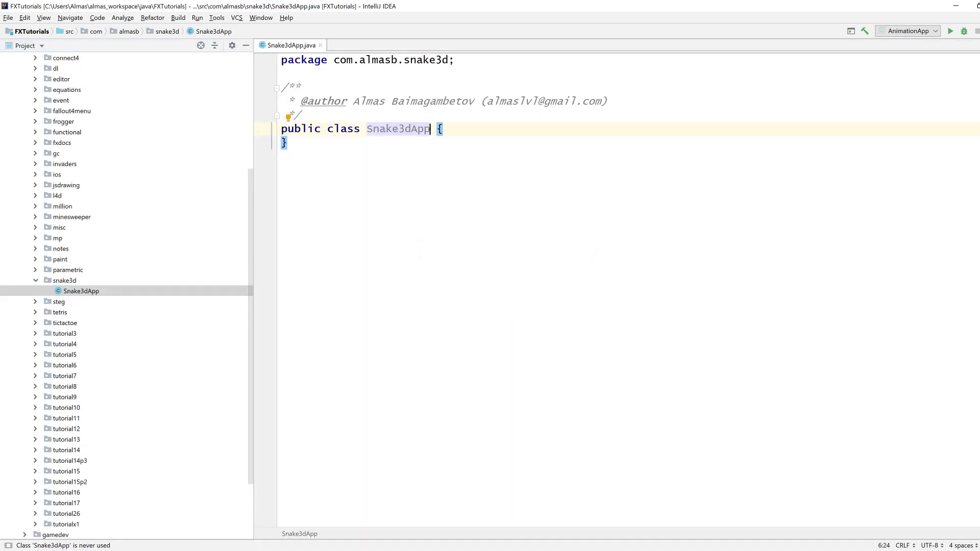
Step: Make Snake3dApp extend Application with start(Stage) showing the stage and main calling launch(args)
type("extends App")
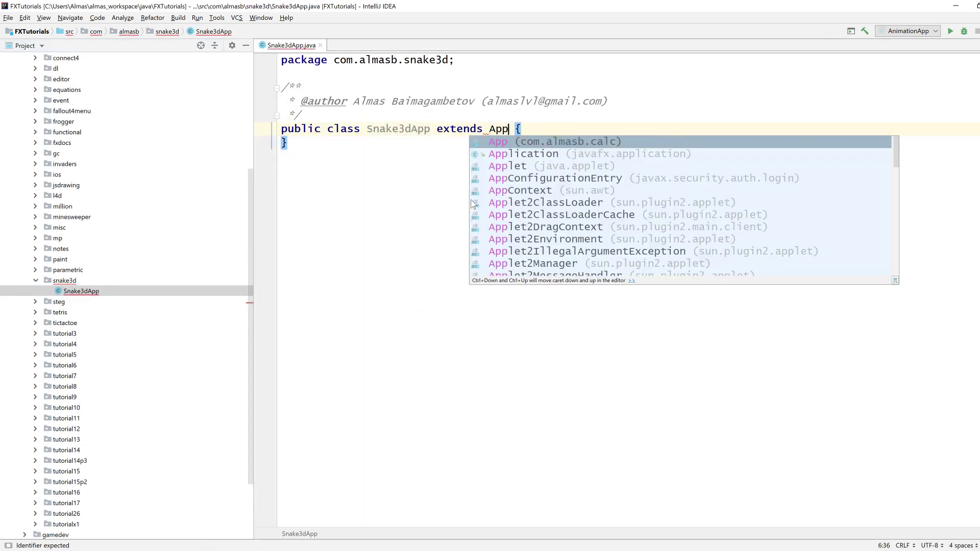
left_click(523, 154)
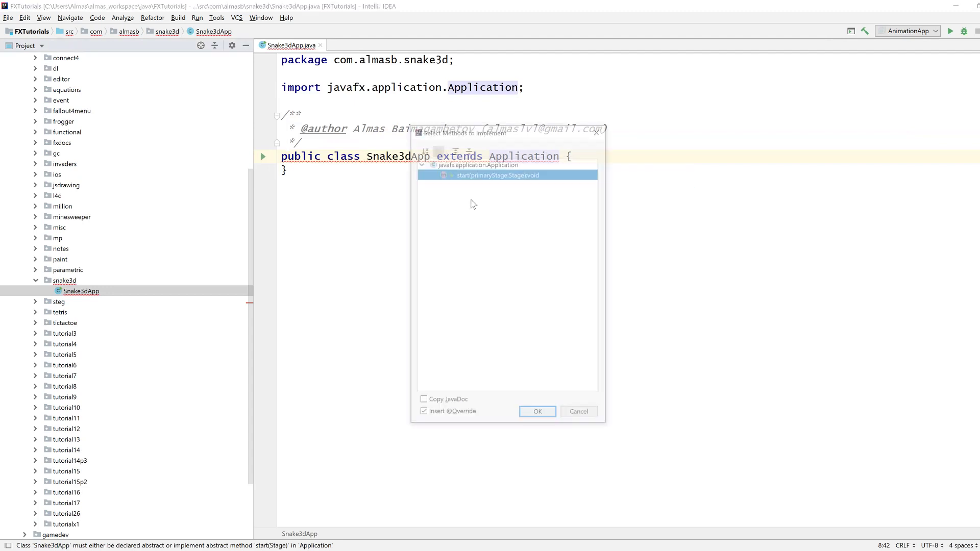
left_click(536, 412)
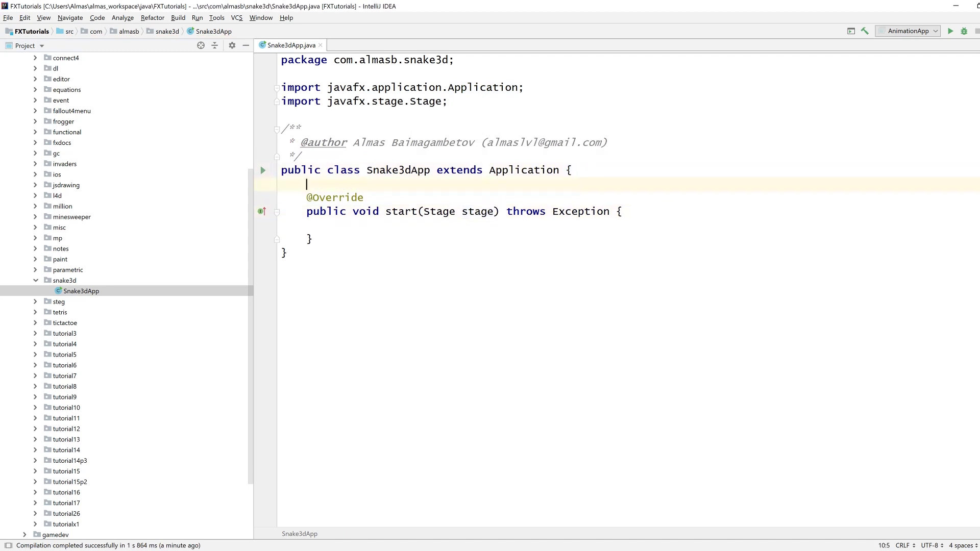
type("ps")
type("launch(a);")
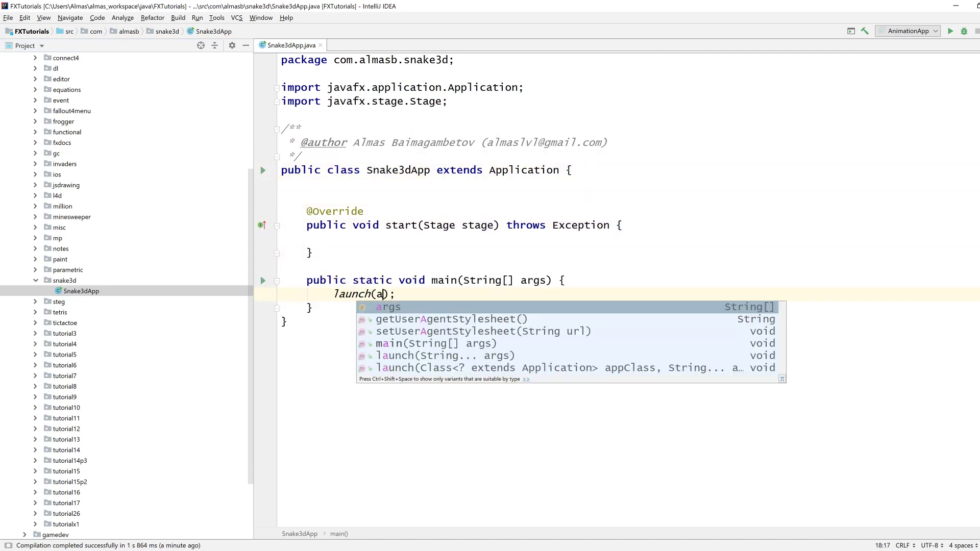
type("stage.show();")
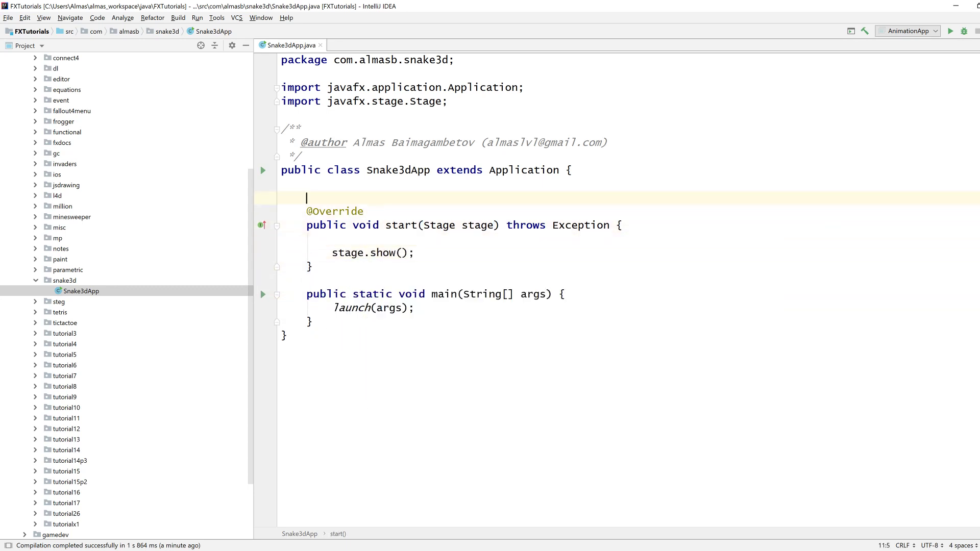
Step: Write createScene returning new Scene(new Pane(), 1280, 720, true)
type("private")
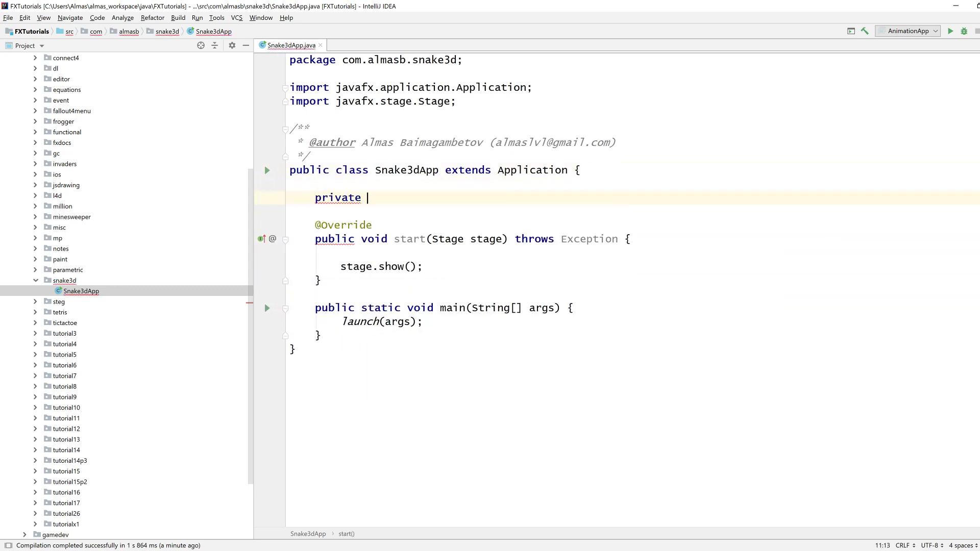
type("Scn")
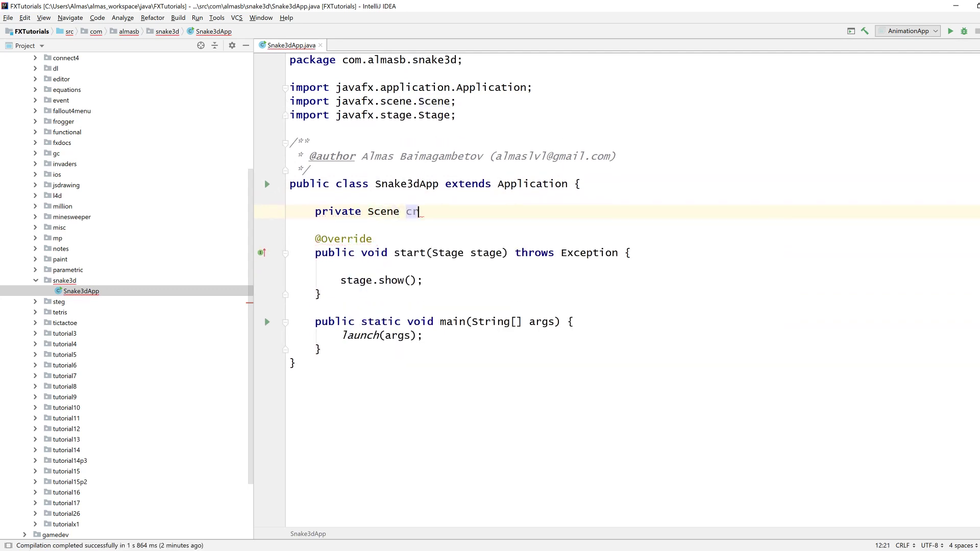
type("eate")
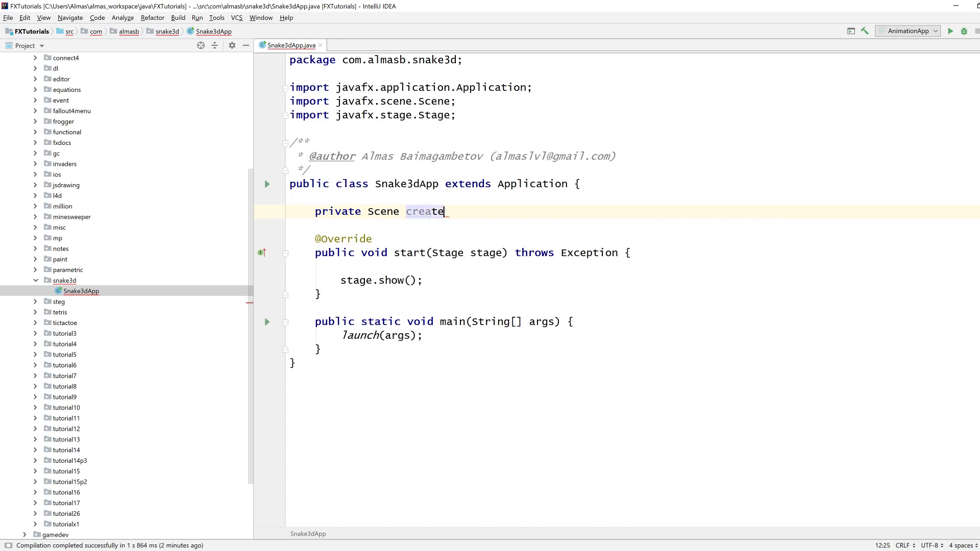
type("Scene() {")
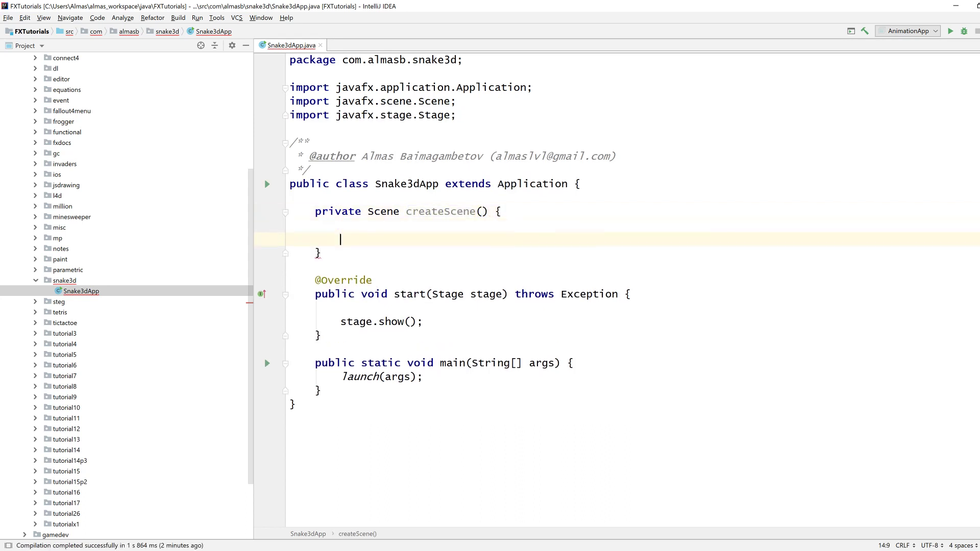
type("return")
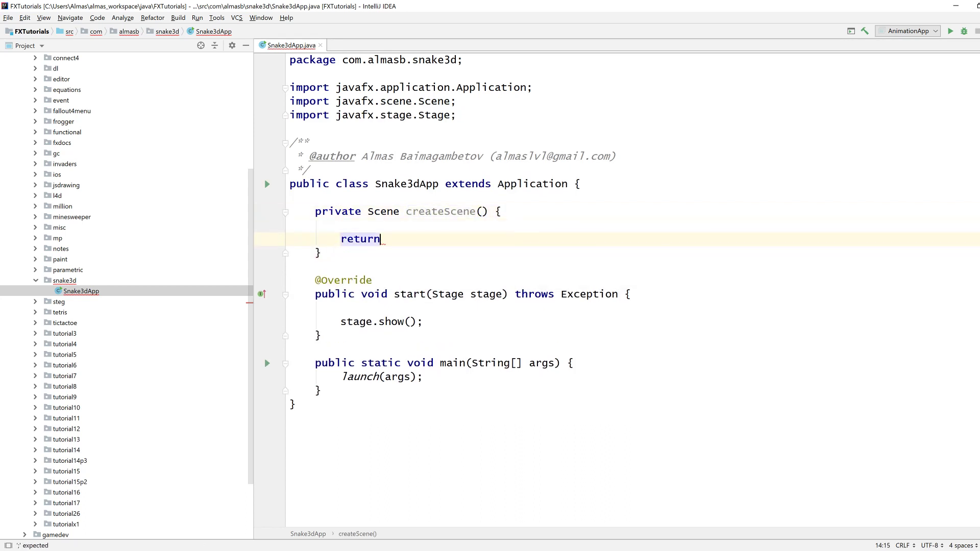
type("Scene s")
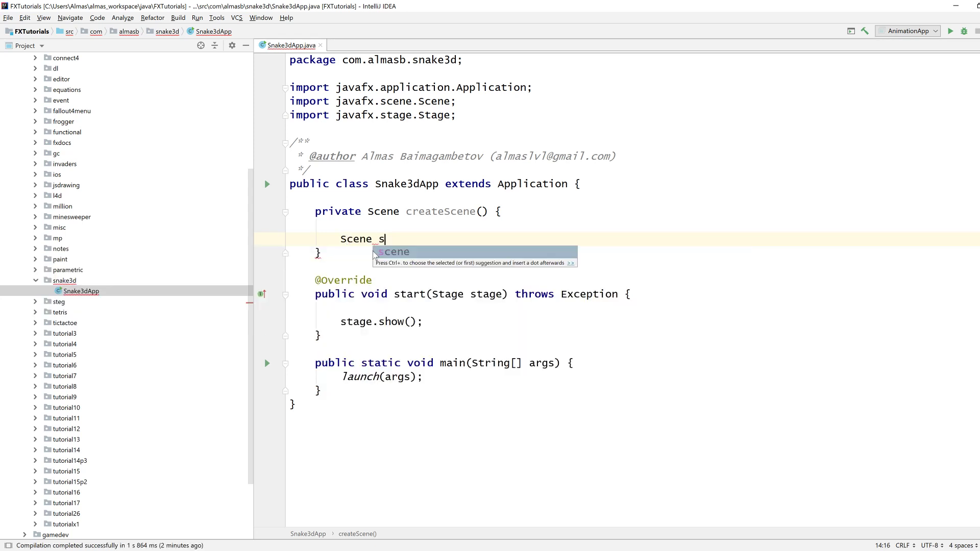
type("cene = new Sce")
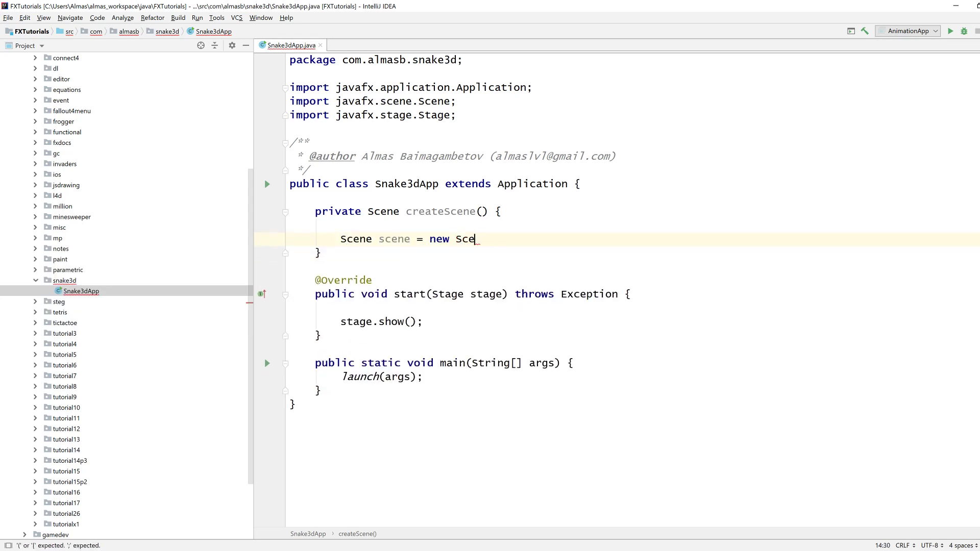
type("ne()")
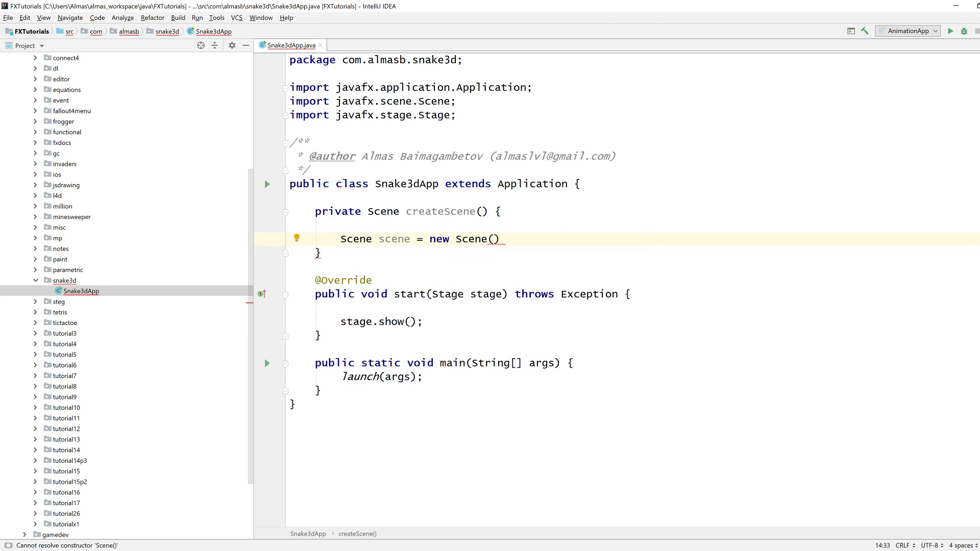
type("new Pane()")
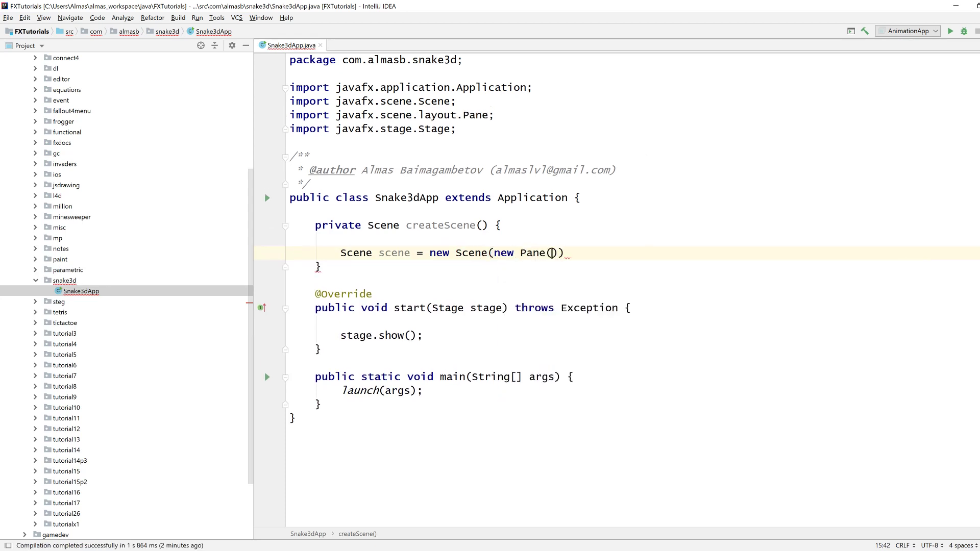
type(", 1280,")
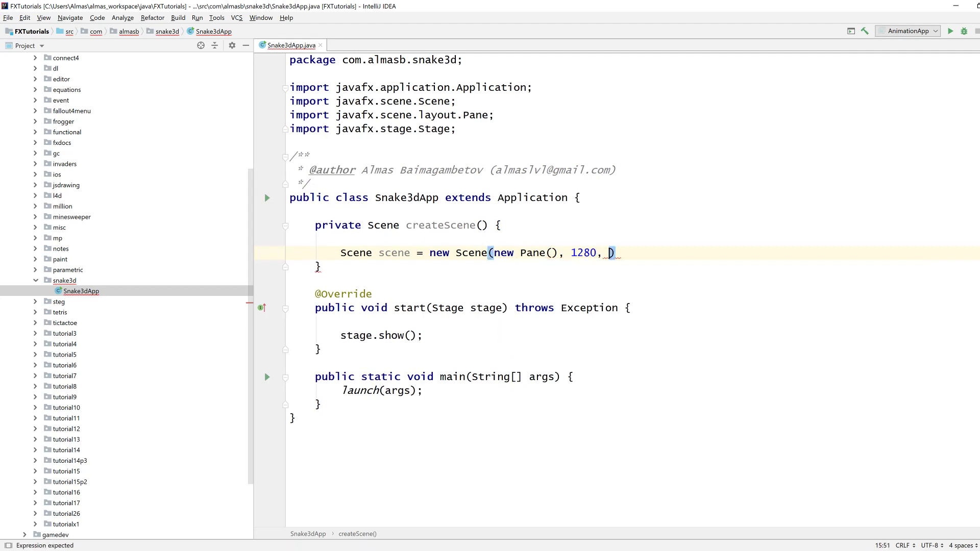
type("720);")
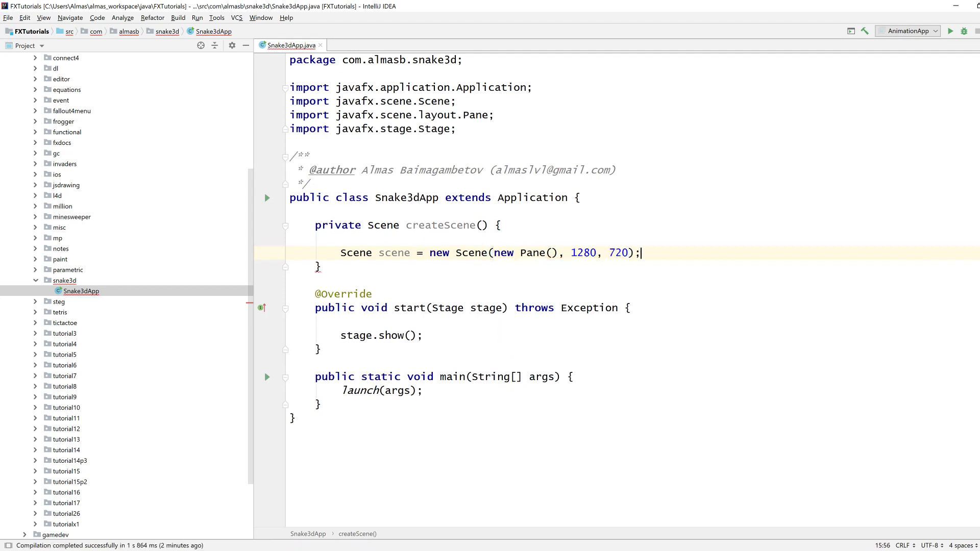
type(",")
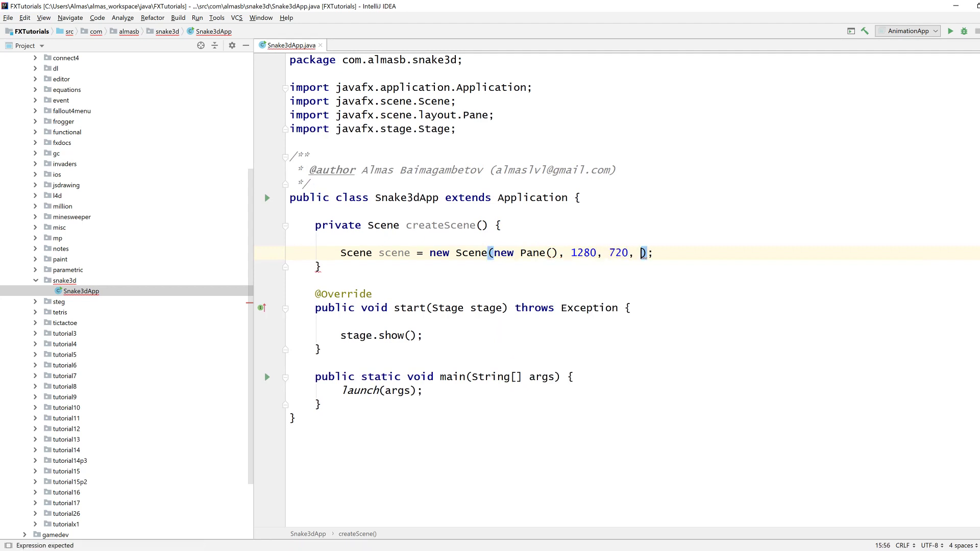
type("true")
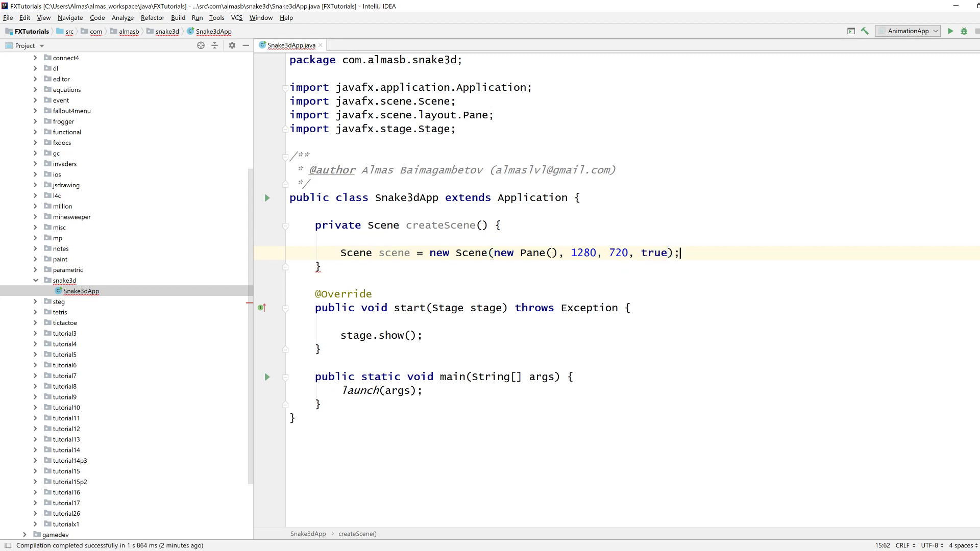
type("return scene;")
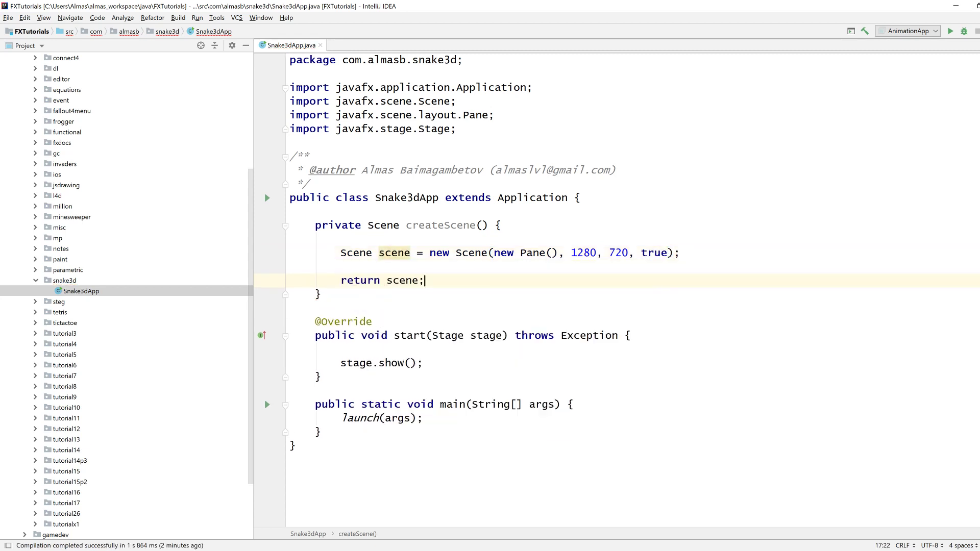
Step: Have start call createScene() and set the resulting scene on the stage
type("st")
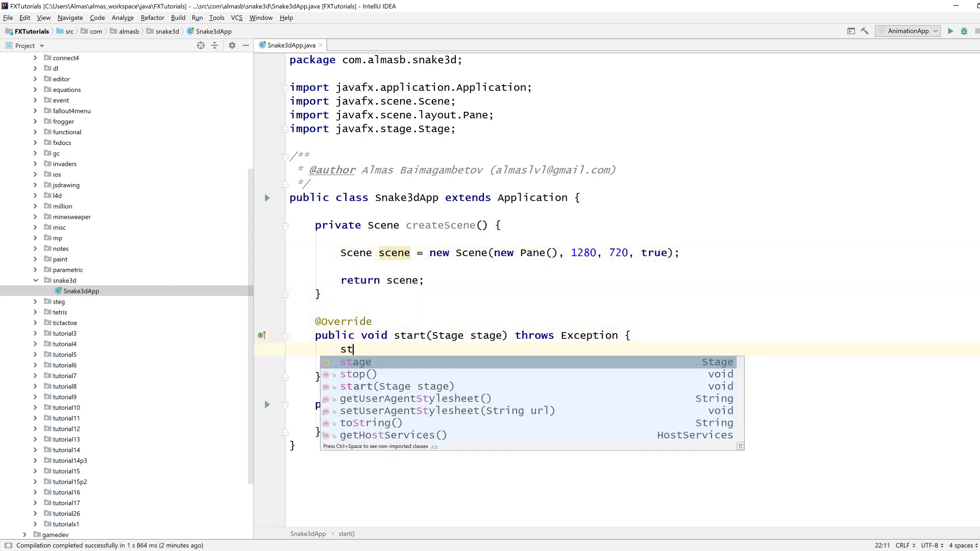
type("age.se")
type("Scene scene = createScene();")
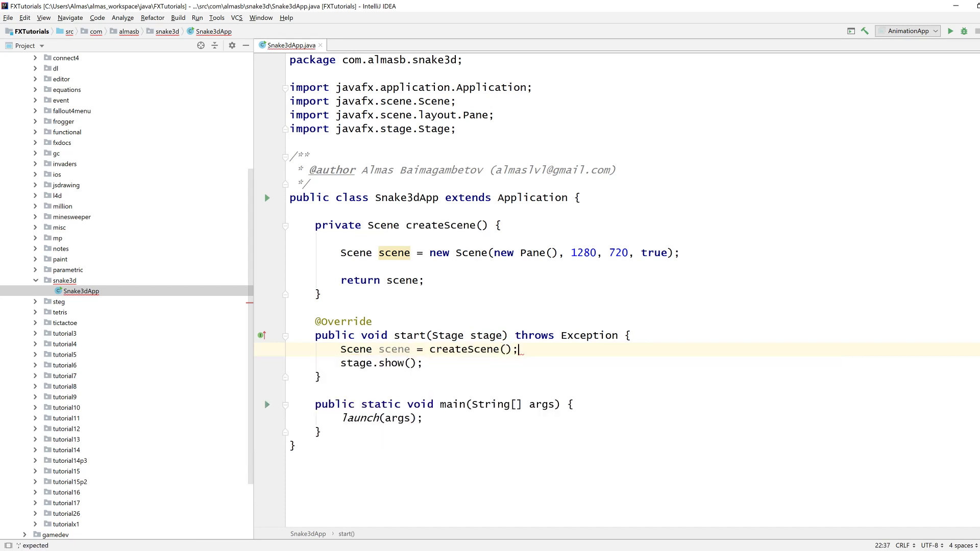
type("stage.setScene(scene);")
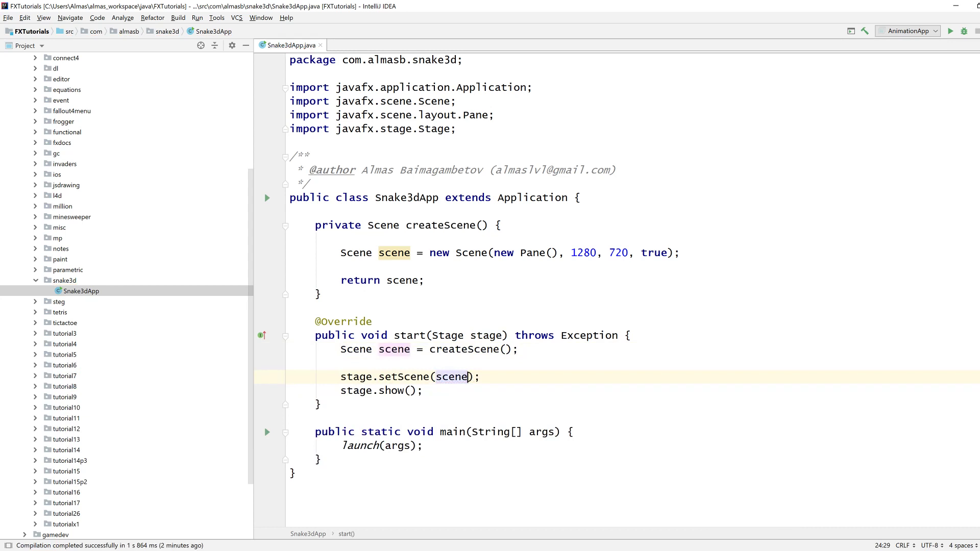
left_click(340, 239)
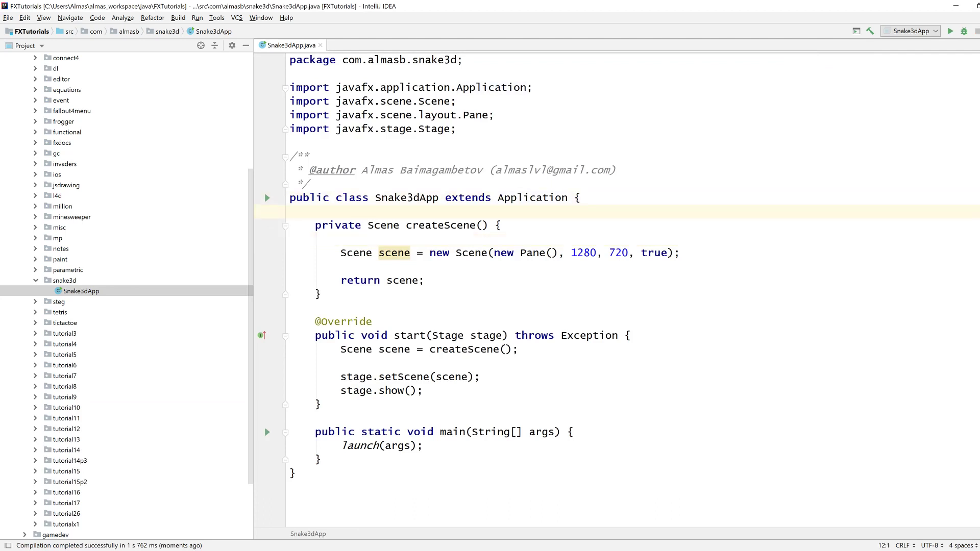
Step: Add a Cube class extending Box whose Color constructor calls super(1,1,1) and sets a PhongMaterial
key("Enter")
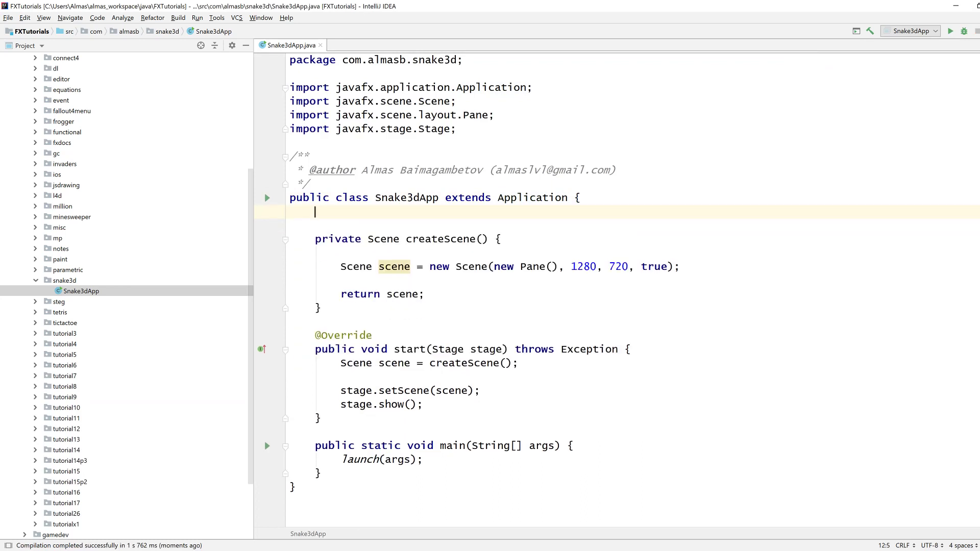
type("private static class")
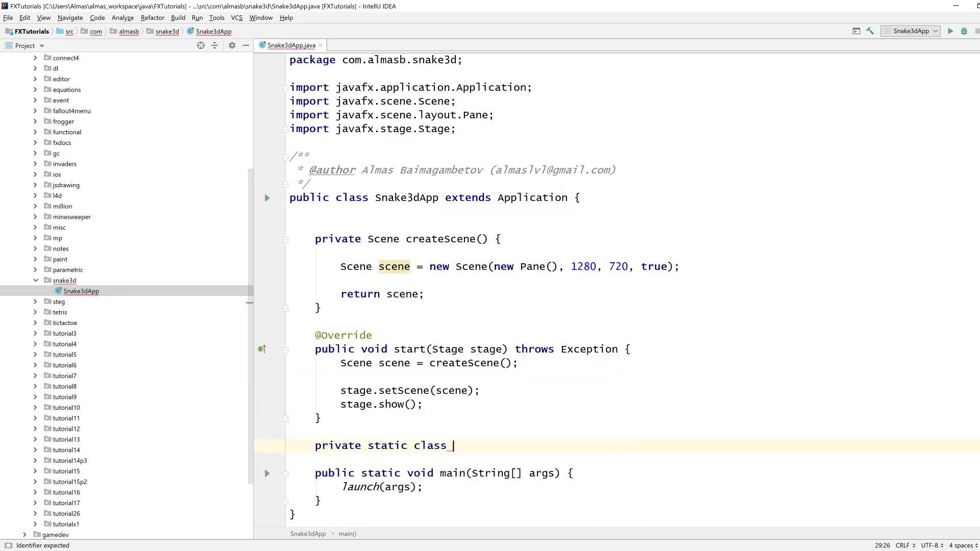
type("Cube extends")
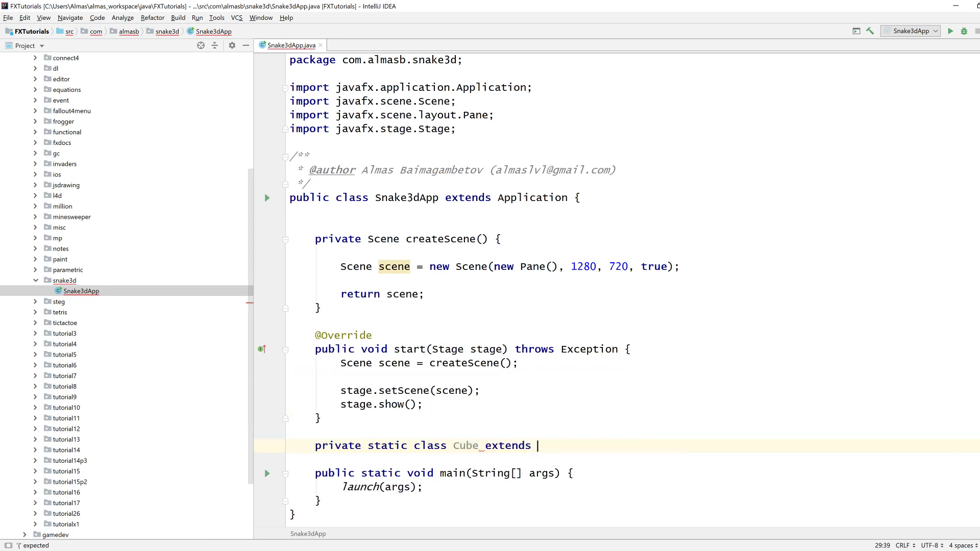
type("Box {")
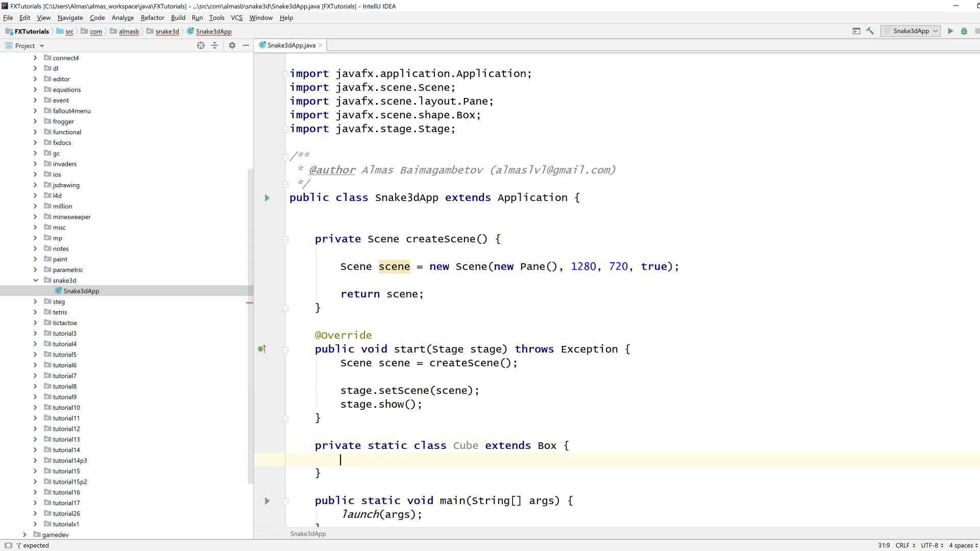
type("public Cube(C) {")
type("super(1, 1, 1);")
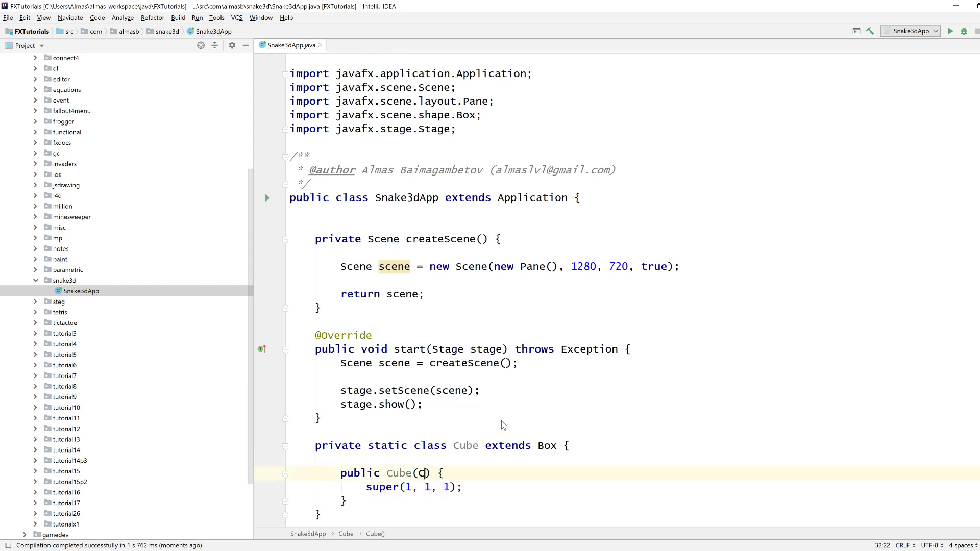
type("olor color")
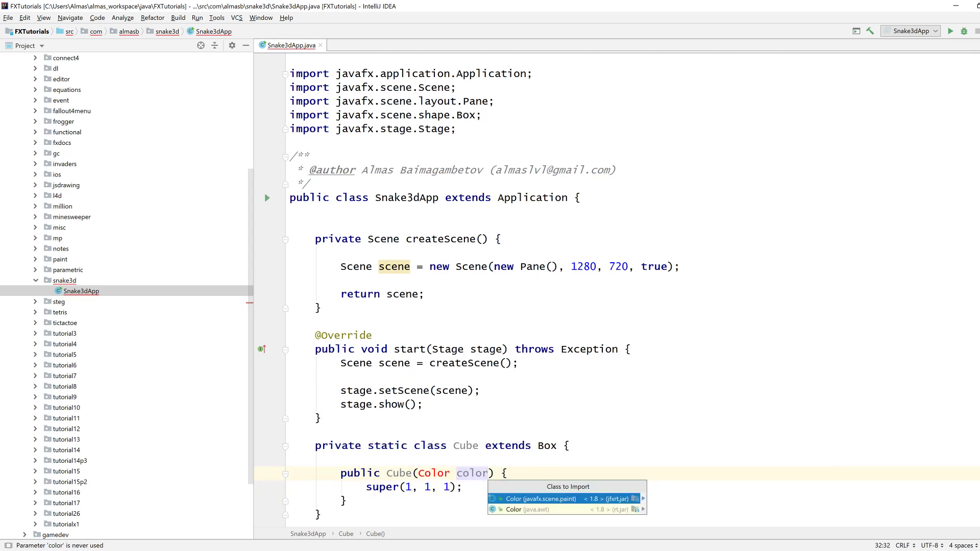
type("setMaterial(new Ph);")
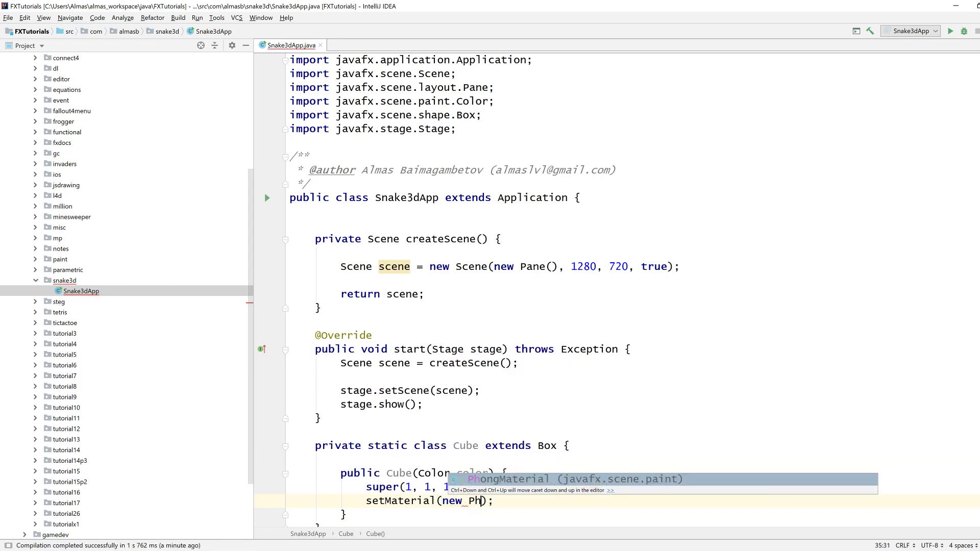
type("color)")
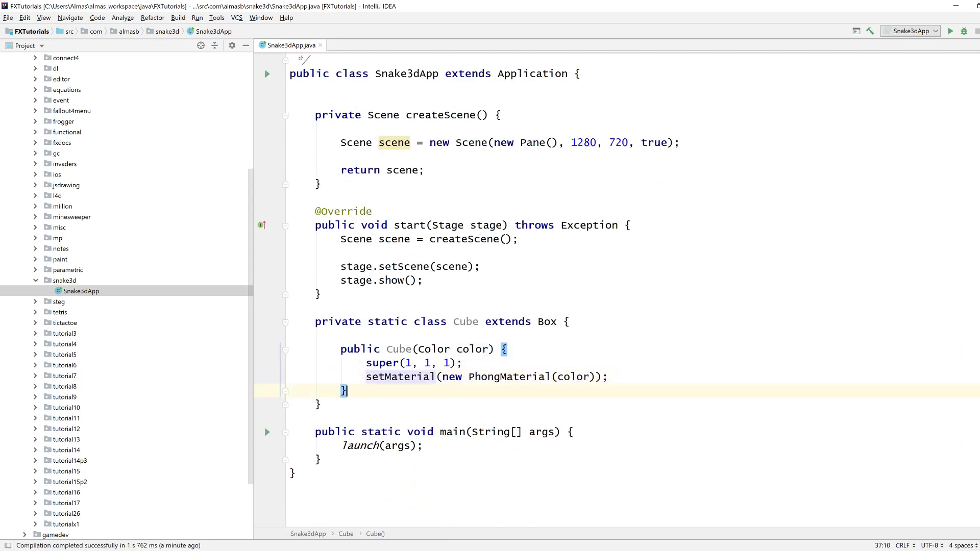
Step: Add a set(Point3D p) method translating the cube to p via setTranslateX/Y/Z
type("public void set(")
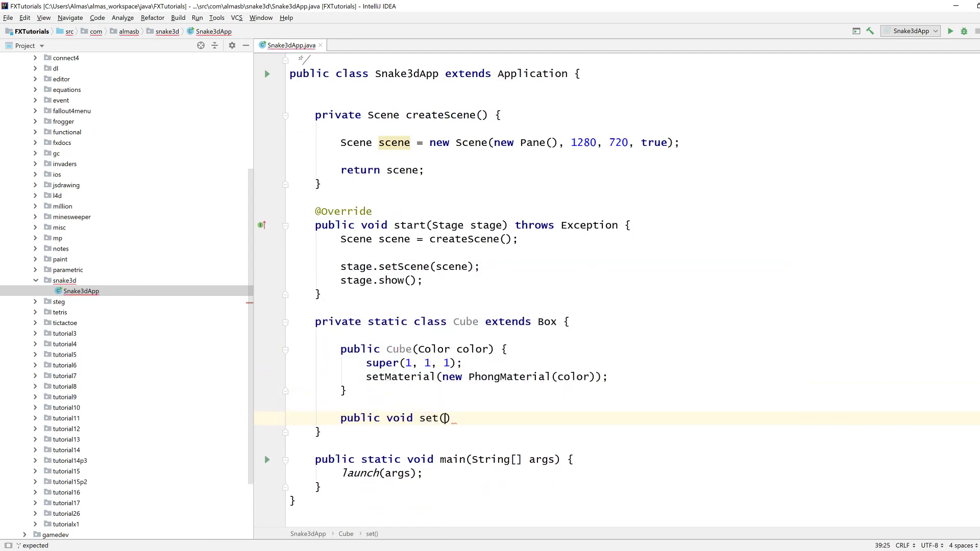
type("Point3D p")
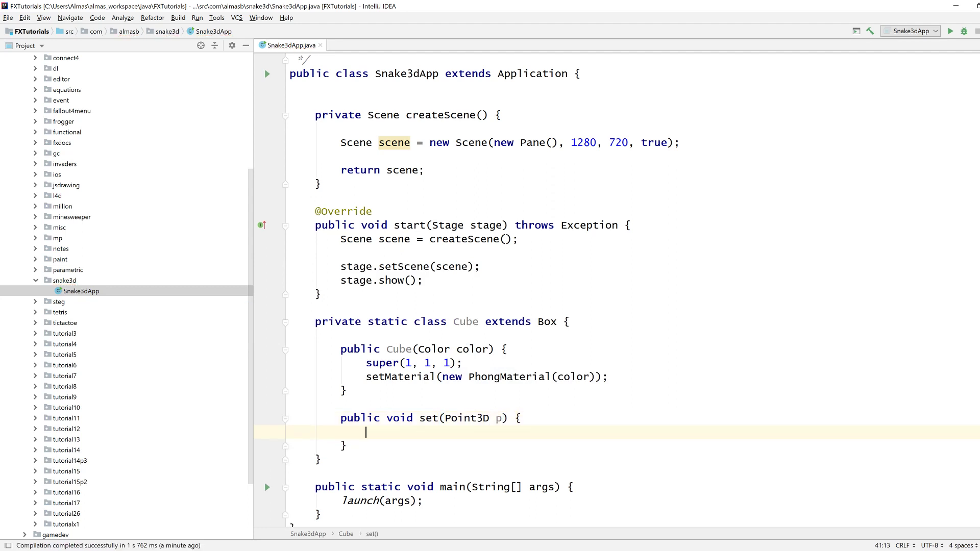
type("setTranslateX(p);")
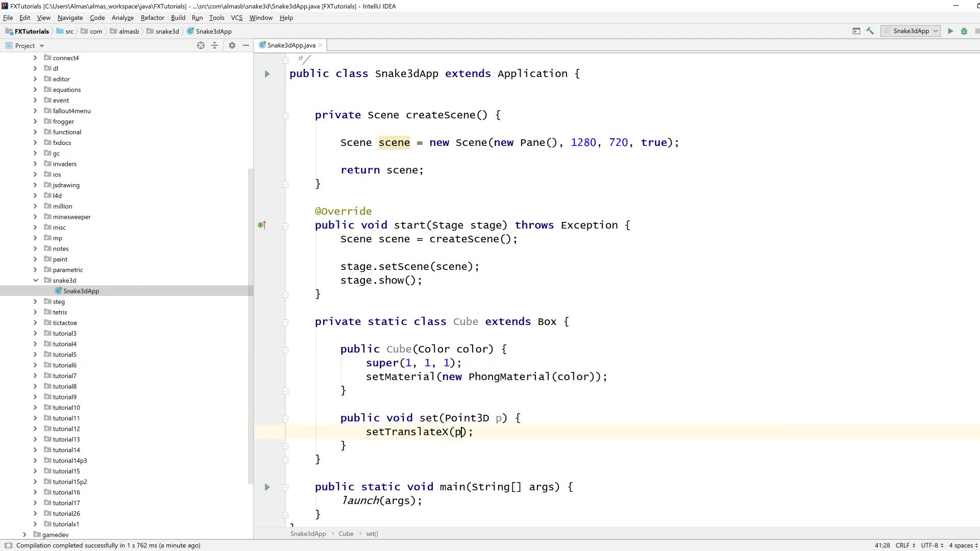
type(".getX()")
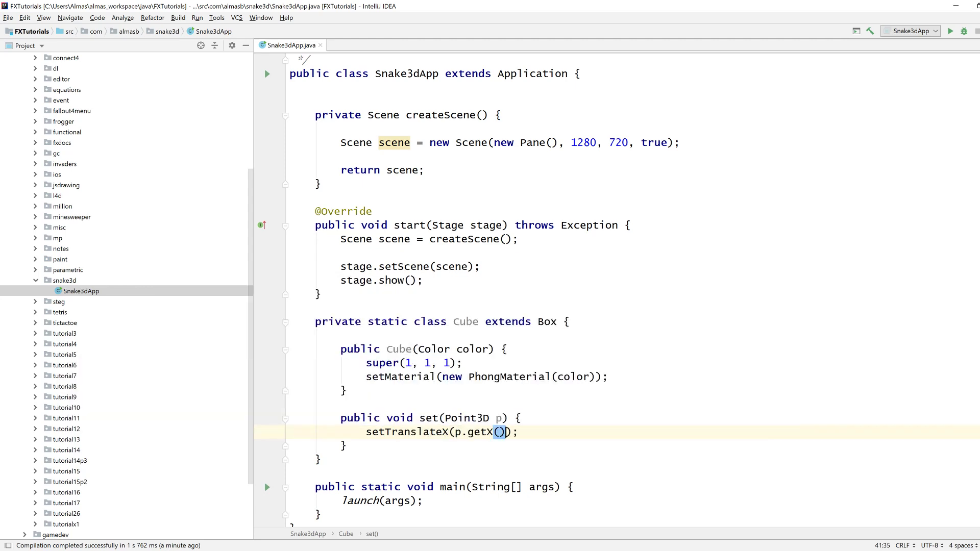
type("setY")
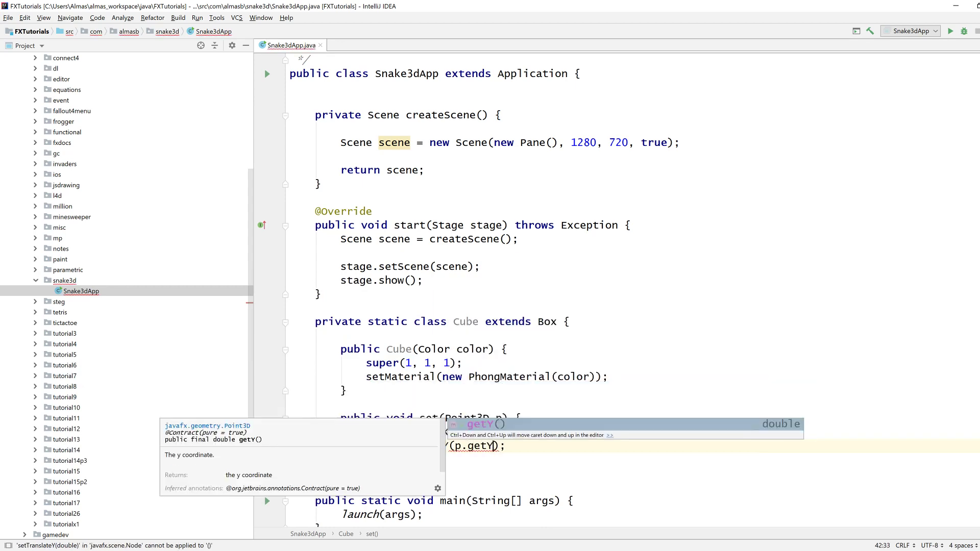
type("setTranslateZ(p.getZ());")
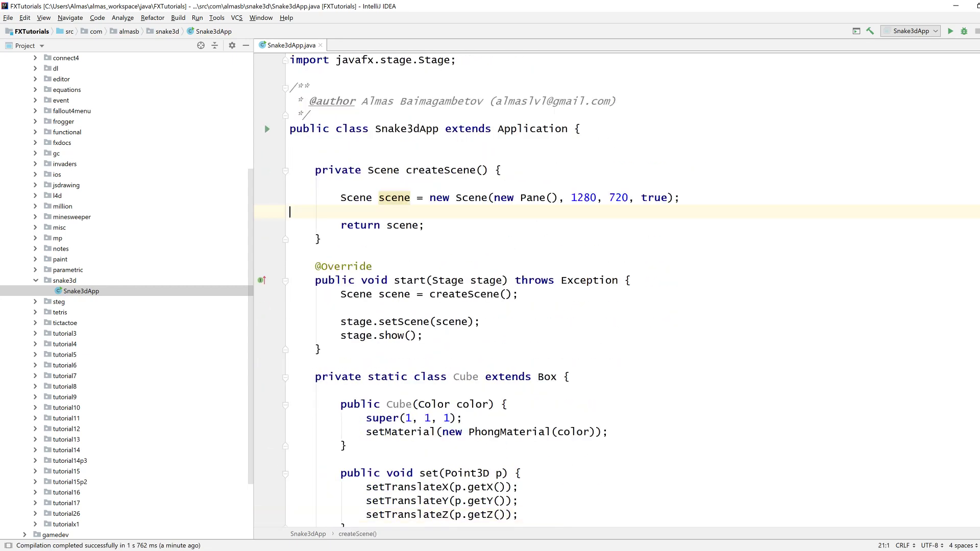
Step: Create a blue Cube with new Cube(Color.BLUE) in createScene
type("c")
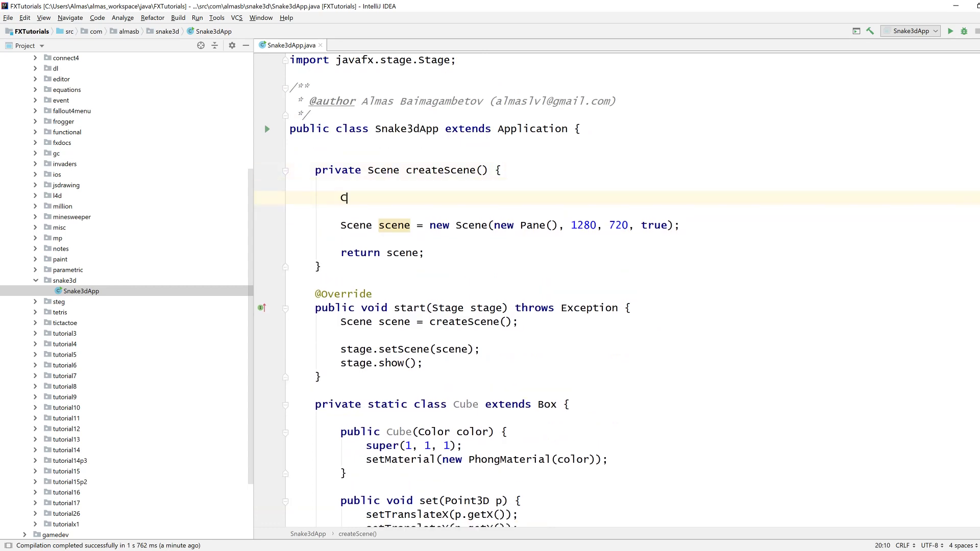
type("Cube cube = new")
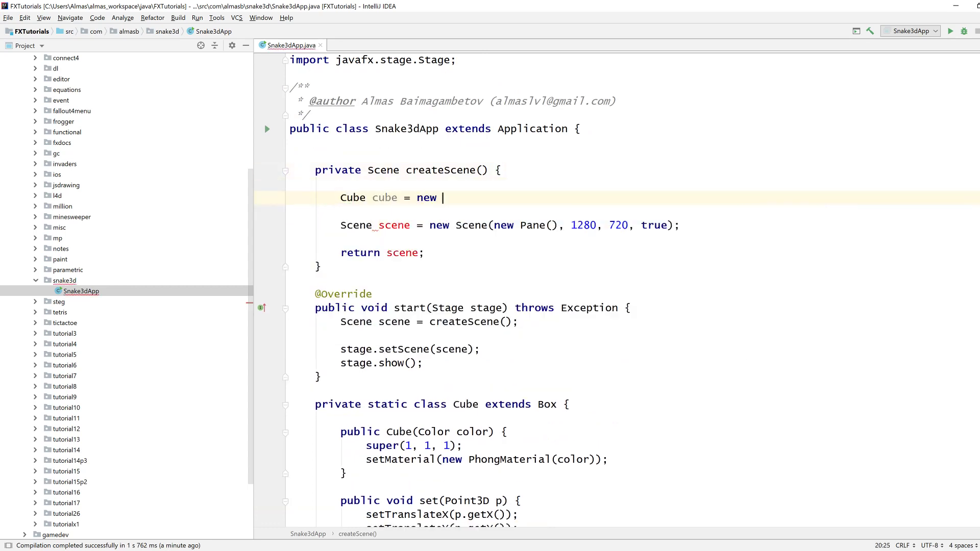
type("Cube(Color")
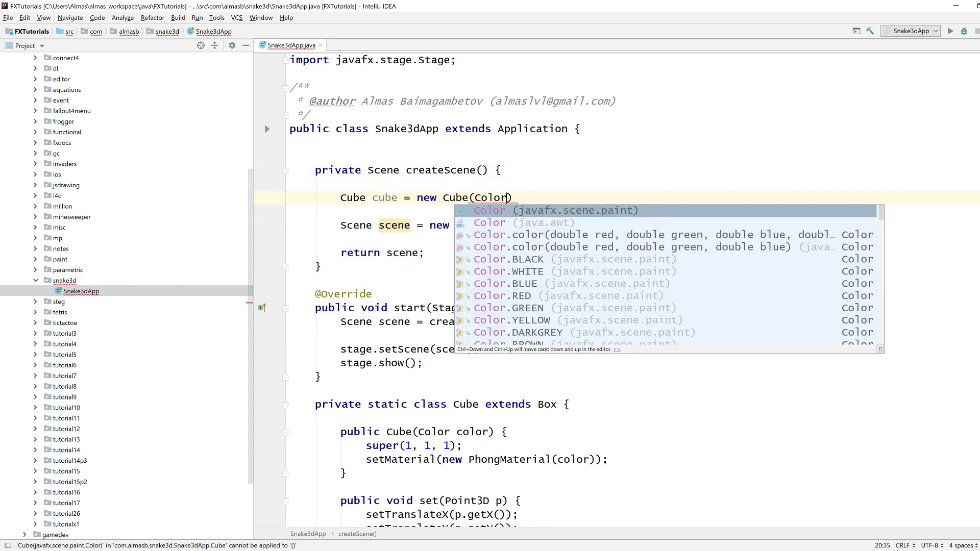
type(".BLUE")
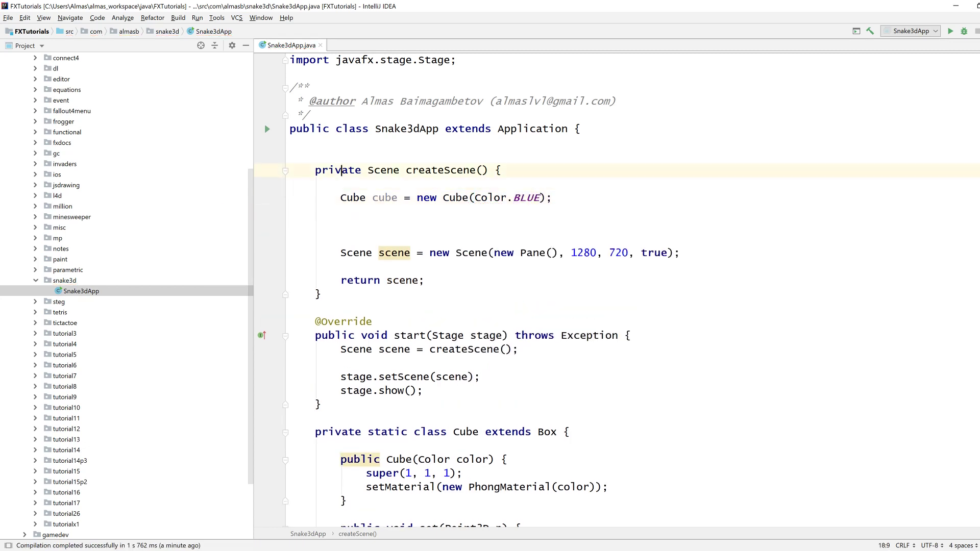
Step: Declare a root Group field, add the cube to its children, and pass root to the Scene
type("Group r")
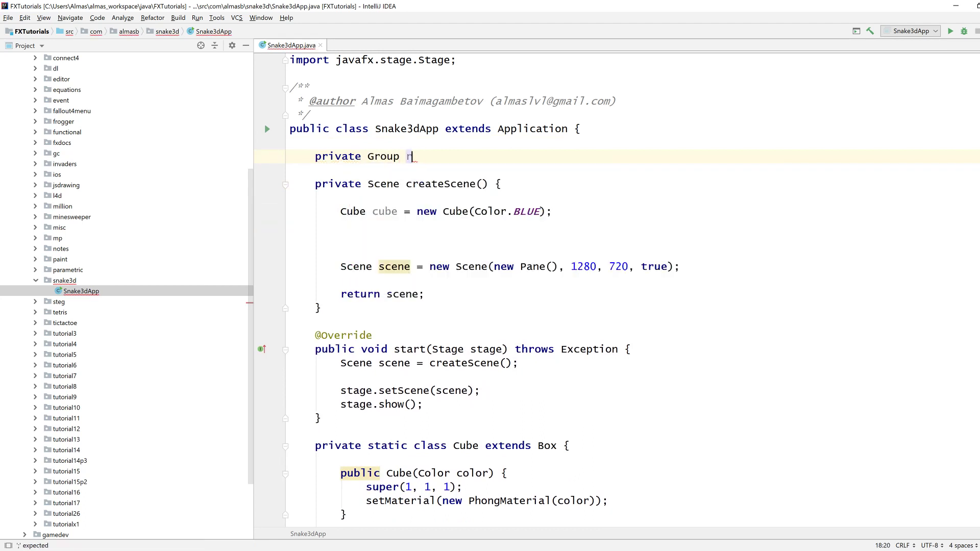
type("oot = new Group()")
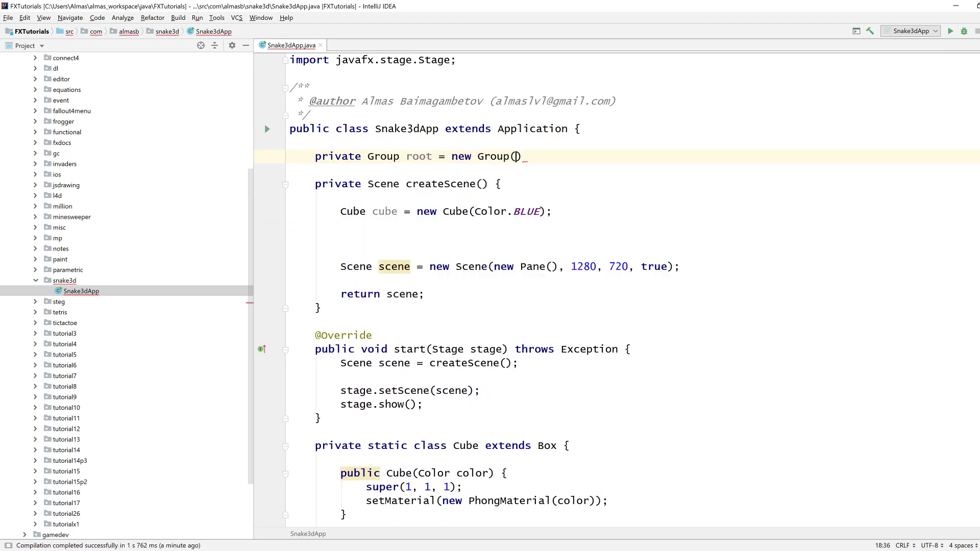
type("root.getChildren(")
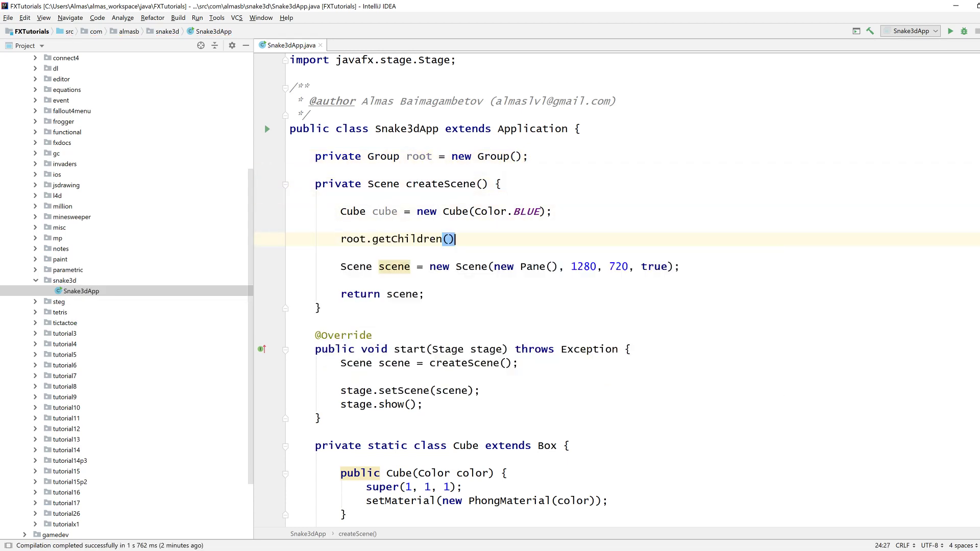
type(".add(cube);")
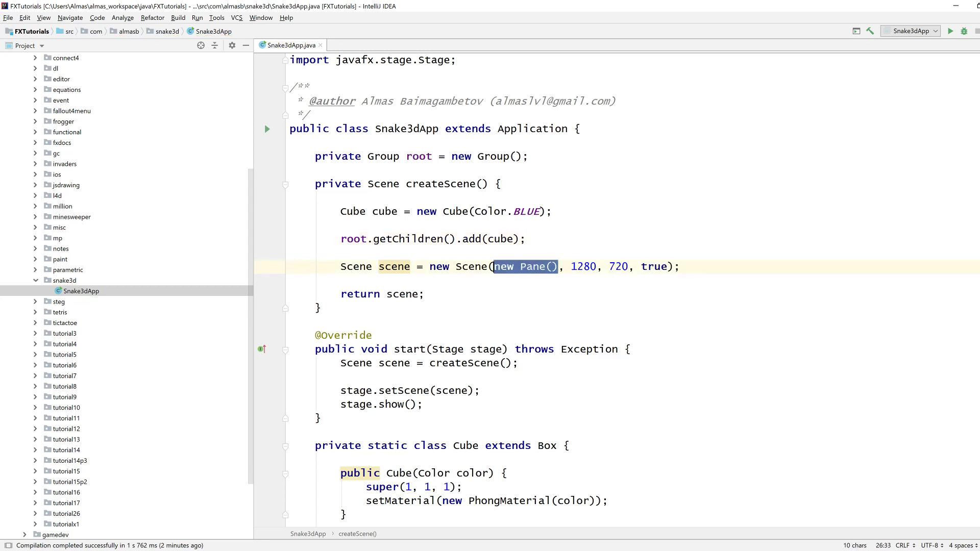
type("root")
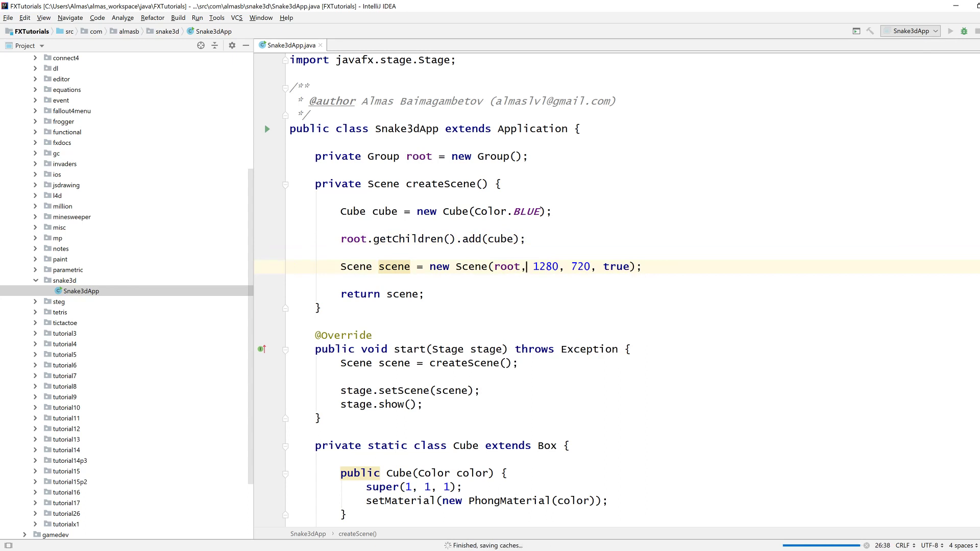
left_click(950, 31)
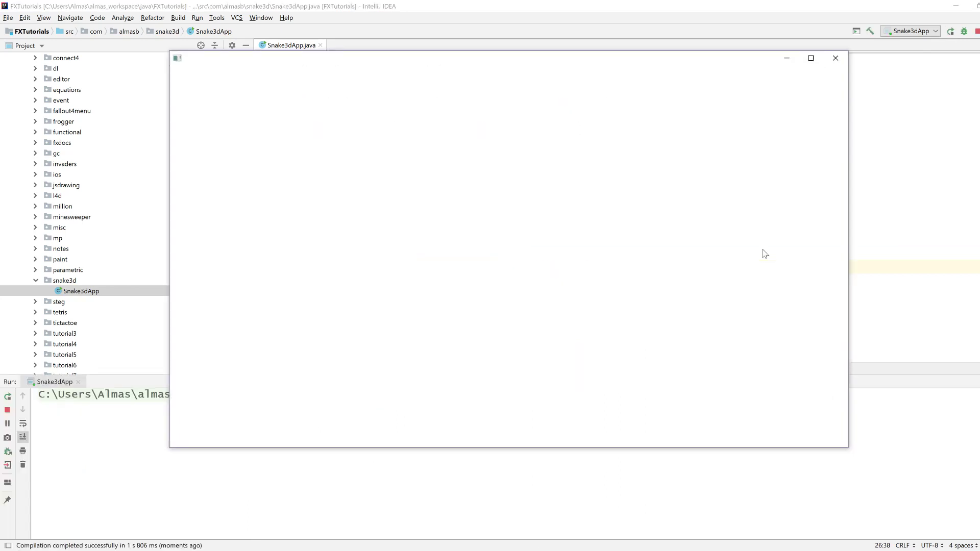
mouse_move(652, 83)
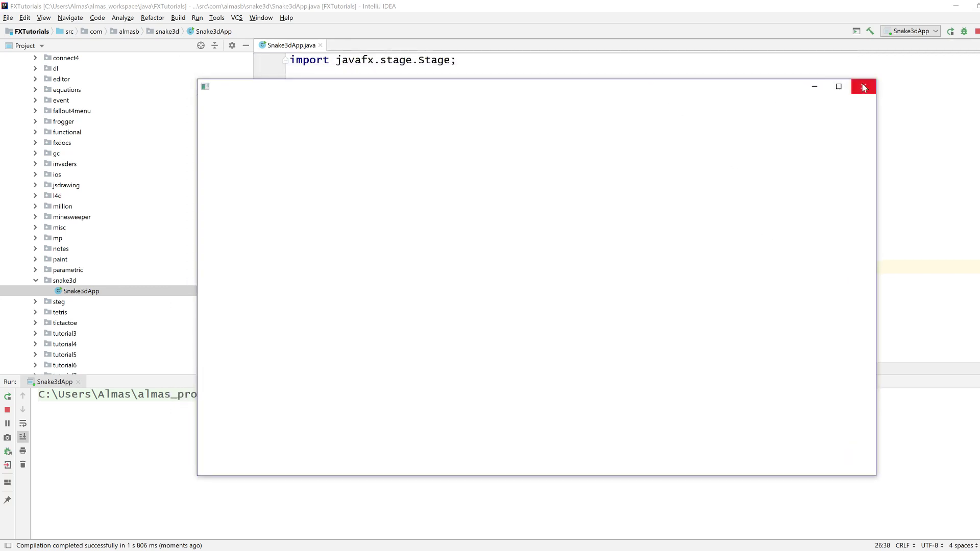
left_click(863, 86)
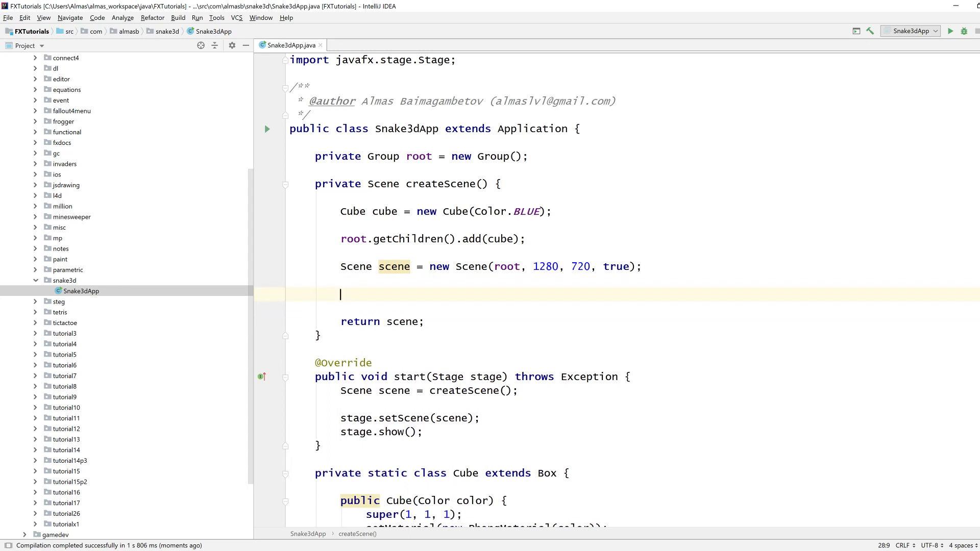
Step: Create a PerspectiveCamera translated by new Translate(0, -20, -20)
type("PerspectiveCamera")
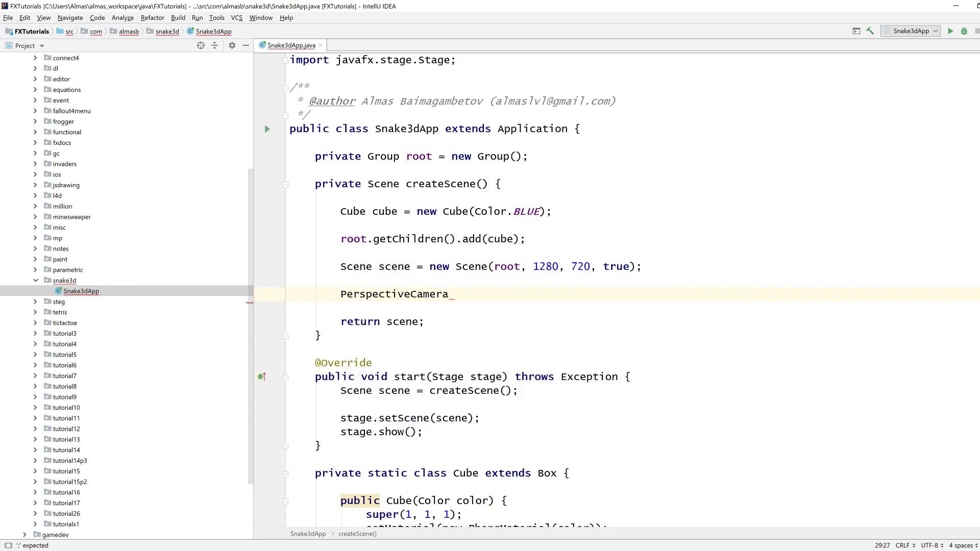
type("camera = new PerspectiveCamera()")
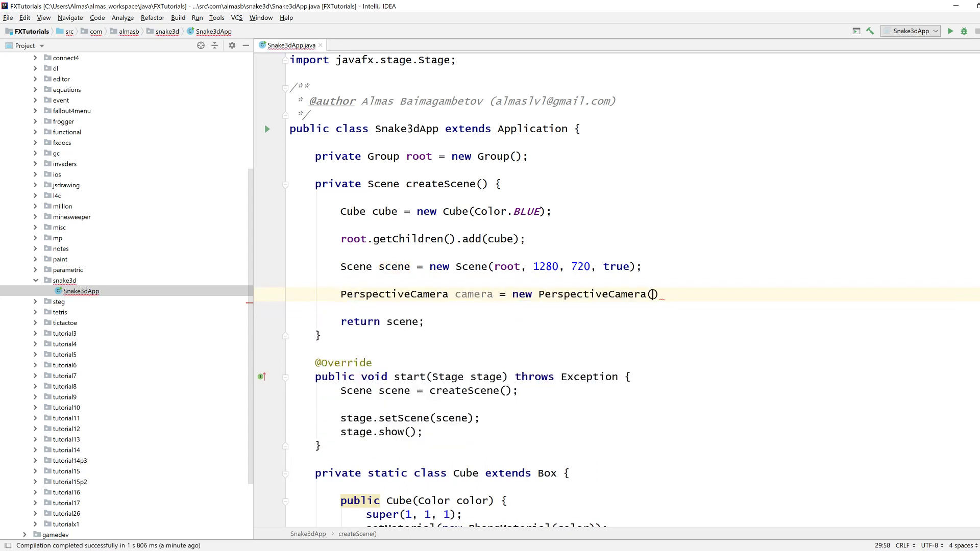
type("true")
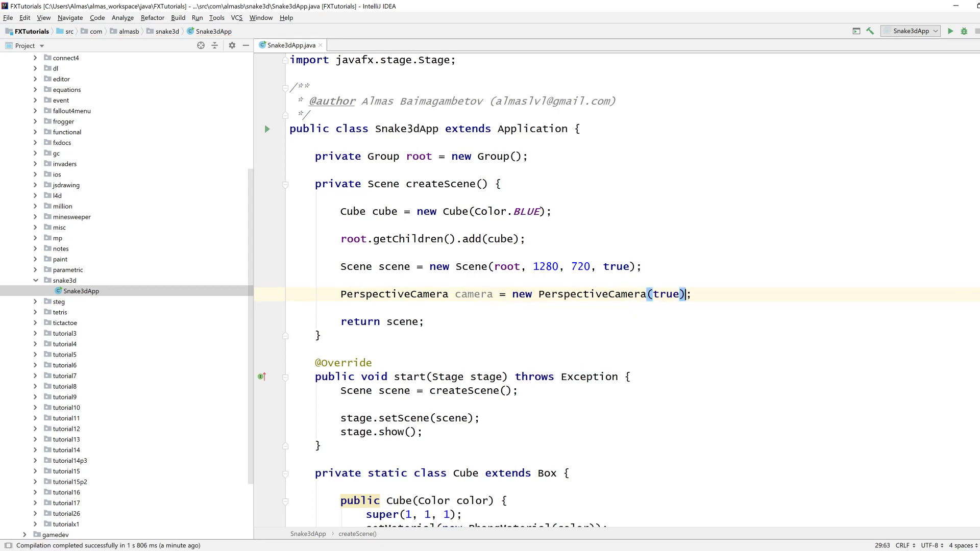
type("camera")
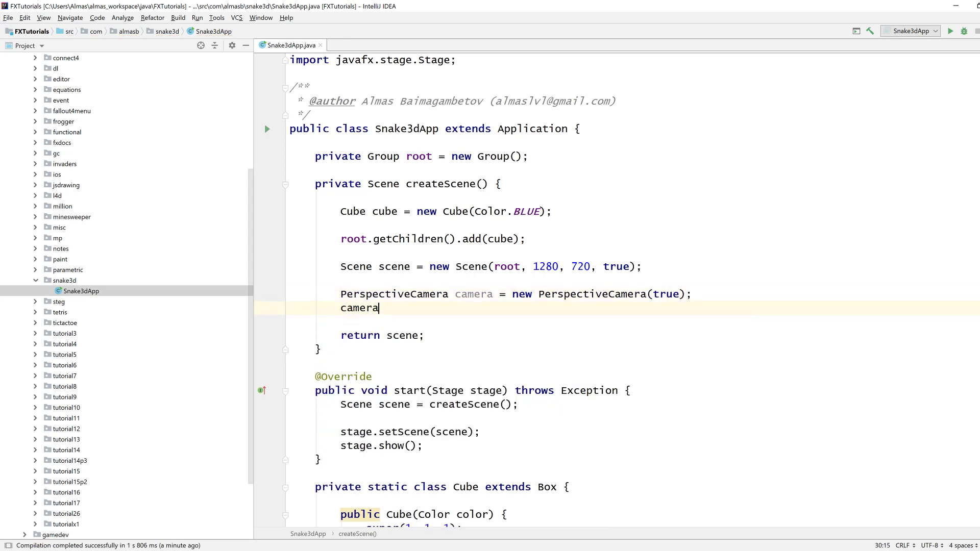
type(".s")
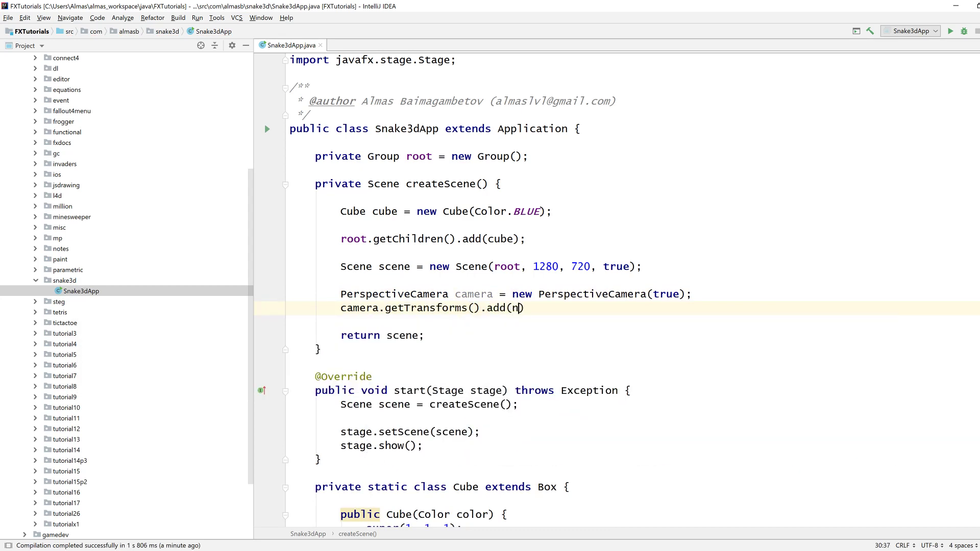
type("new Translate(0,")
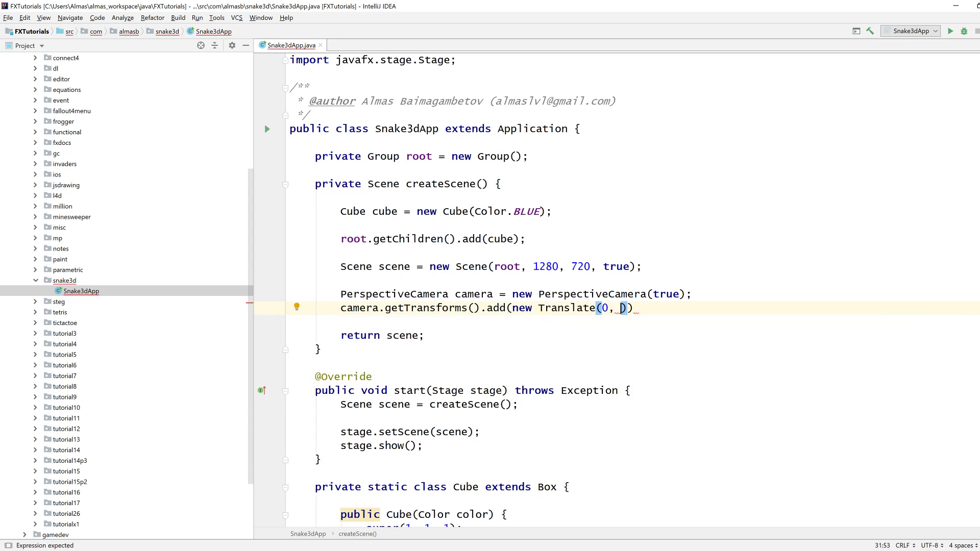
type("-20,")
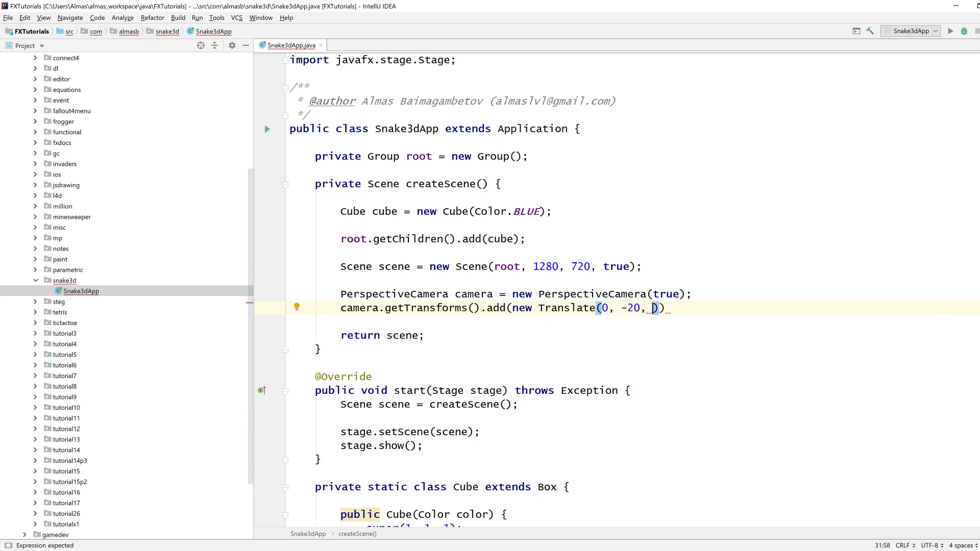
type("-20")
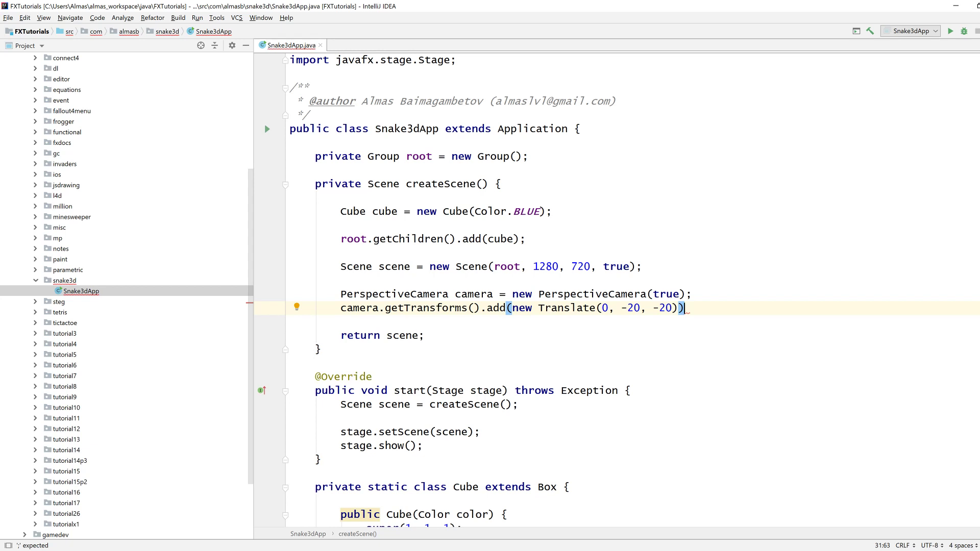
type(";")
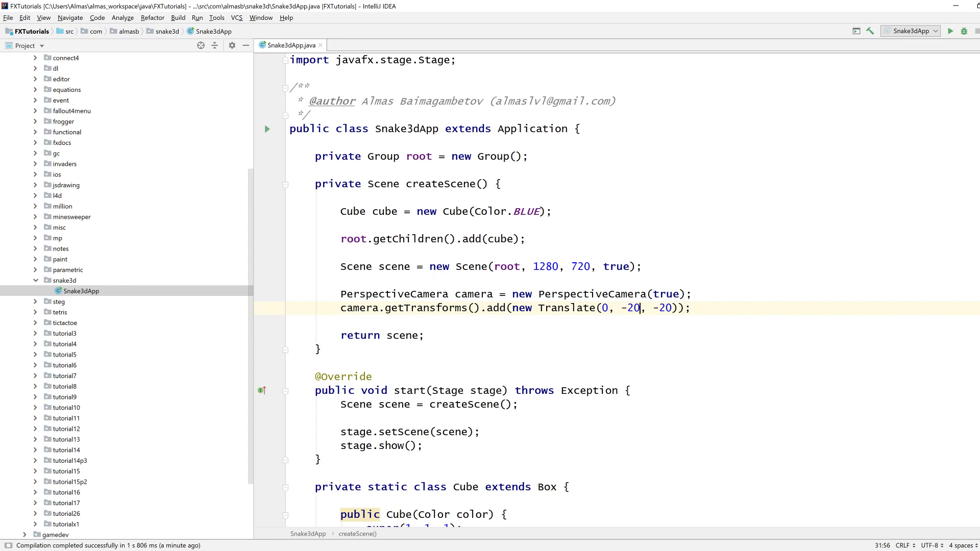
Step: Rotate the camera -45 about Rotate.X_AXIS via addAll and set it as the scene's camera
type("All")
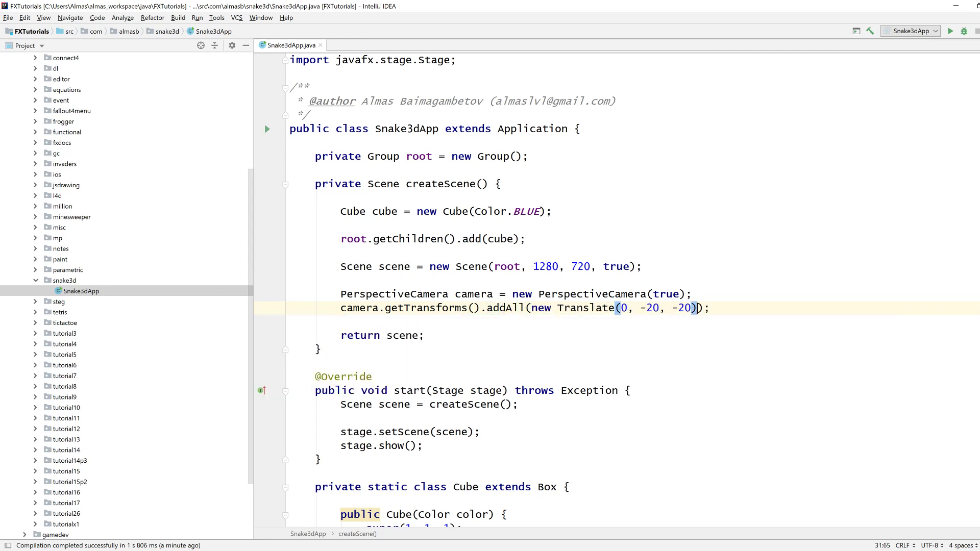
type(", new_Rotate(-45,")
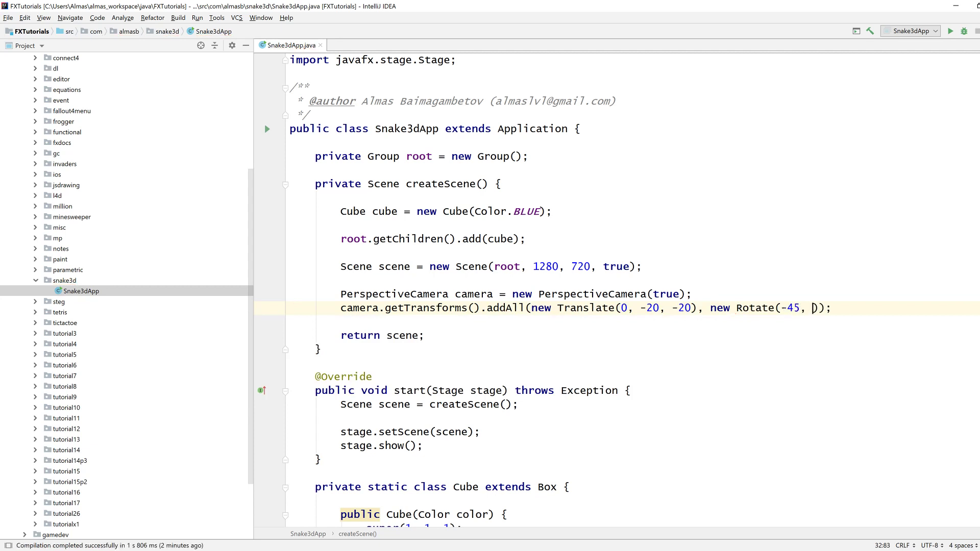
type("Rotate.X_AXIS")
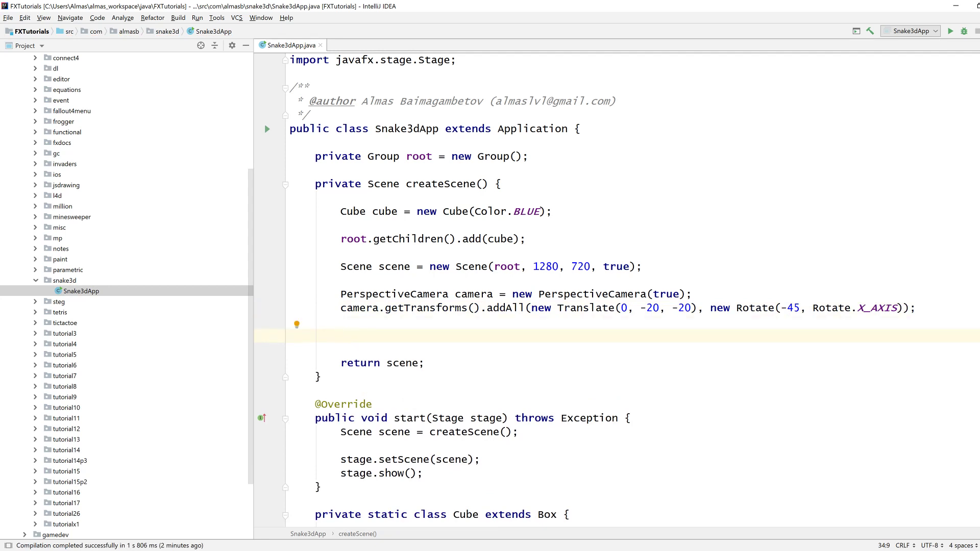
type("s")
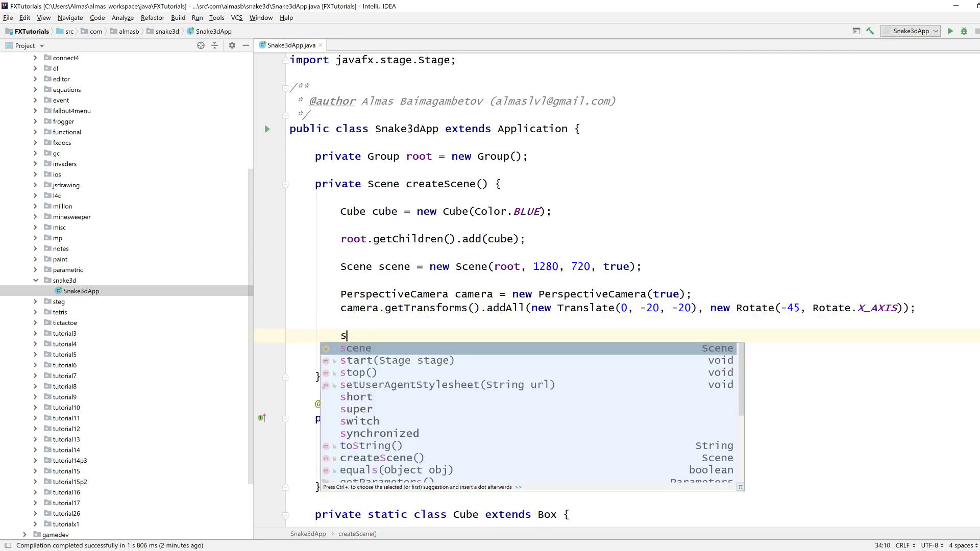
type("cene.setCamera(camera);")
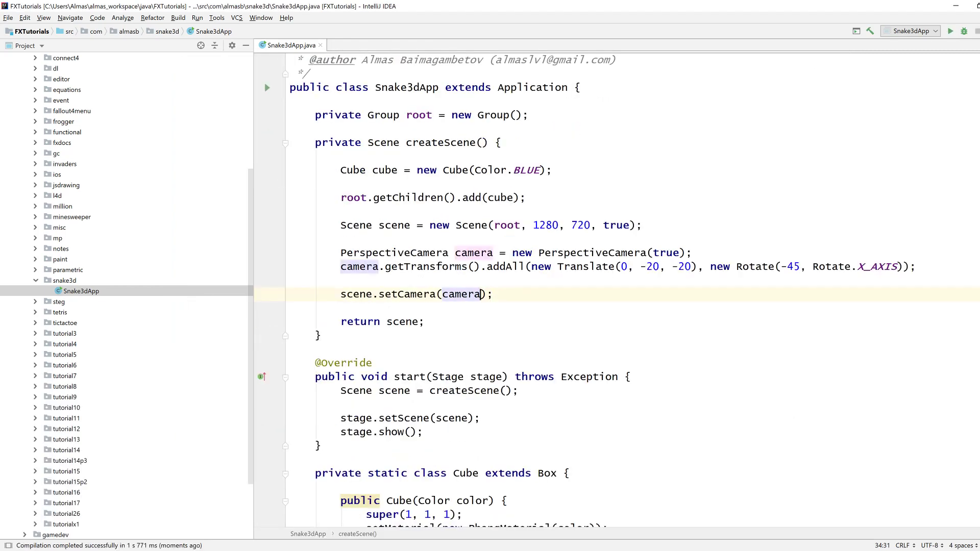
Step: Register scene.setOnKeyPressed with a switch on e.getCode() containing case W and break
scroll("down", 3)
type("scene.setOnKeyPressed();")
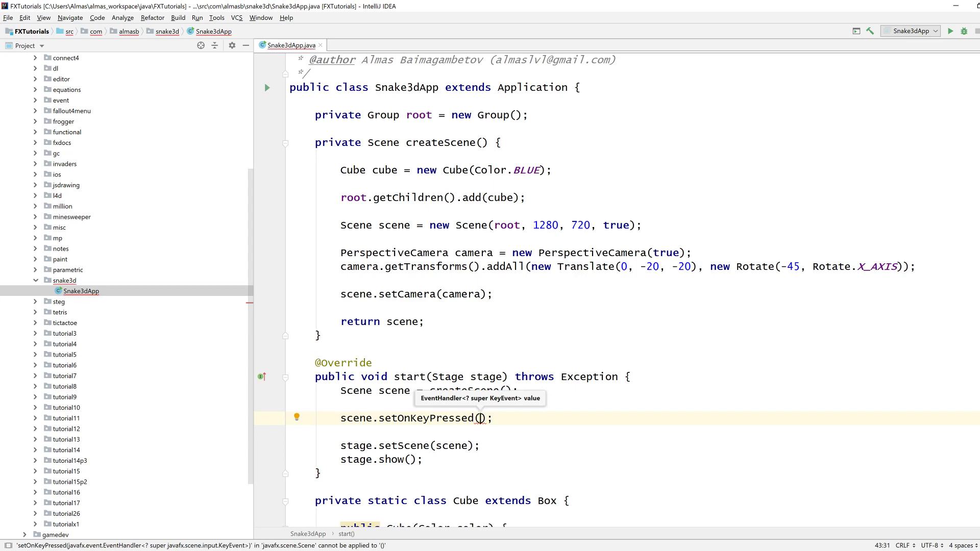
type("e -> {")
type("switch (e.getCode()) {")
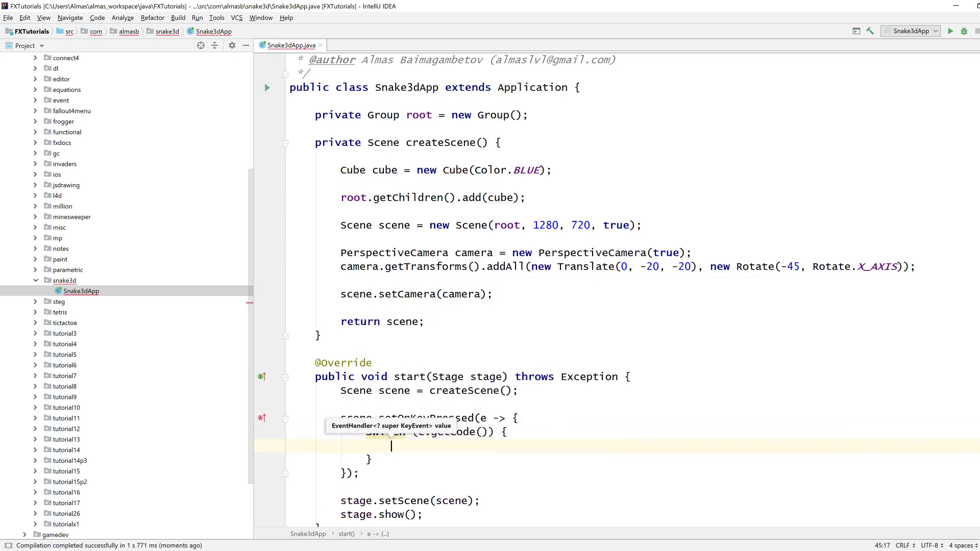
scroll("down", 3)
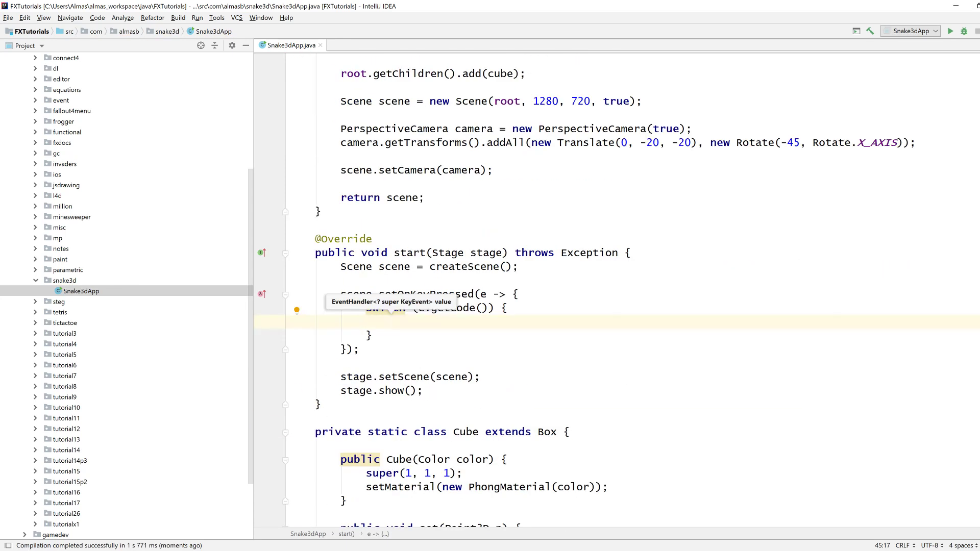
type("e")
type("ca")
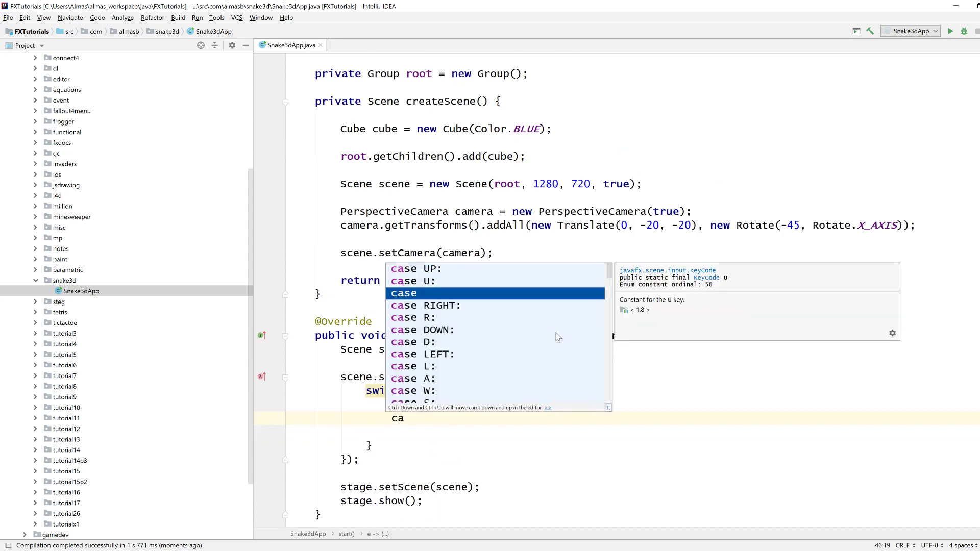
type("W:")
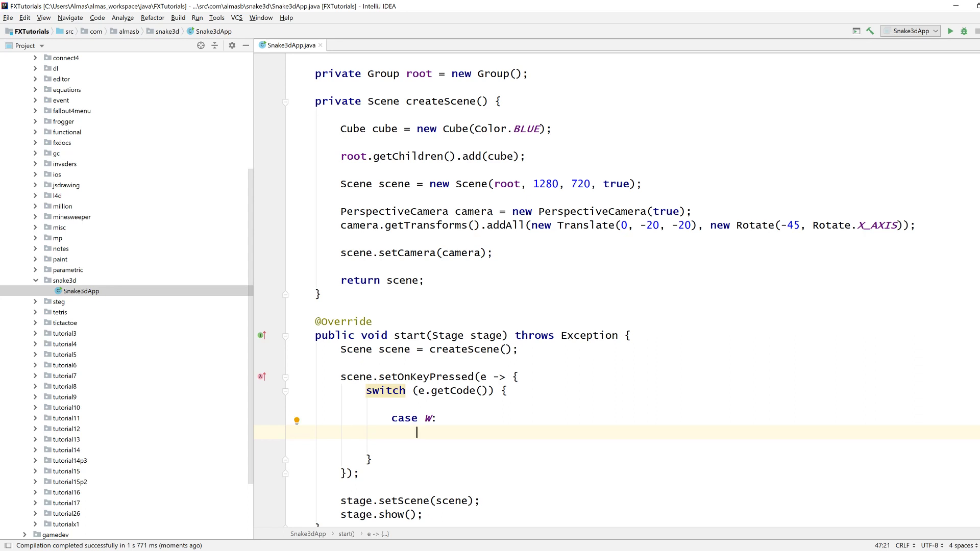
type("bre")
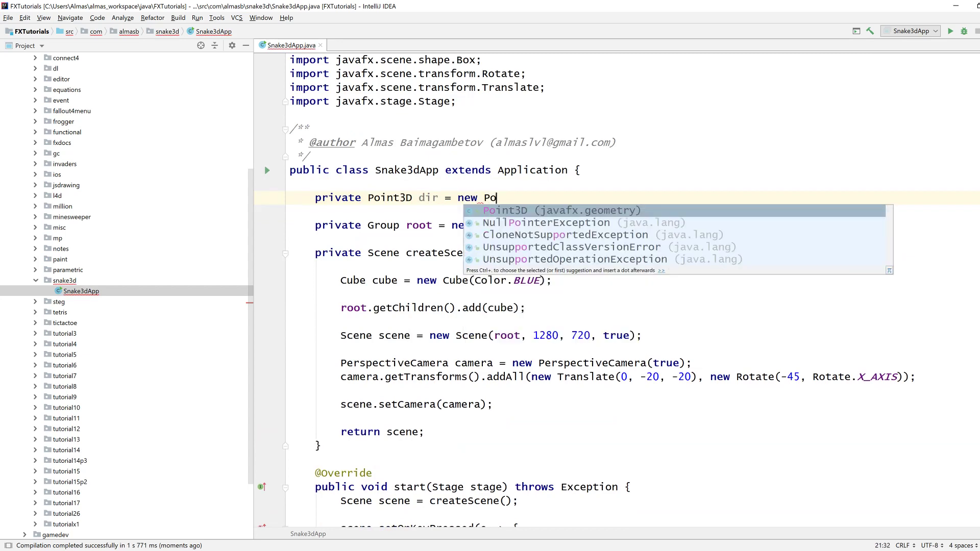
Step: Initialise dir to new Point3D(1, 0, 0) and assign a new direction in case W
type("int3D(1, 0")
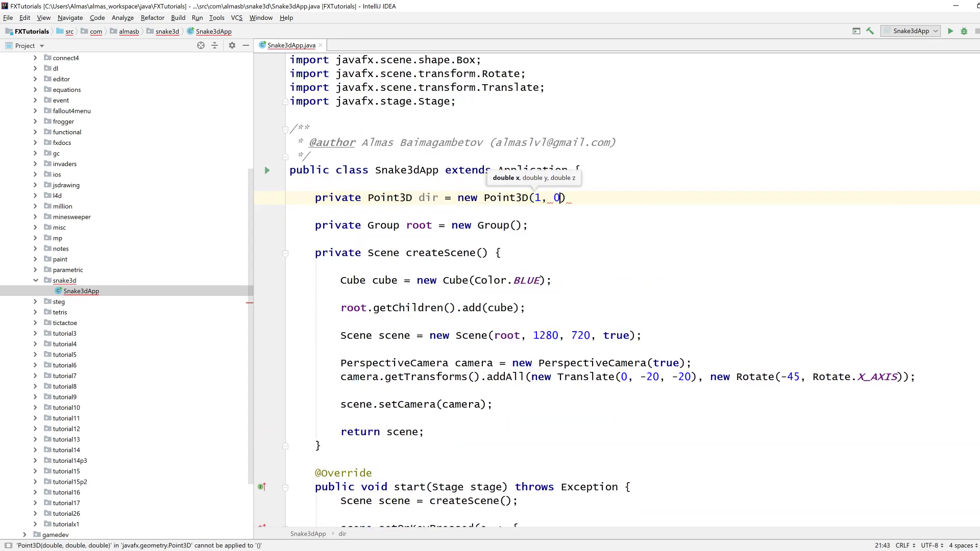
type(", 0);")
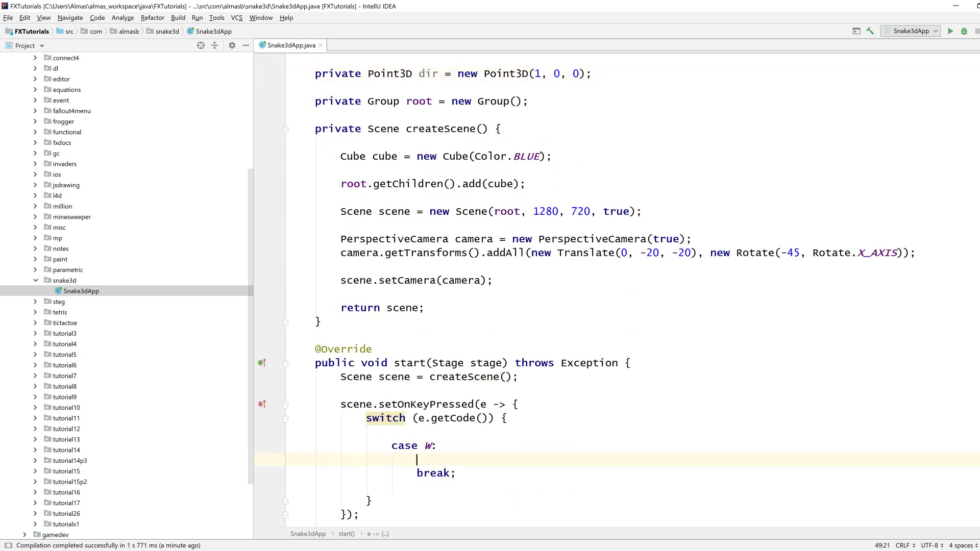
type("dir = new Point3D(0, 0,")
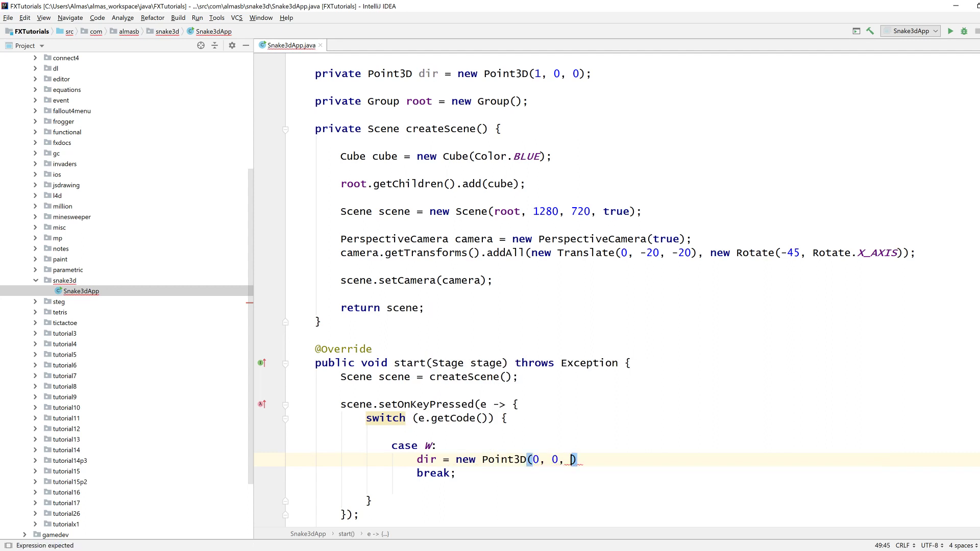
type("1")
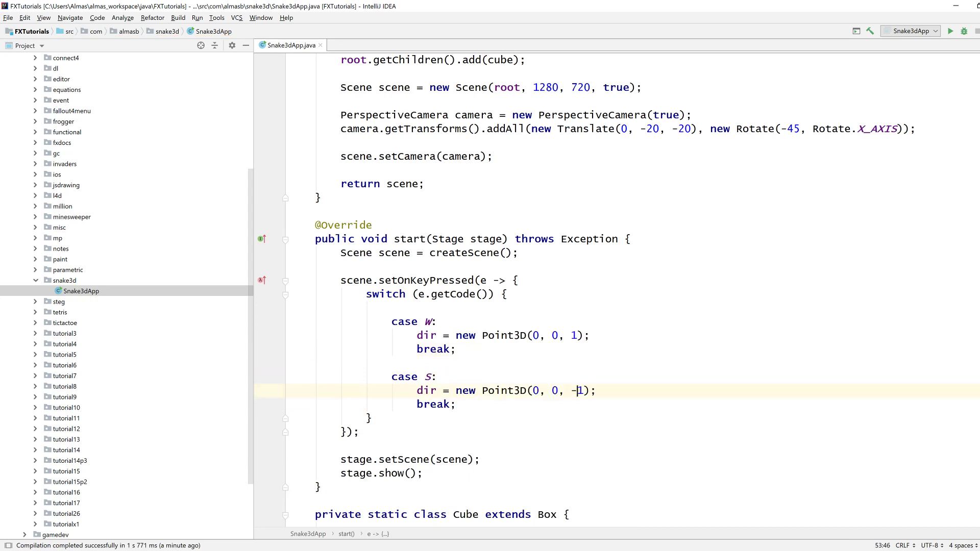
Step: Duplicate the W/S cases with -1 directions and rename the copies UP and DOWN
left_click_drag(392, 321, 456, 404)
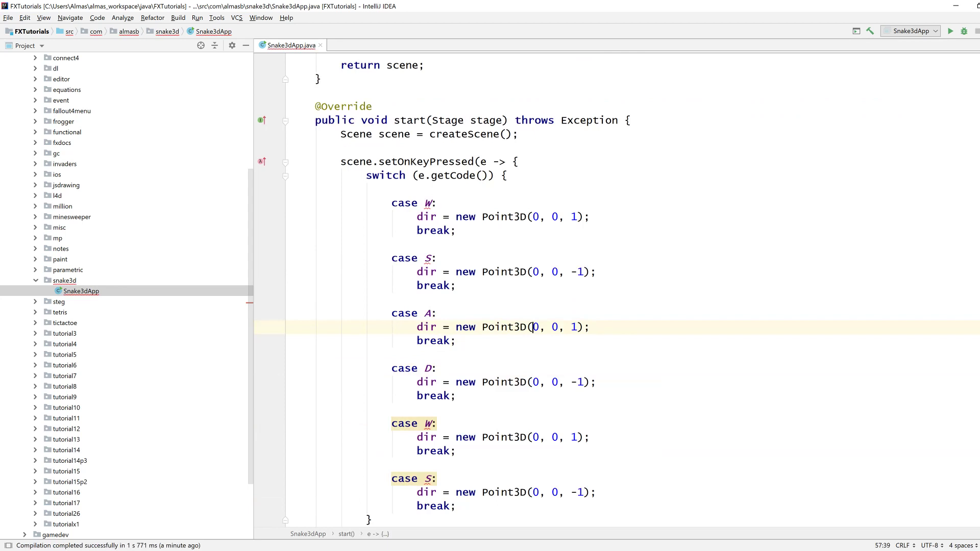
type("-1")
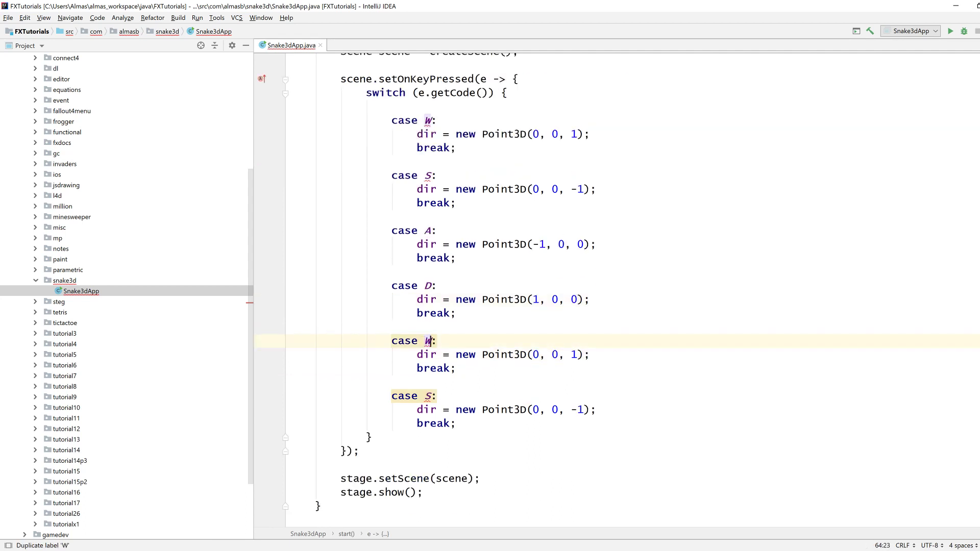
type("UP")
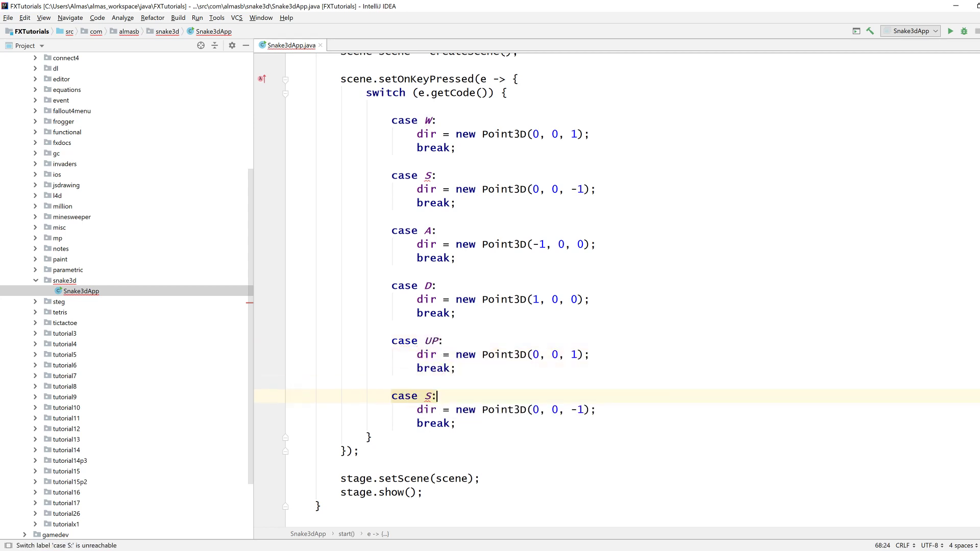
type("DOWN")
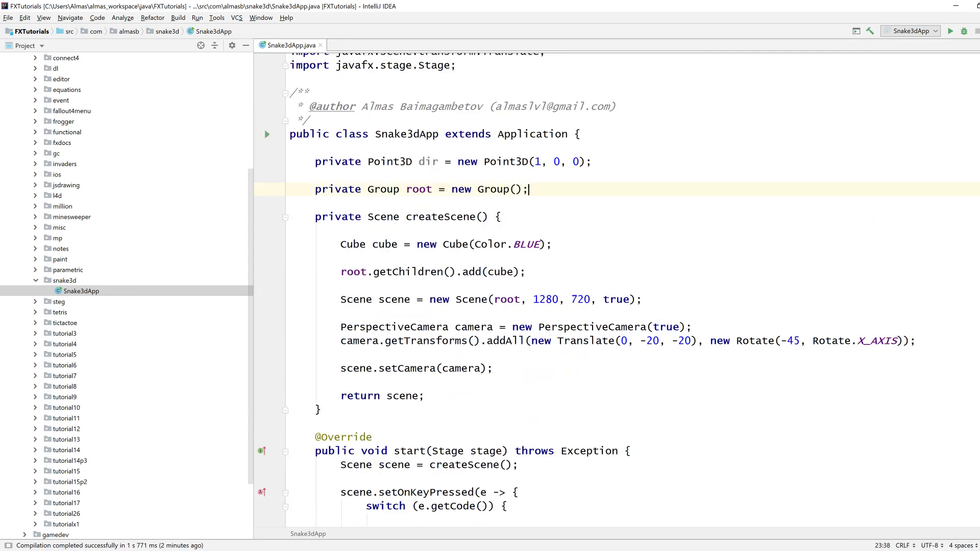
Step: Add an AnimationTimer accumulating t += 0.016 and calling onUpdate() when t > 0.1, resetting t
type("private")
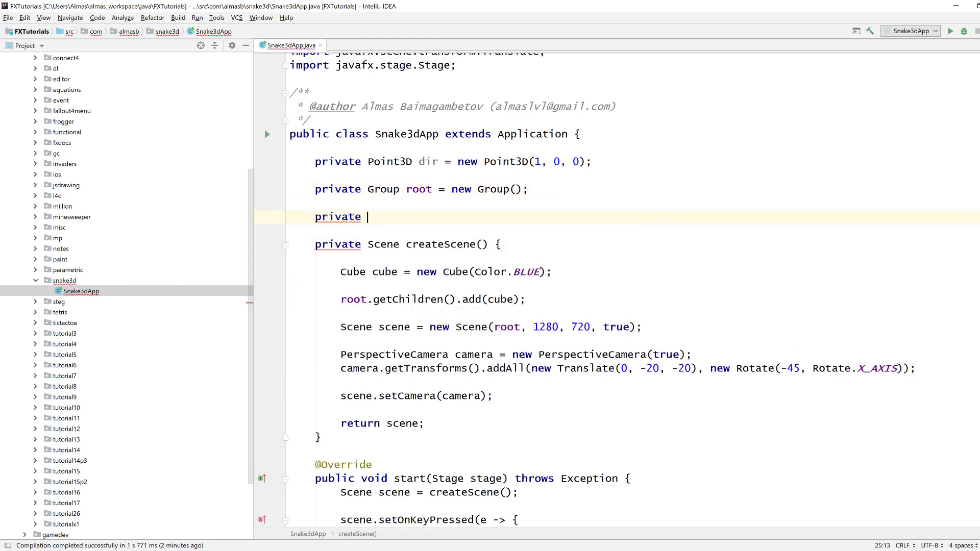
type("AnimationTimer timer;")
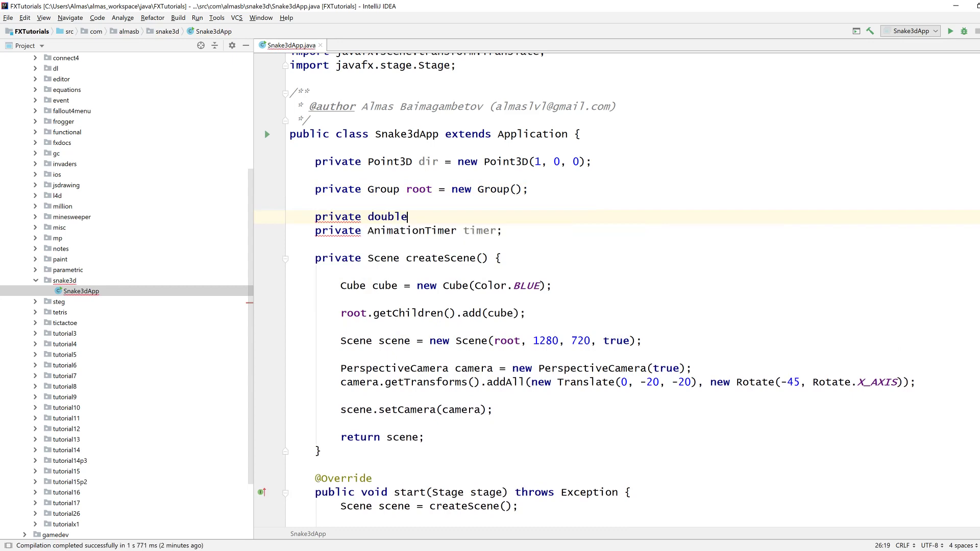
type("t = 0;")
type("timer = new AnimationTimer() {")
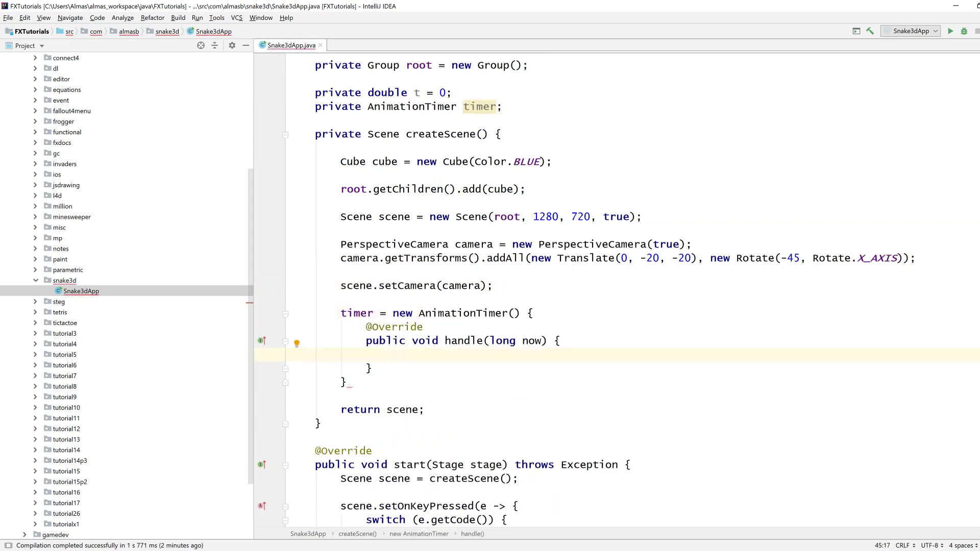
type("t += 0.0")
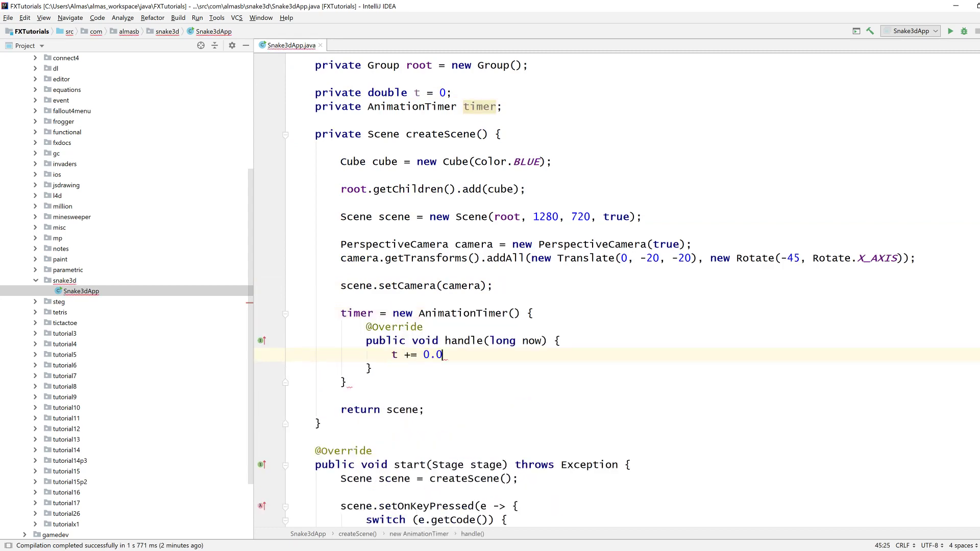
type("16;")
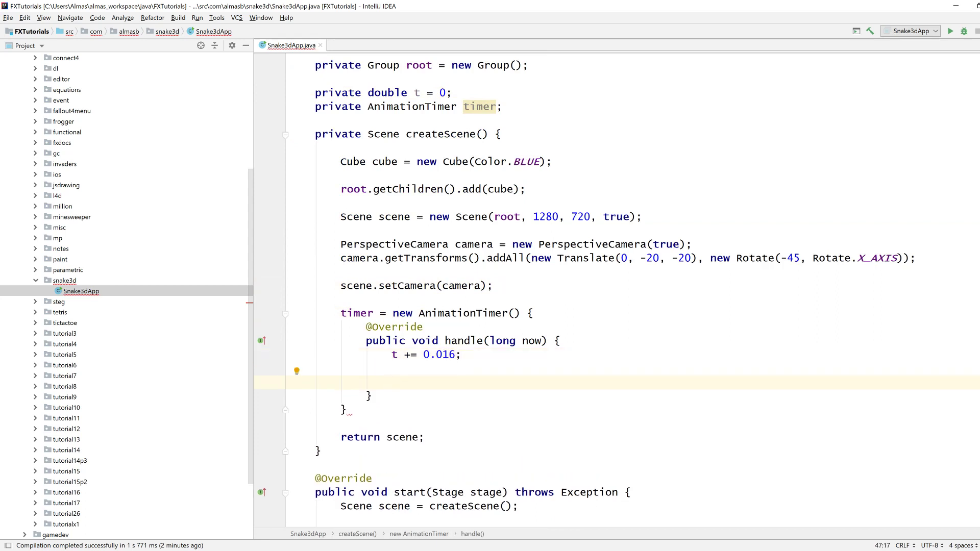
type("if (t 1")
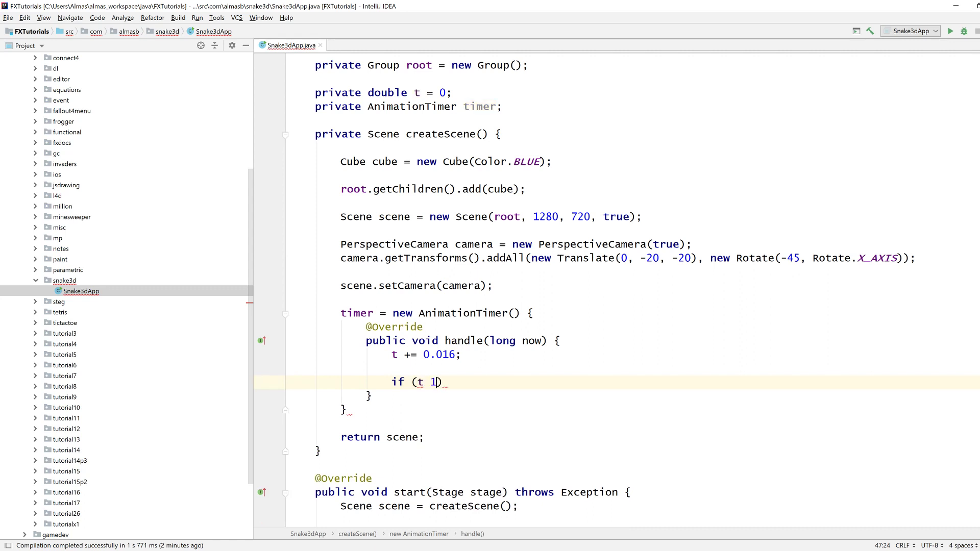
type("> 0.1) {")
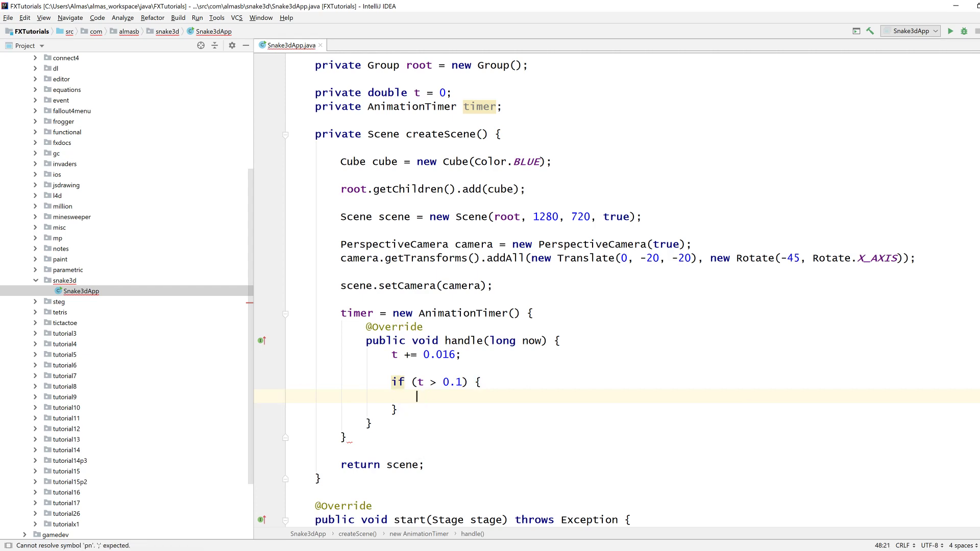
type("onUpdate();")
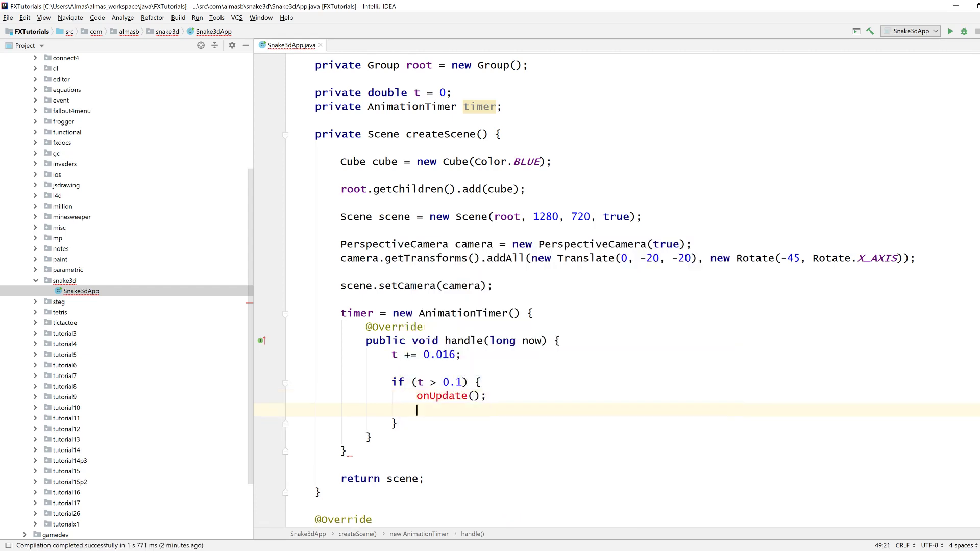
type("t = 0;")
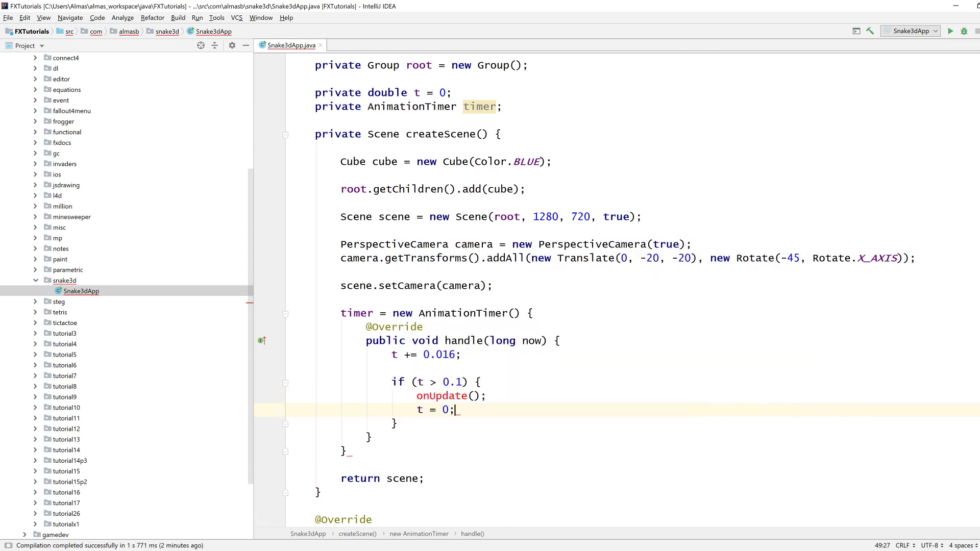
type(";")
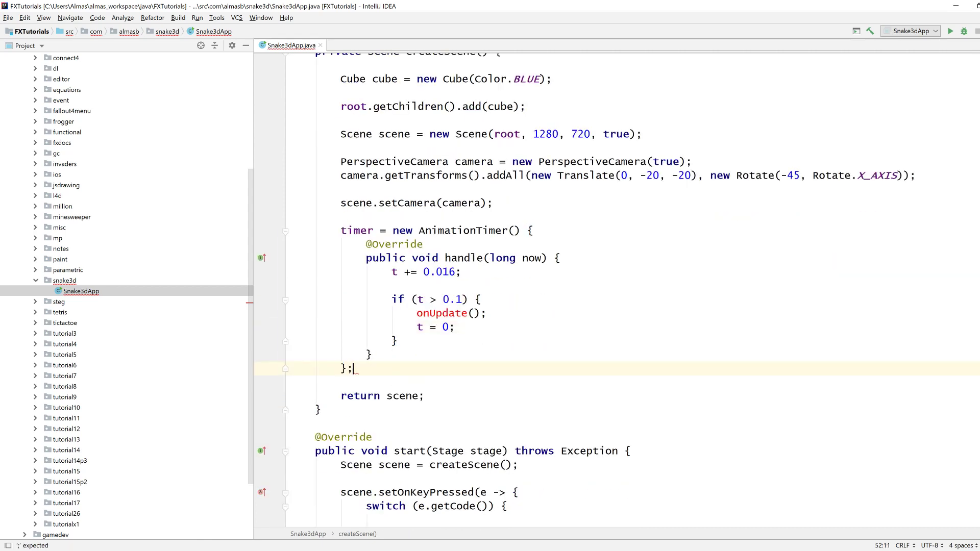
Step: Start the timer in createScene and begin declaring the onUpdate method
type("timer.")
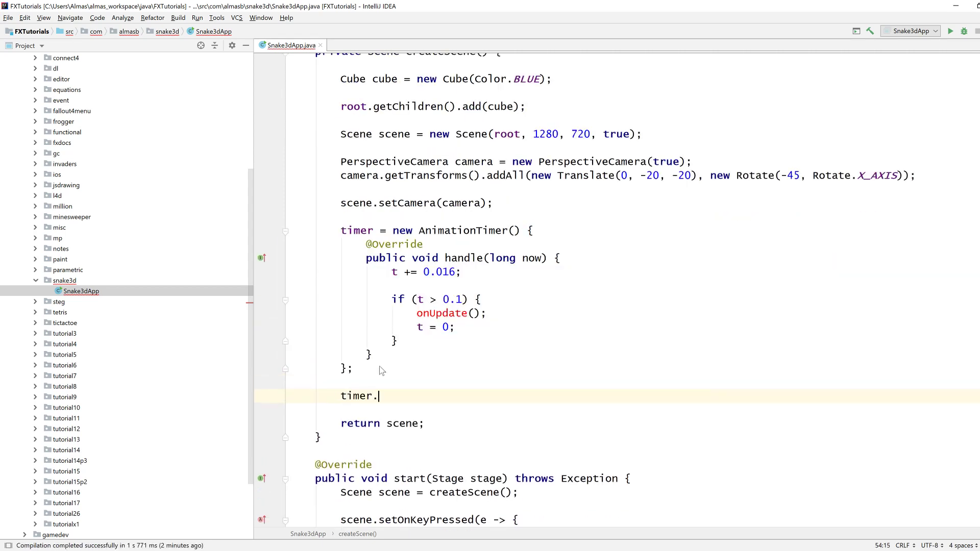
type("start();")
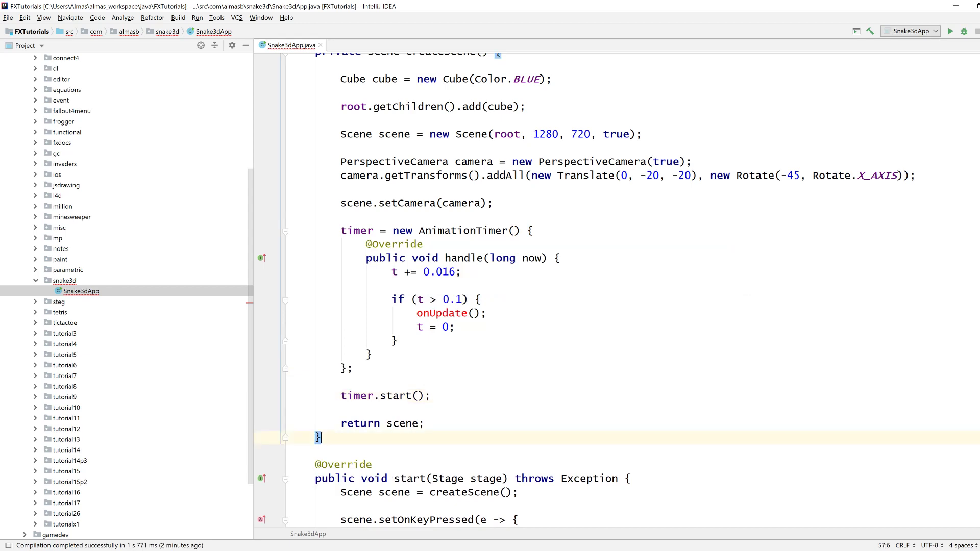
type("private void on")
type("private Po")
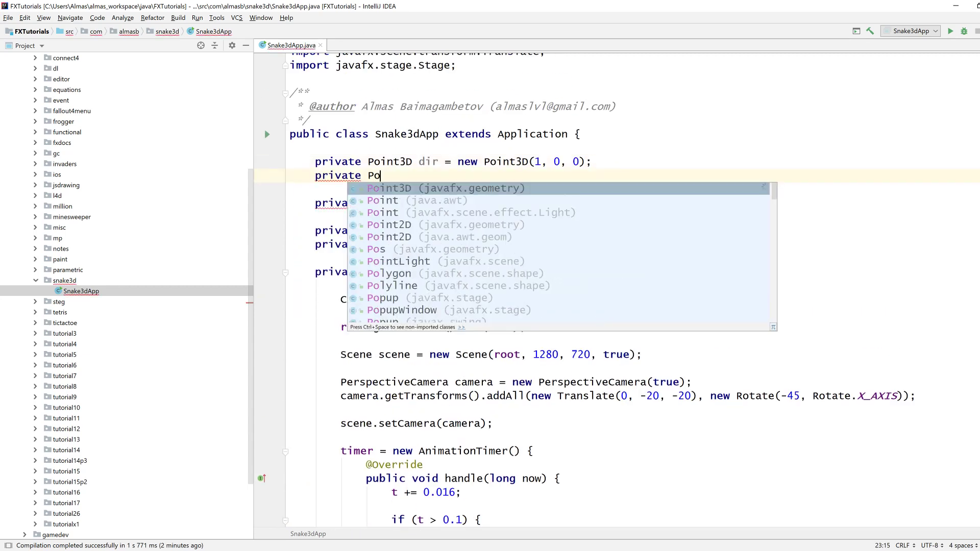
Step: Declare Point3D next = new Point3D(0, 0, 0) and begin onUpdate with next = next
type("int3D next = new P")
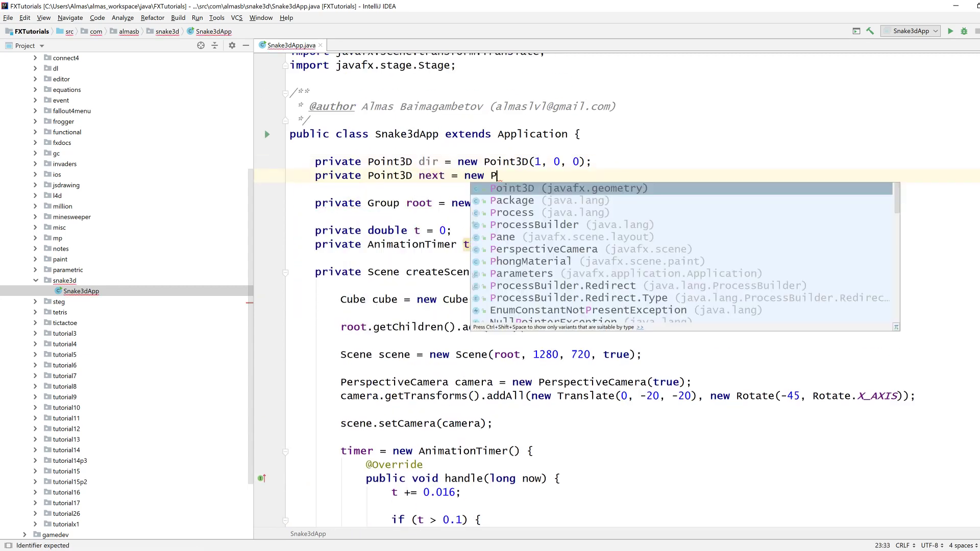
type("oint3D();")
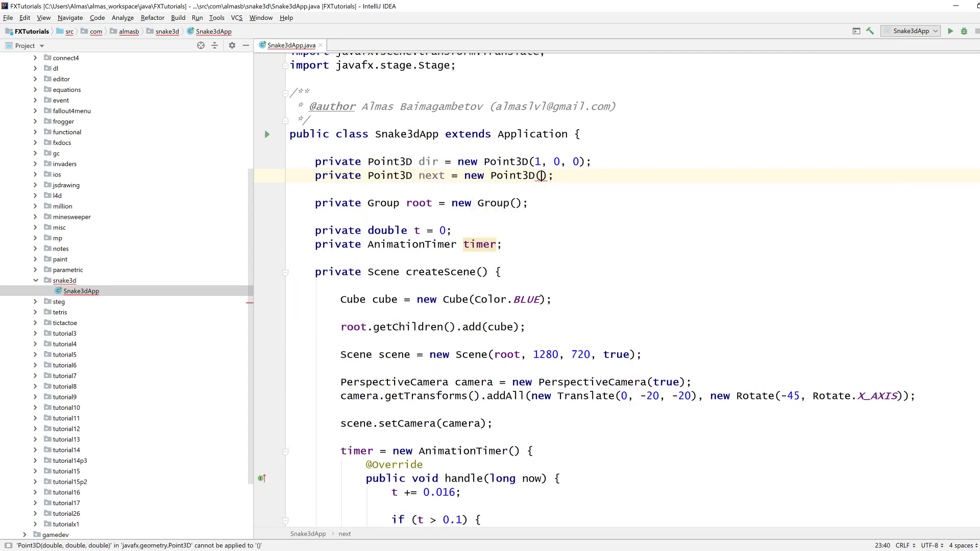
type("0, 0, 0")
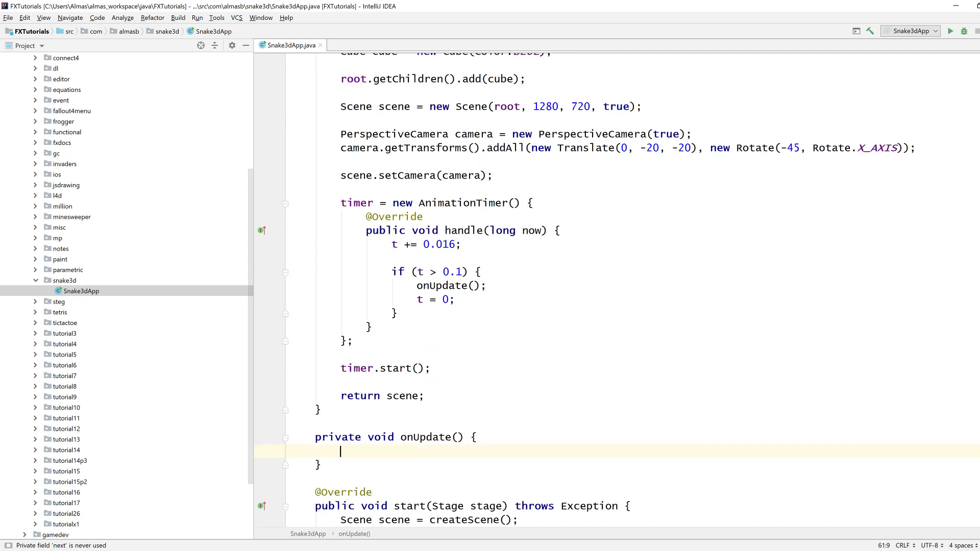
type("next")
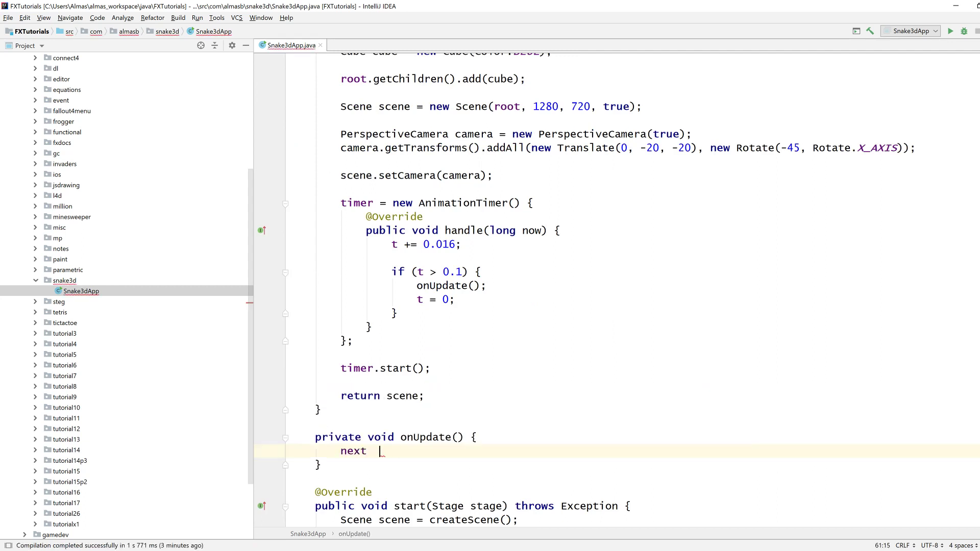
type("= next.")
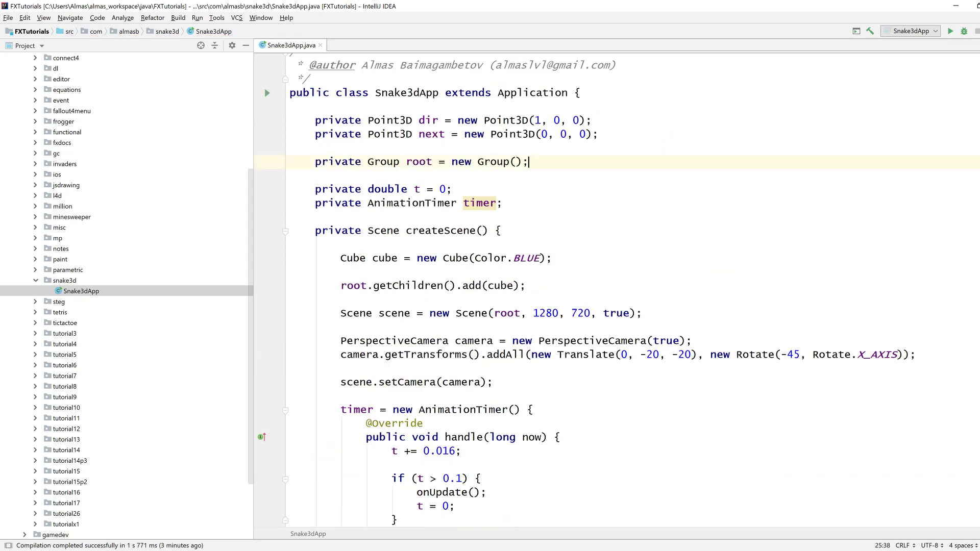
Step: Declare a private Group snake = new Group() field
type("private Group")
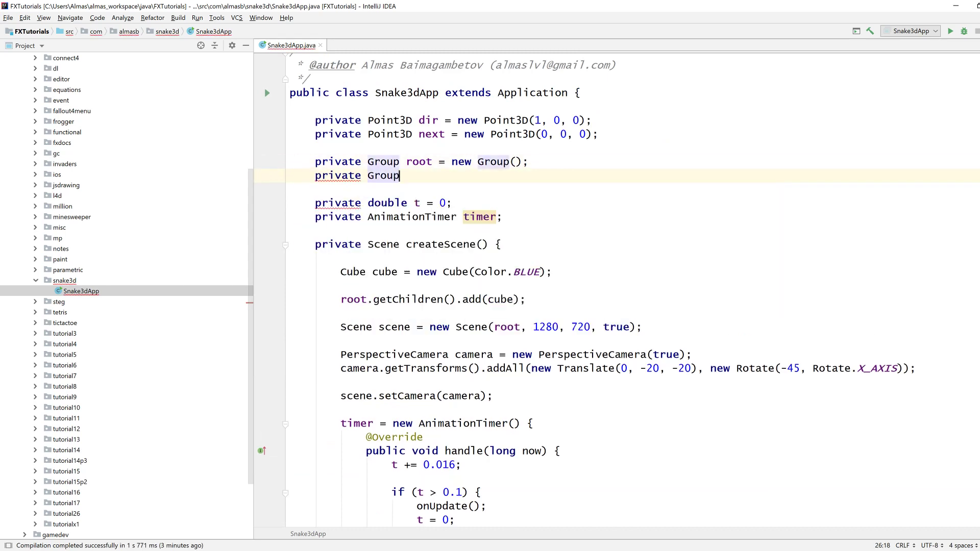
type("s")
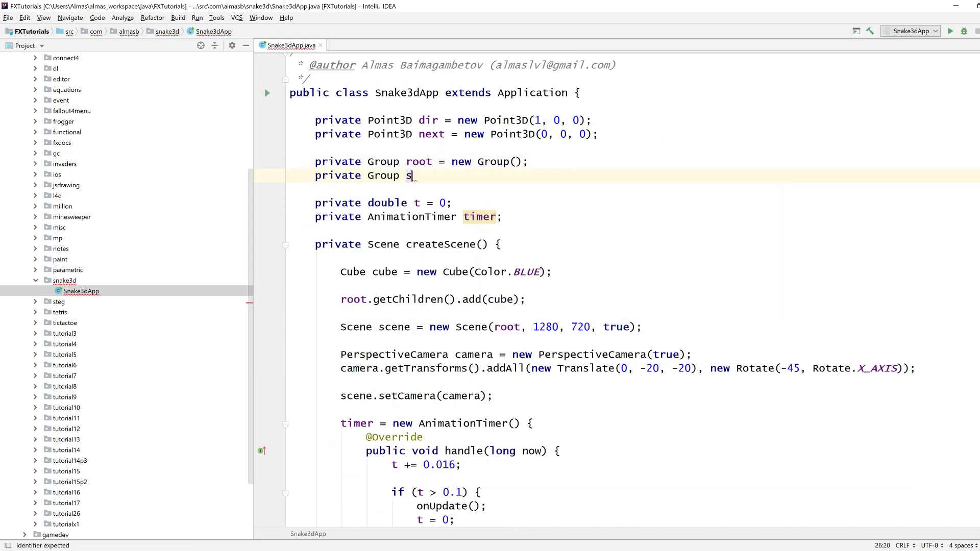
type("nake = new Group();")
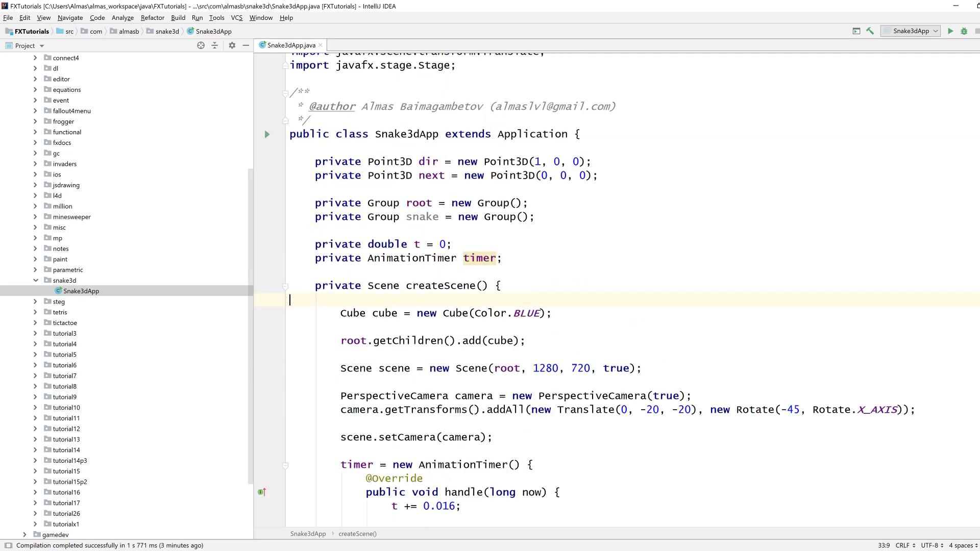
type("r")
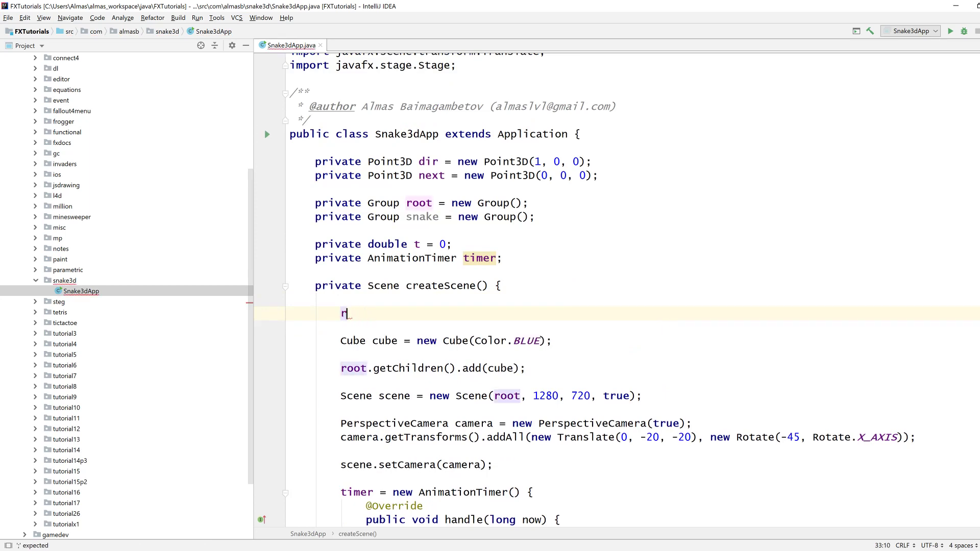
Step: Add the blue cube to snake's children and add snake to root instead of the cube
type("snake.getChildren().ad")
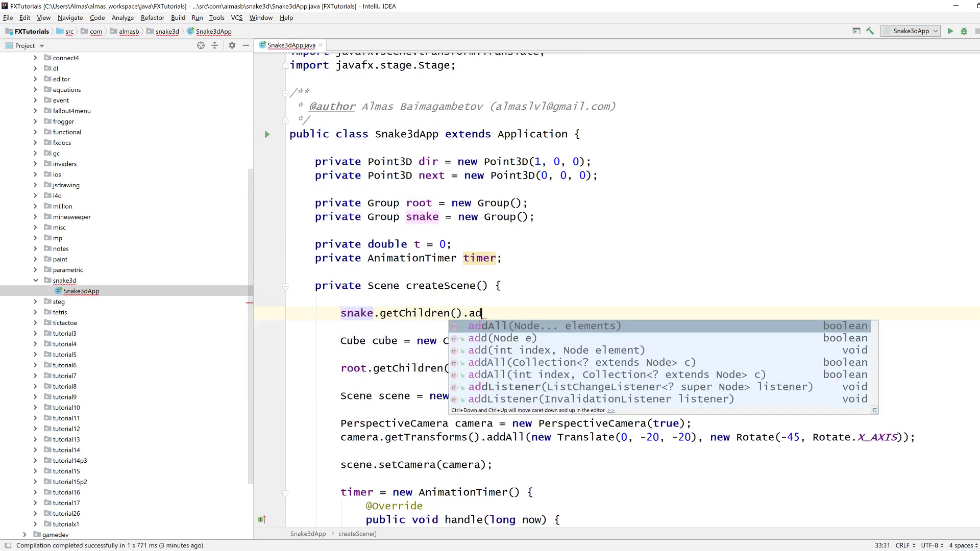
type("dd(cu")
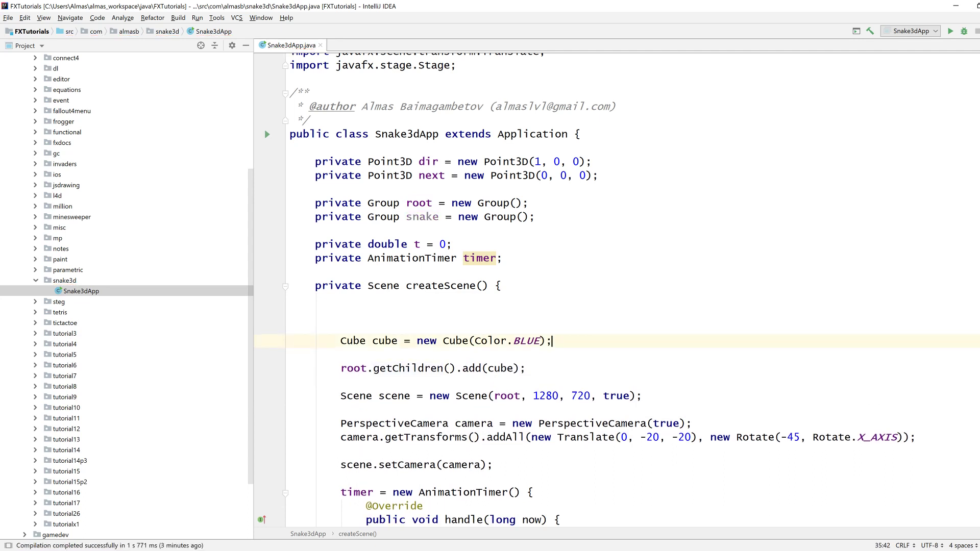
type("snake.getChildren().add(cube);")
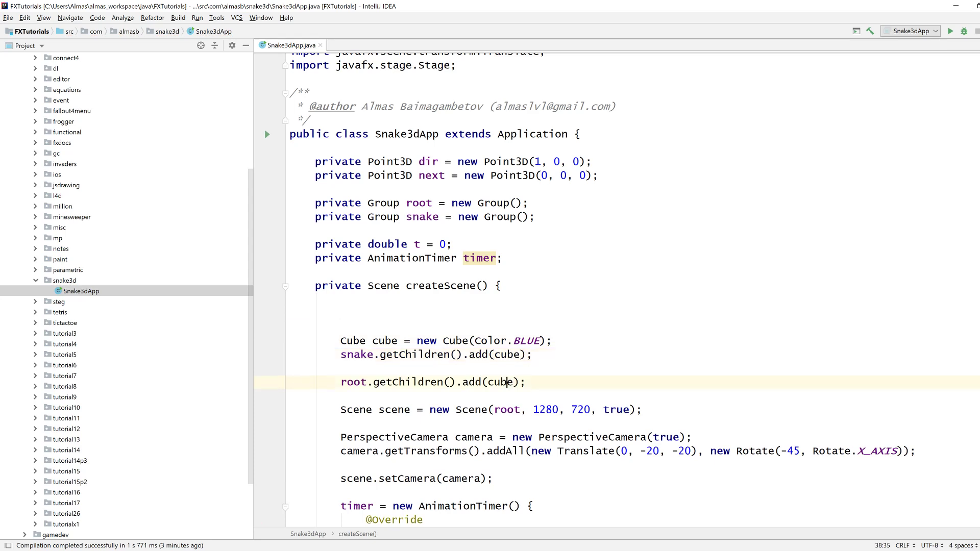
type("snak")
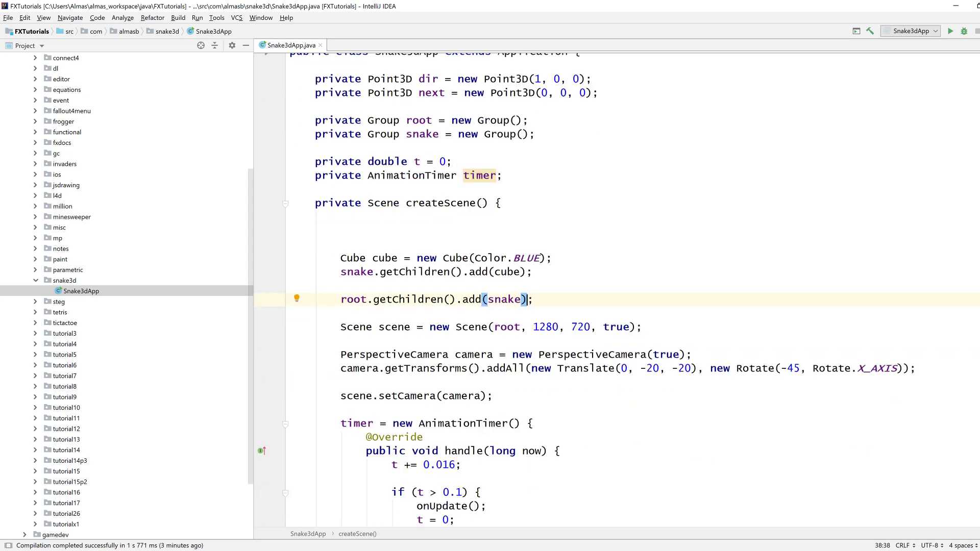
scroll("down", 3)
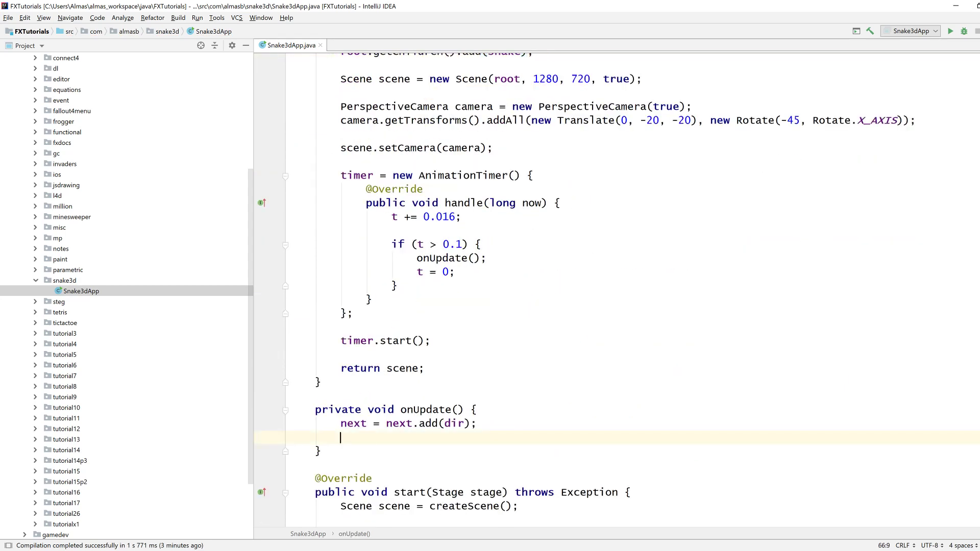
Step: In onUpdate, remove the snake's first child as Cube c
type("Cube")
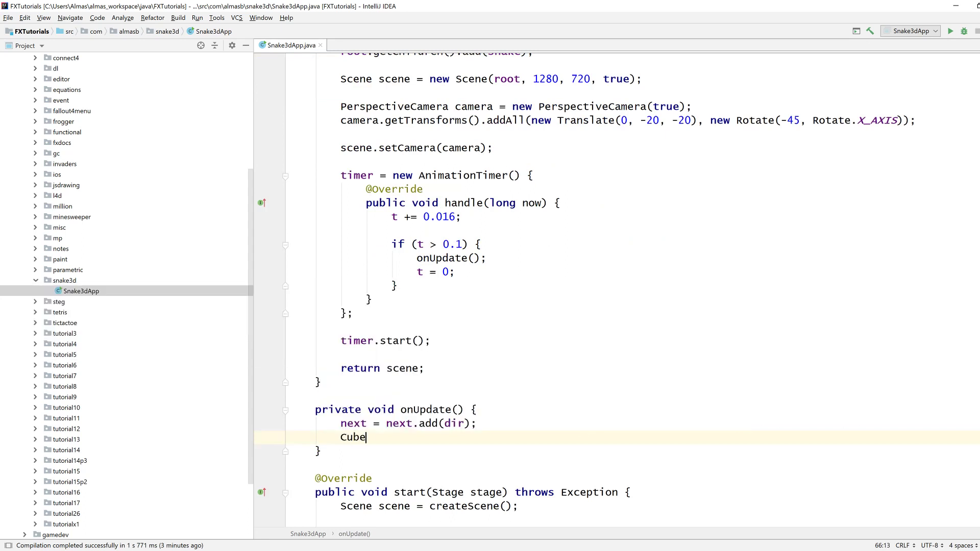
type("c = (c")
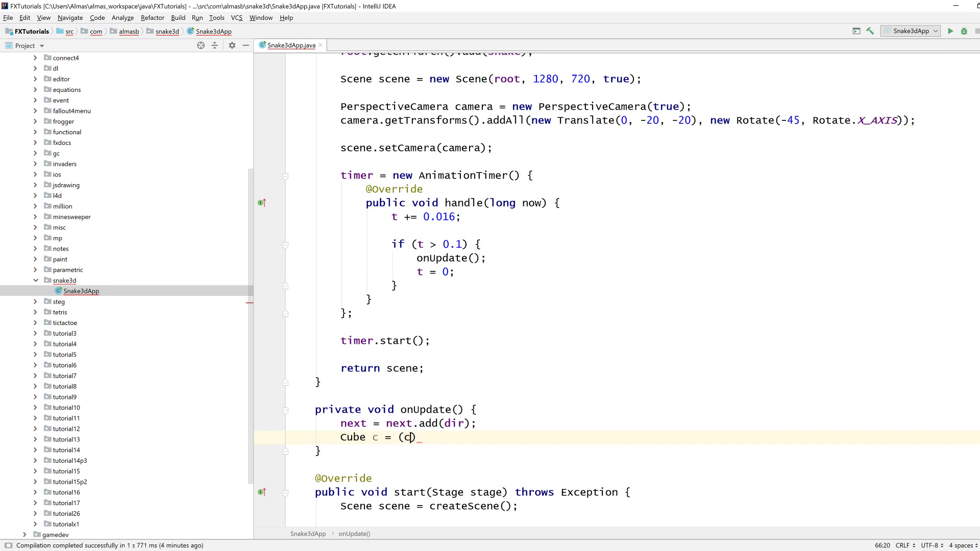
type("ube) sn")
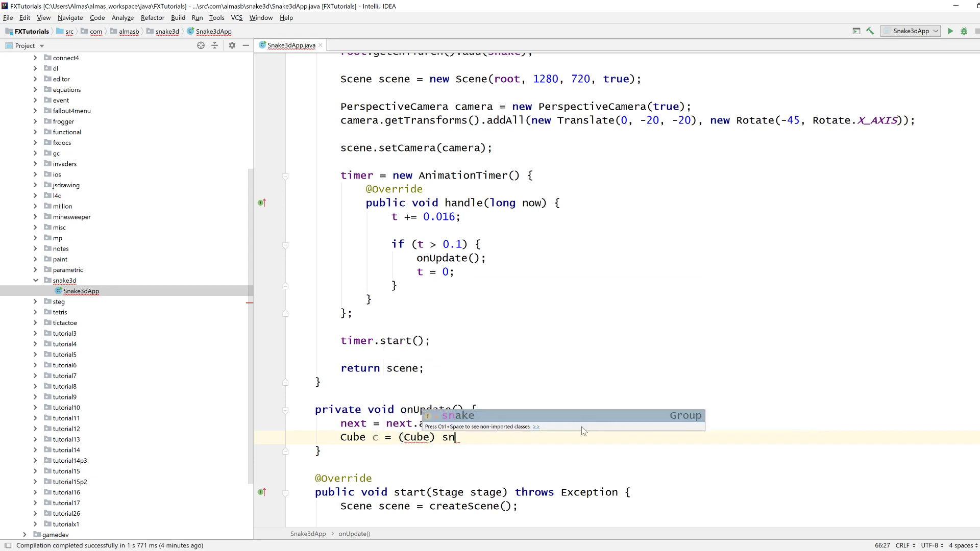
type("ake.getChildren().")
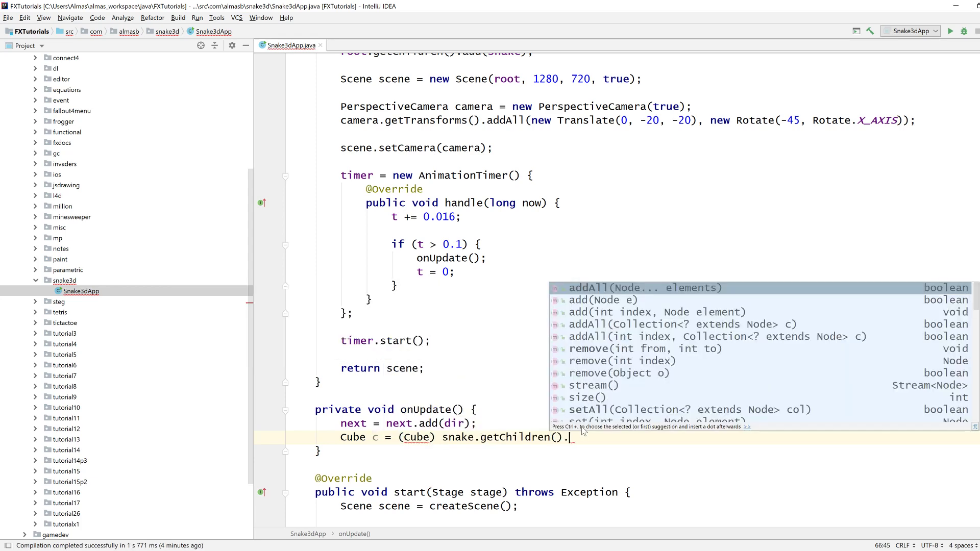
type("rme")
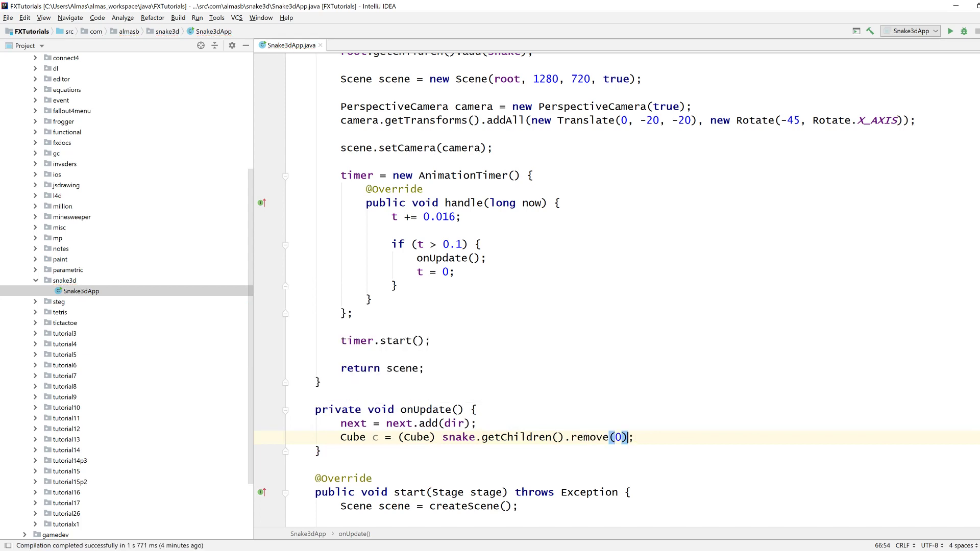
Step: Move c to next with c.set(next) and add it back to snake's children
type("c.set(next);")
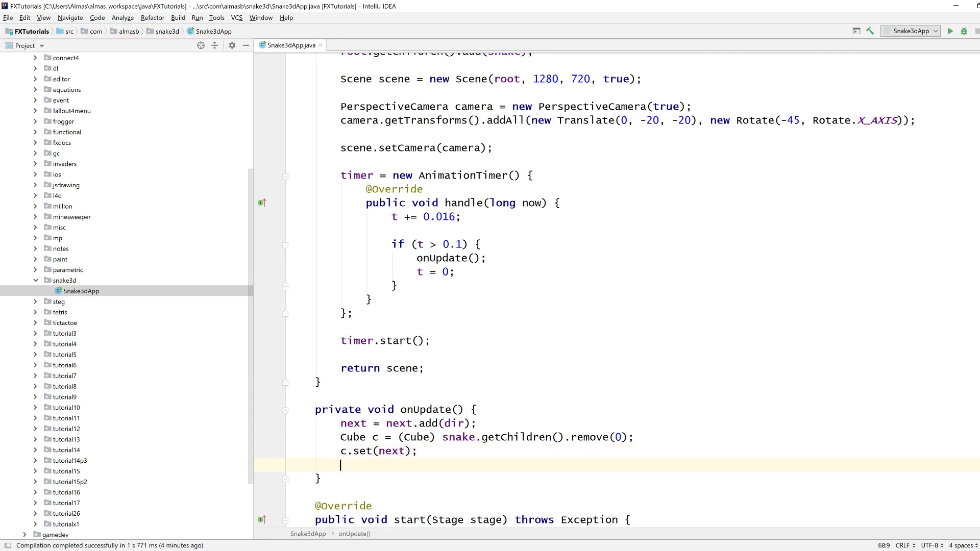
type("snake.")
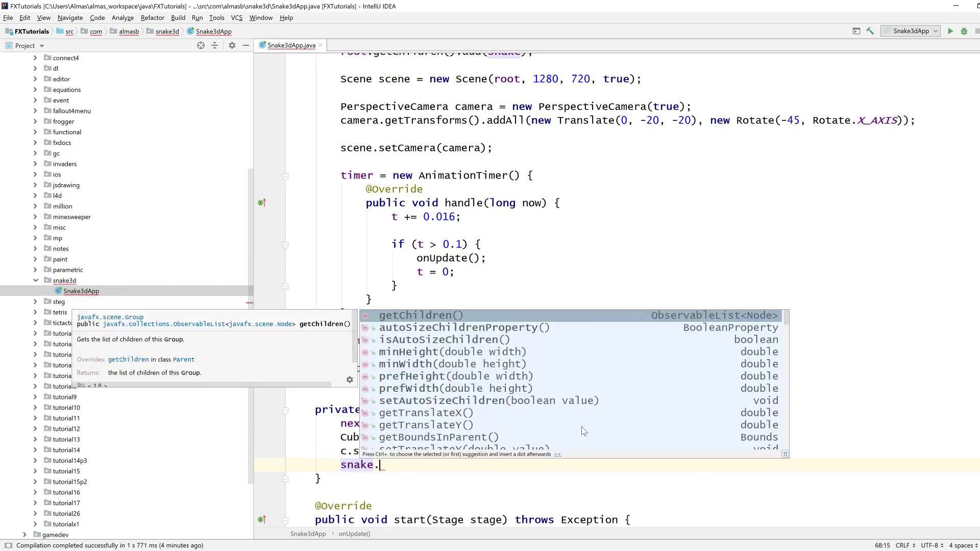
type("getChildren().")
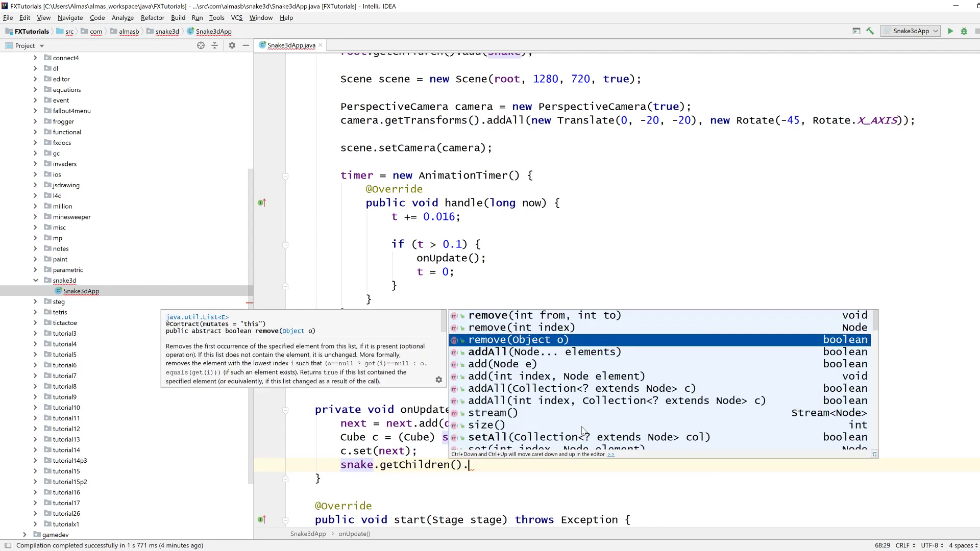
type("add(c);")
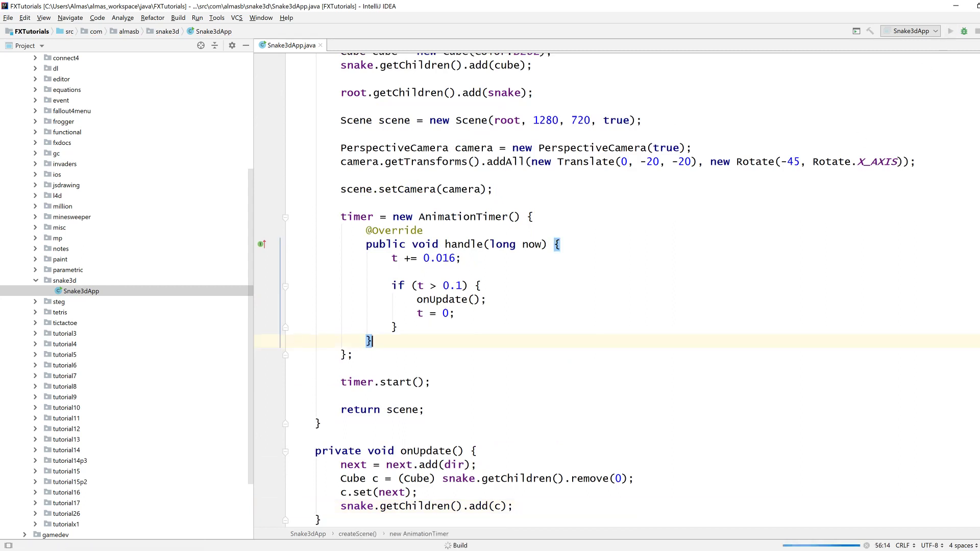
left_click(197, 17)
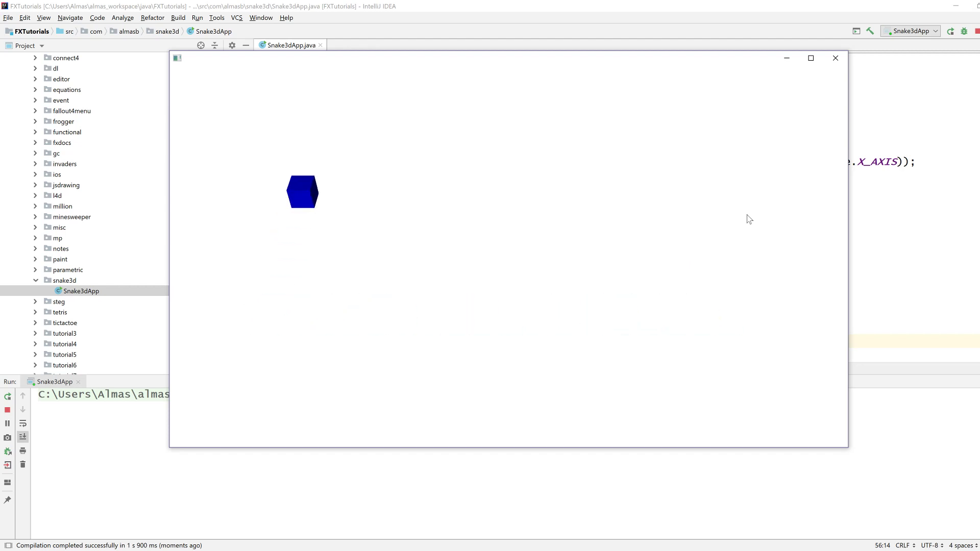
left_click_drag(303, 191, 767, 208)
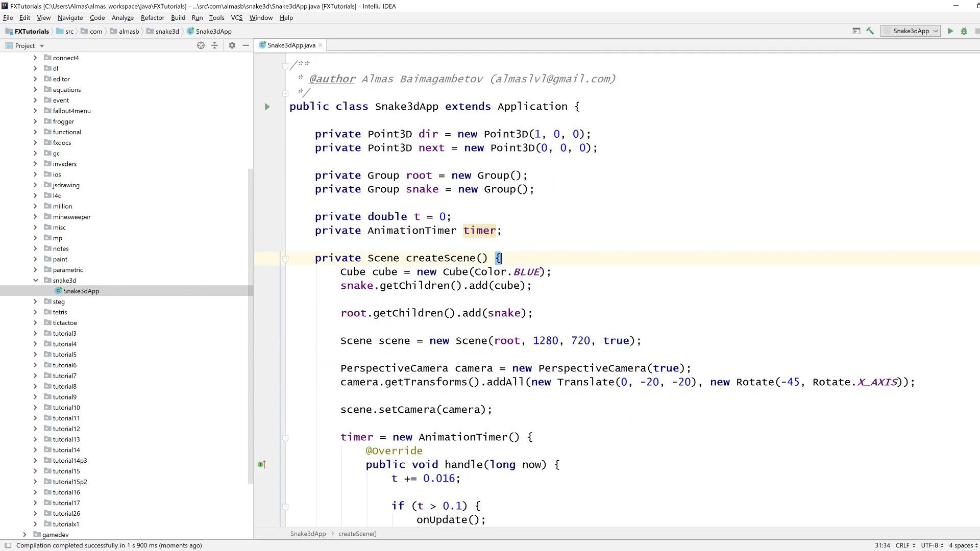
Step: Declare private Cube food = new Cube(Color.YELLOW) and add snake and food to root with addAll
type("private Cube food = new")
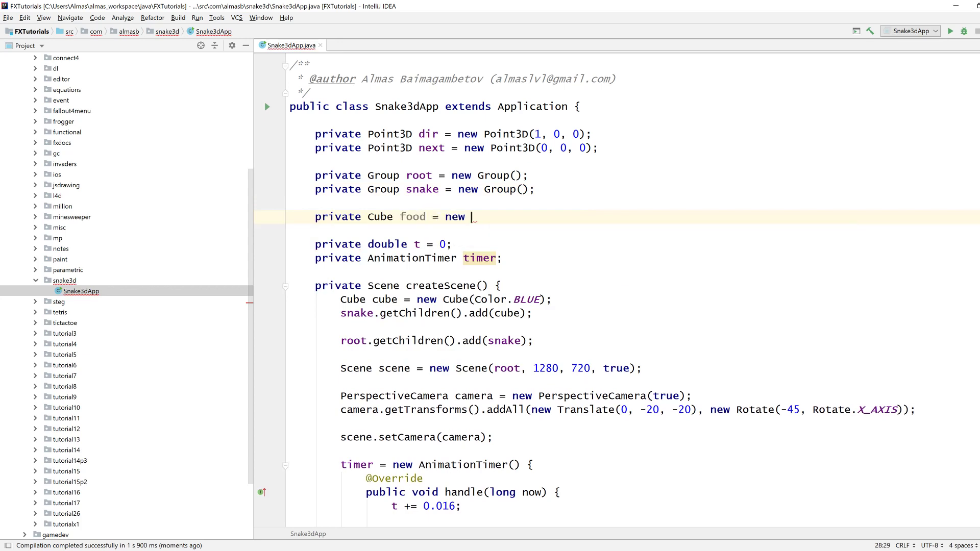
type("Cube()")
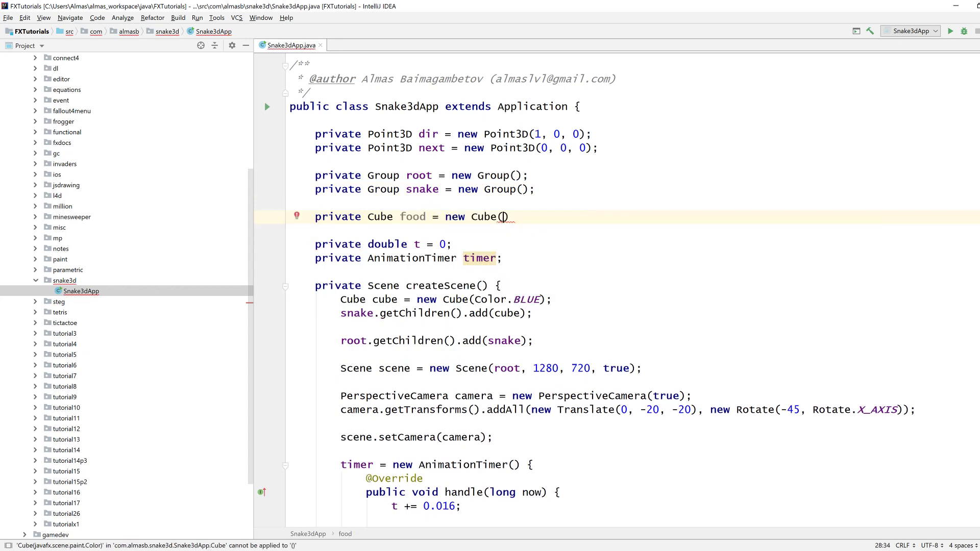
type("Color.YELLOW")
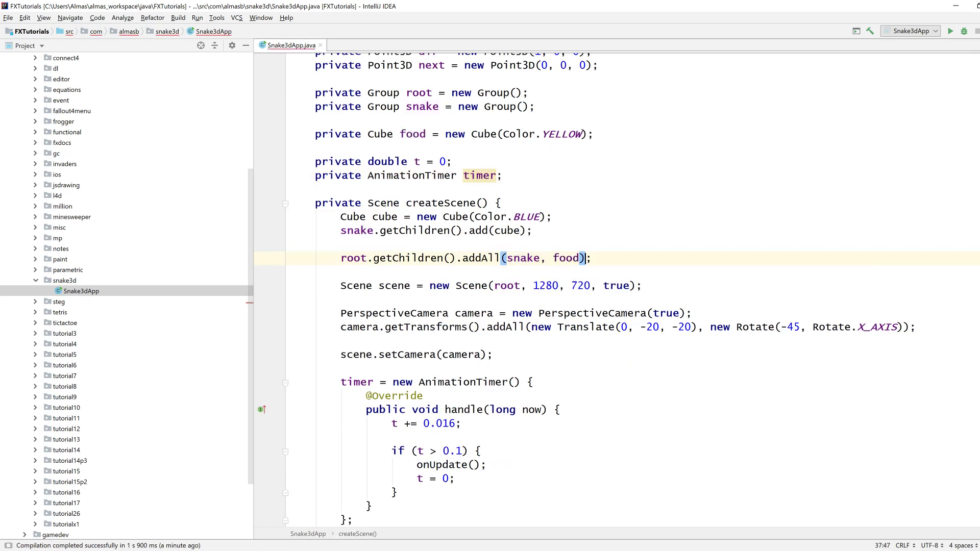
scroll("up", 3)
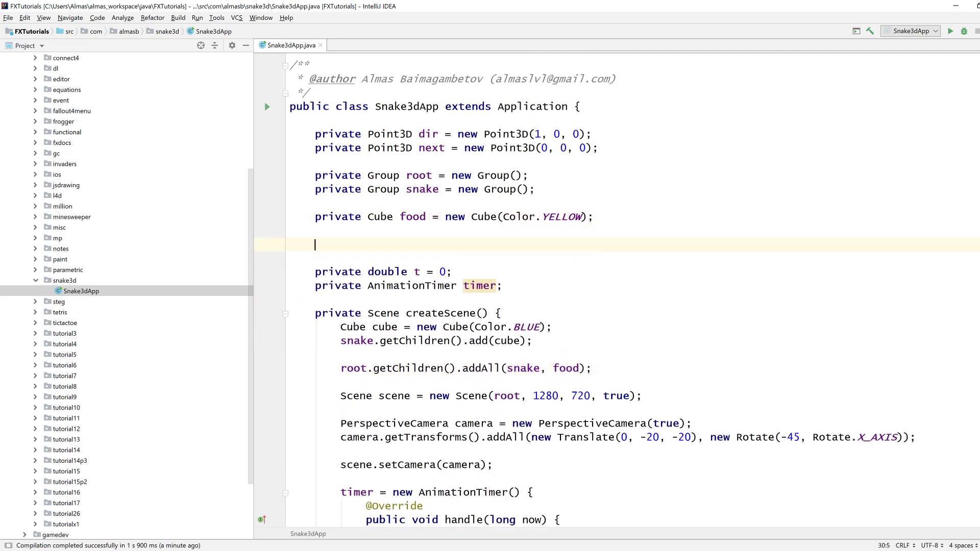
Step: Declare a private Random random = new Random() field
type("private")
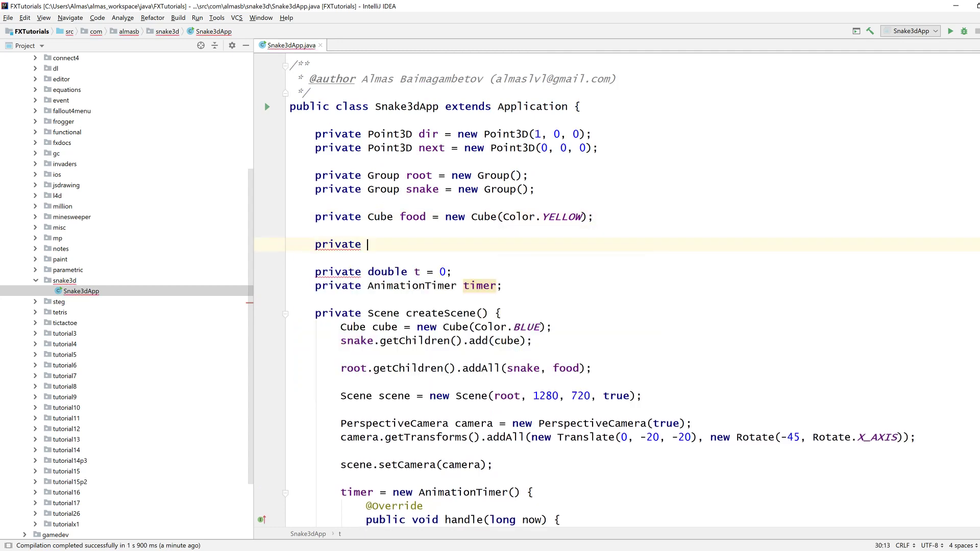
type("Random random")
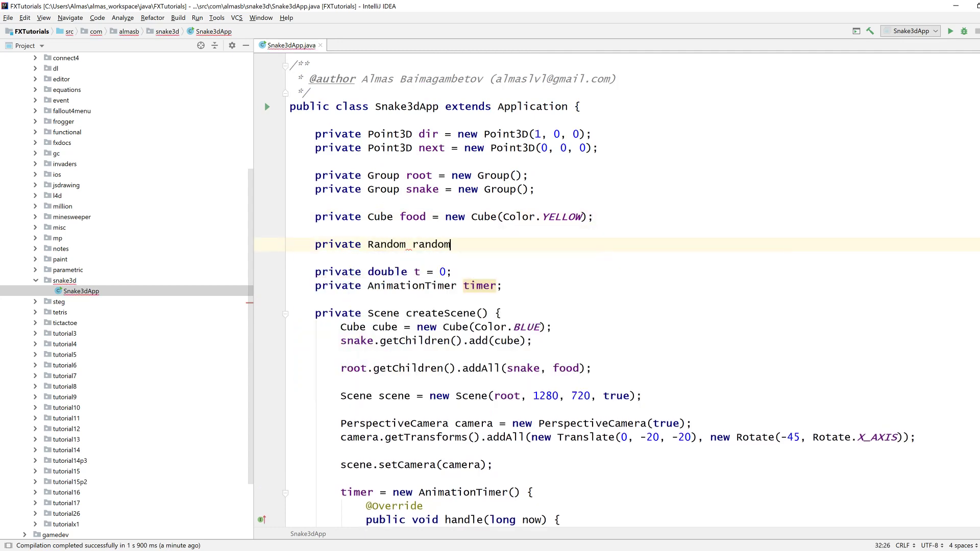
type("= new Random();")
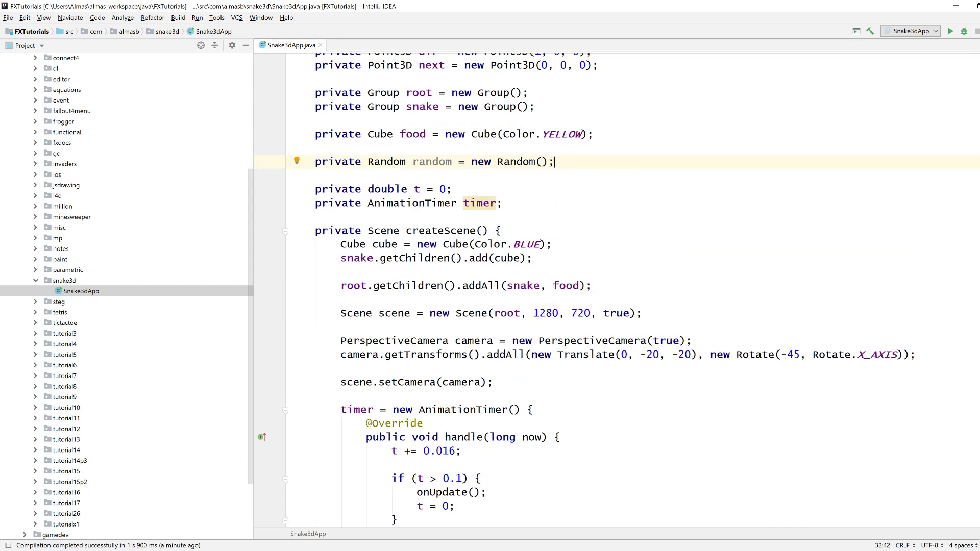
Step: In createScene set food's X, Y and Z translations to random.nextInt(10) - 5, duplicating the line
type("food.set")
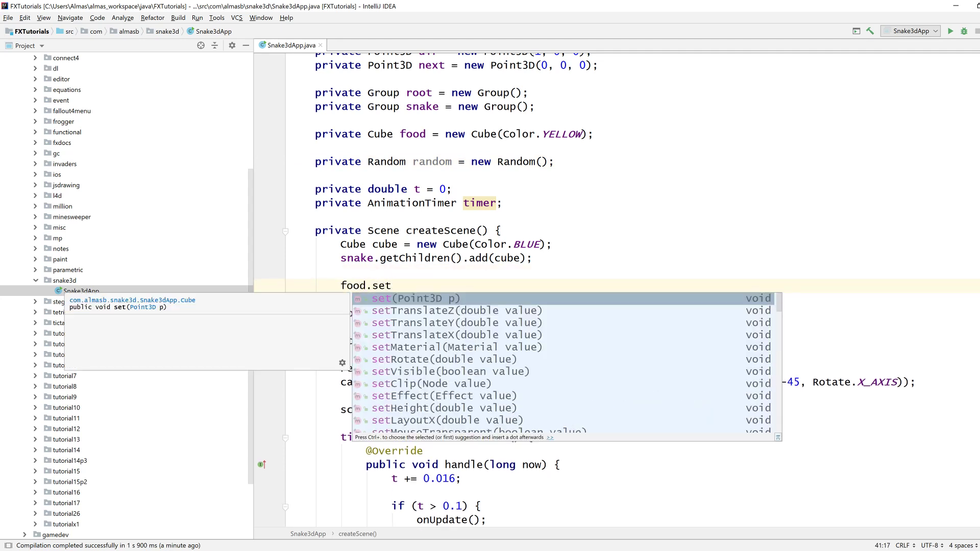
key("Down")
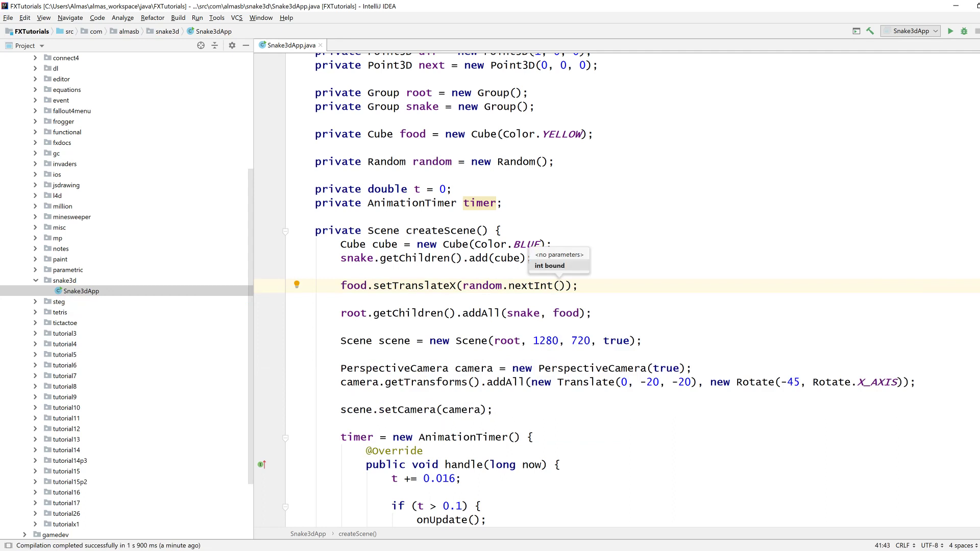
type("5")
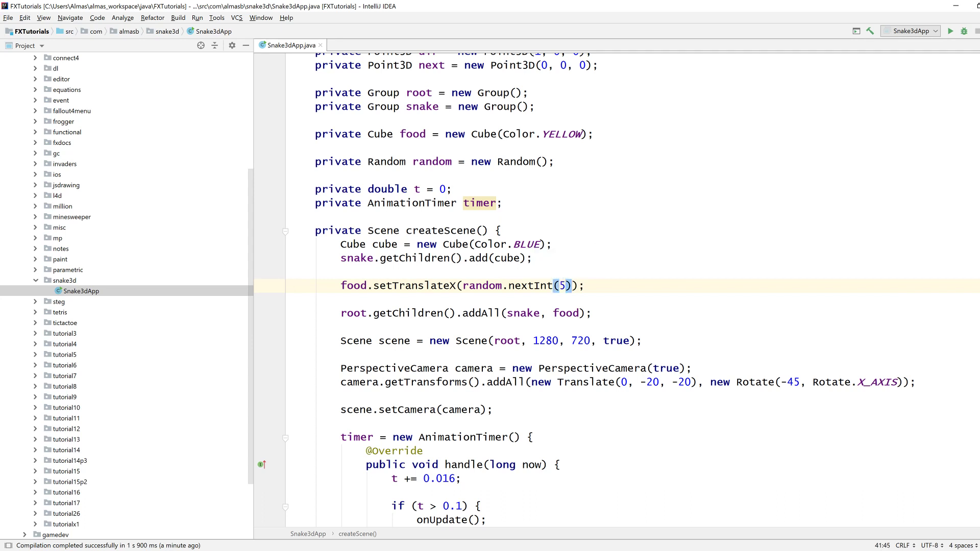
type("10) -")
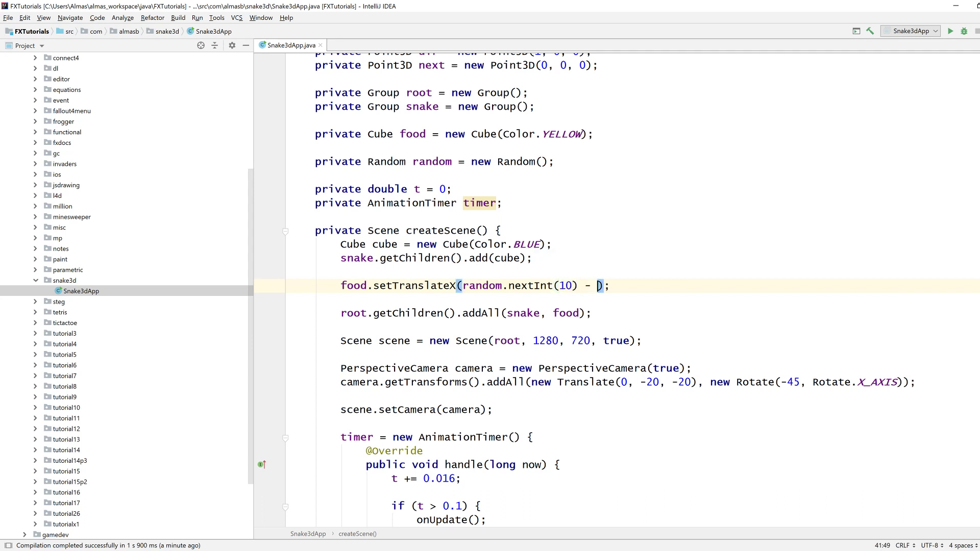
type("5")
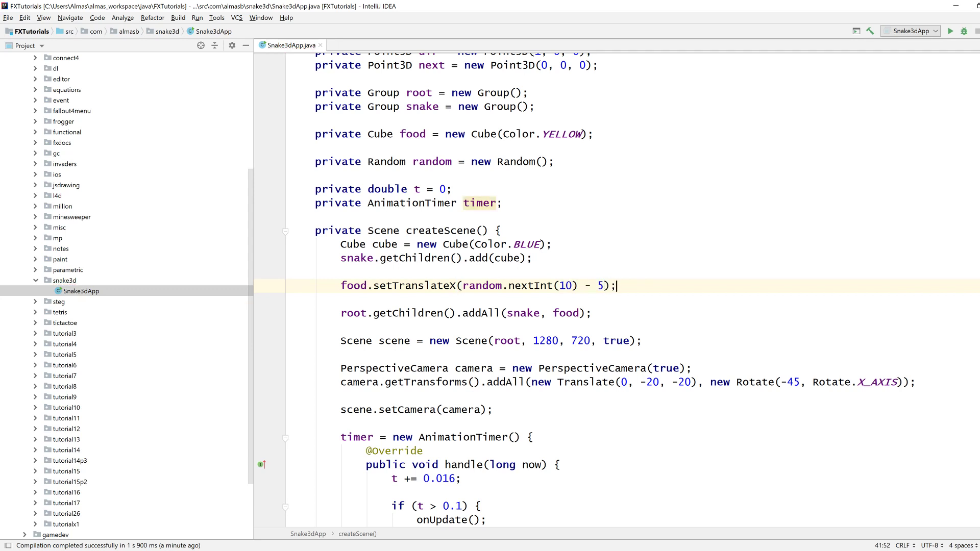
left_click_drag(468, 285, 614, 285)
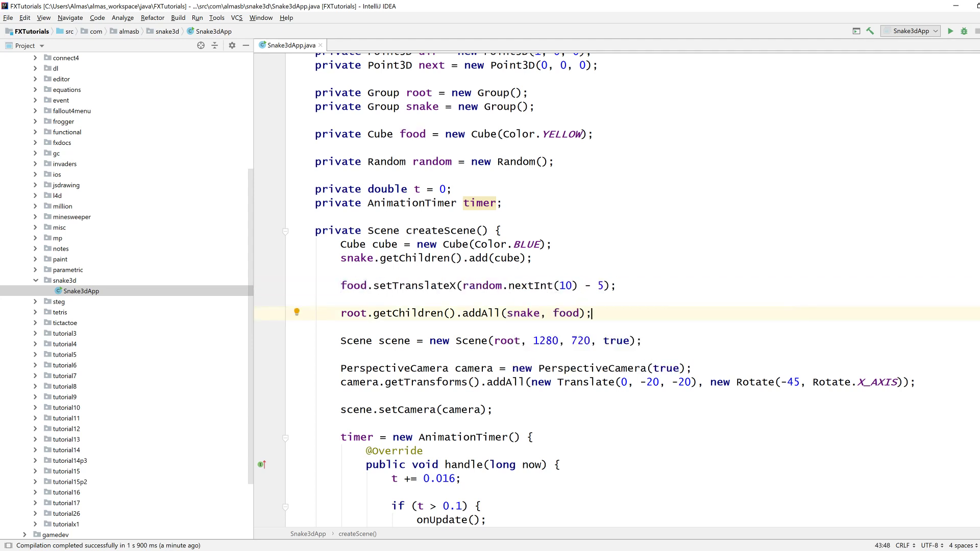
mouse_move(543, 285)
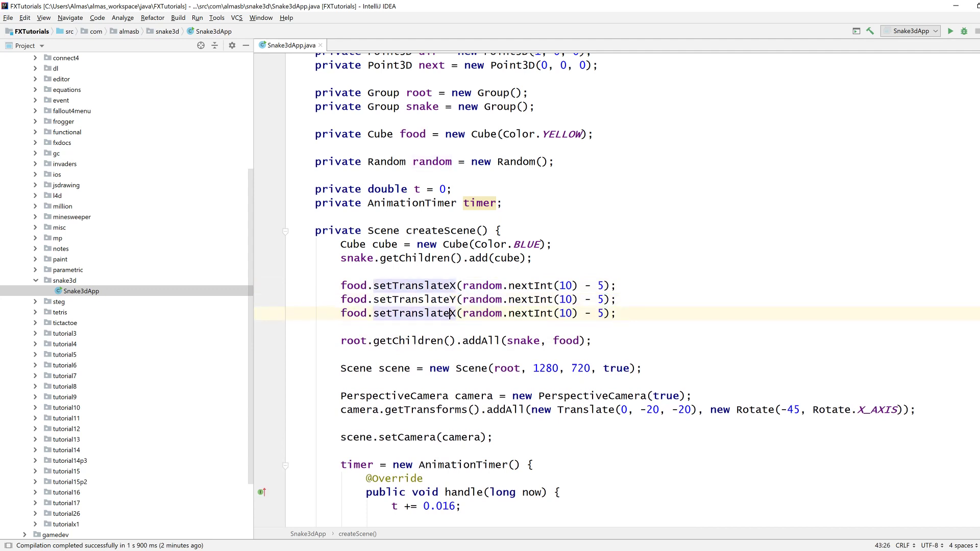
type("Z")
type("private void")
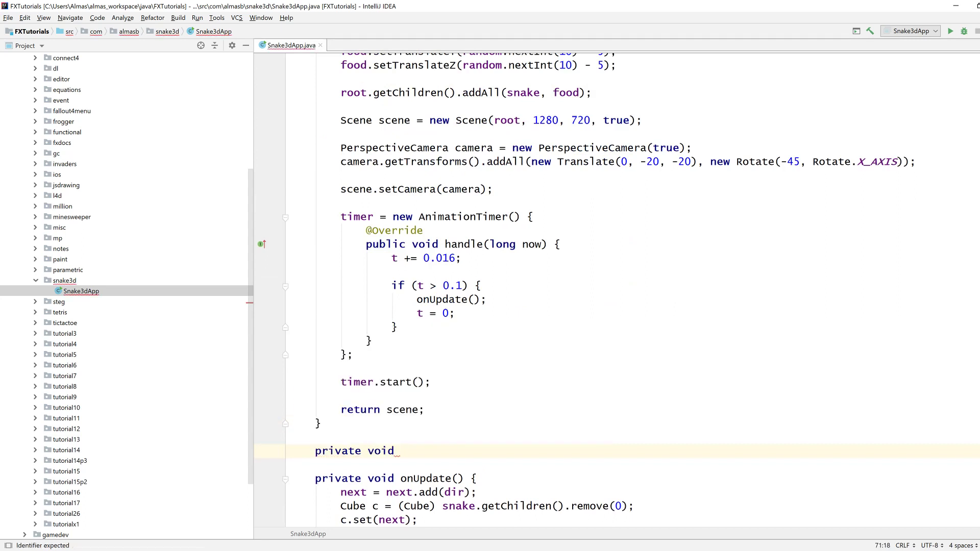
Step: Extract the food translate lines into private void moveFood() and call moveFood() from createScene
type("random")
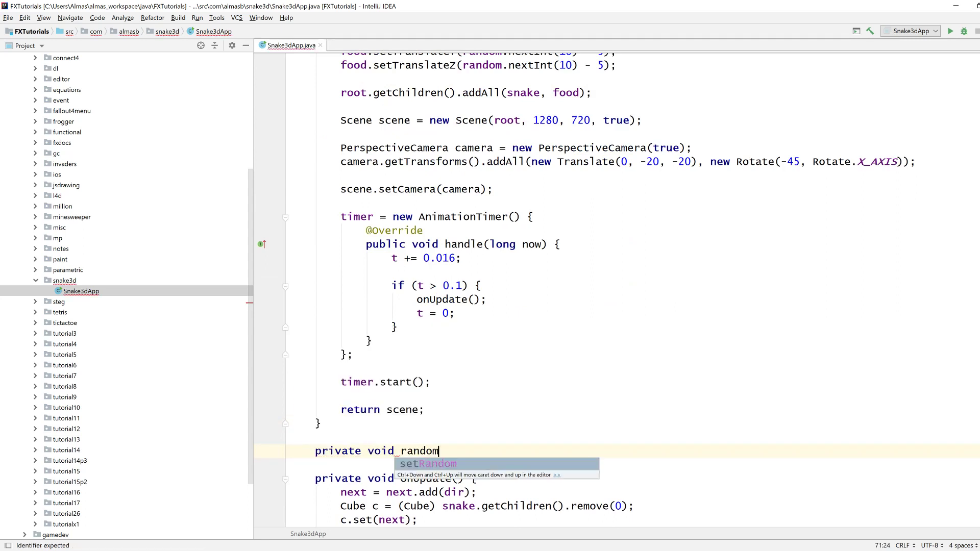
type("P")
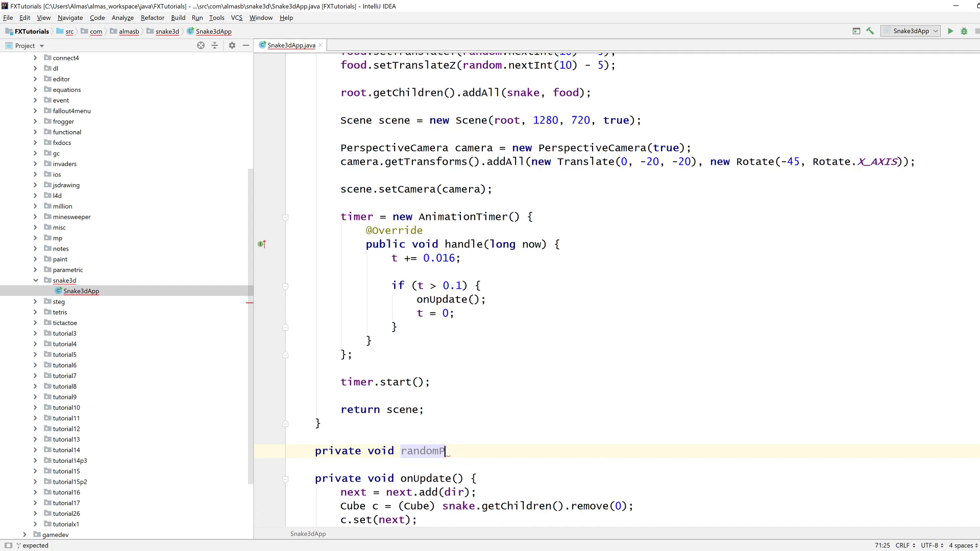
type("moveFood")
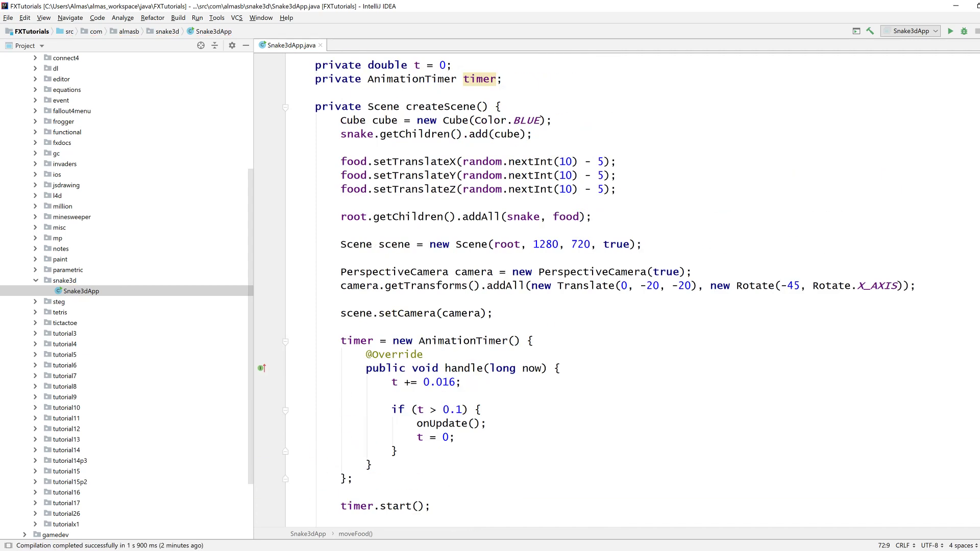
type("move")
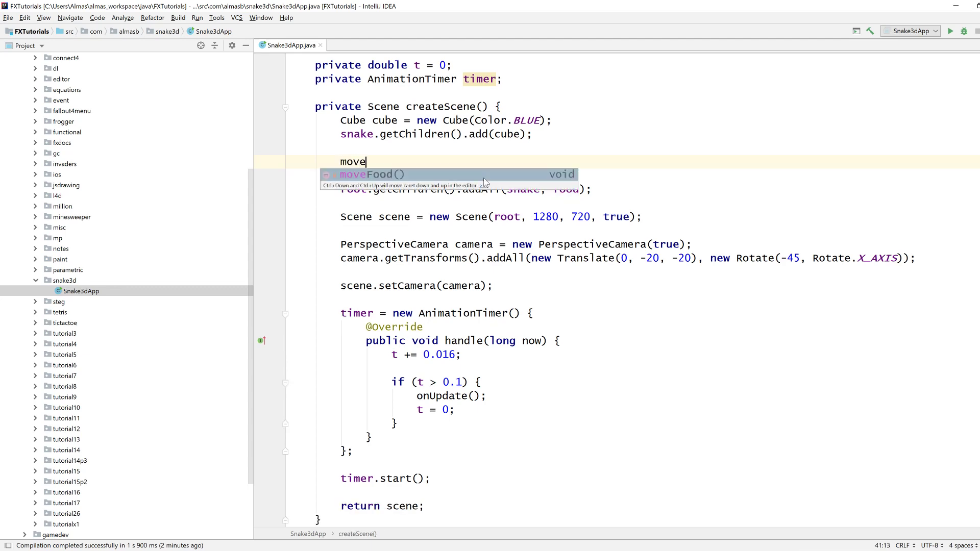
key("Enter")
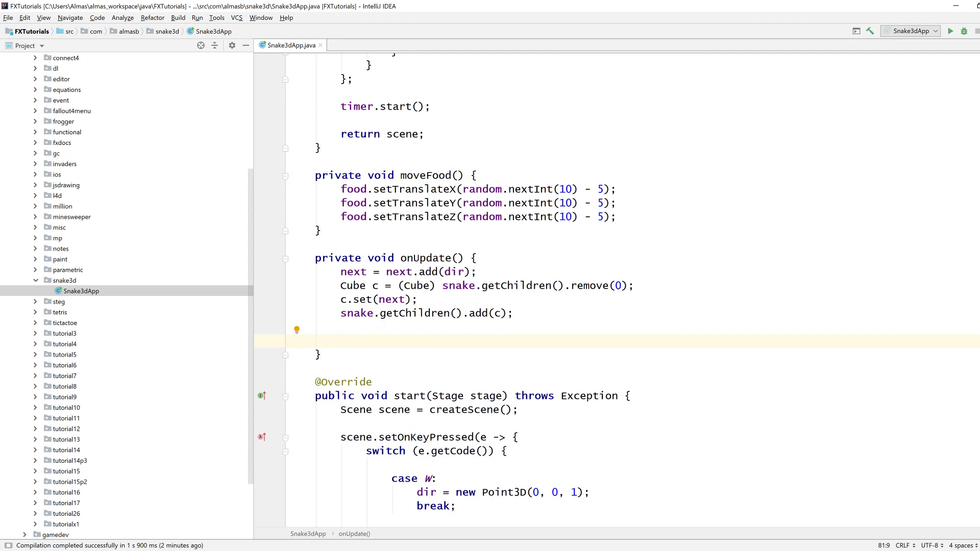
Step: Start boolean collision = snake.getChildren().stream().map(n -> (Cube) n).anyMatch( in onUpdate
type("boolean")
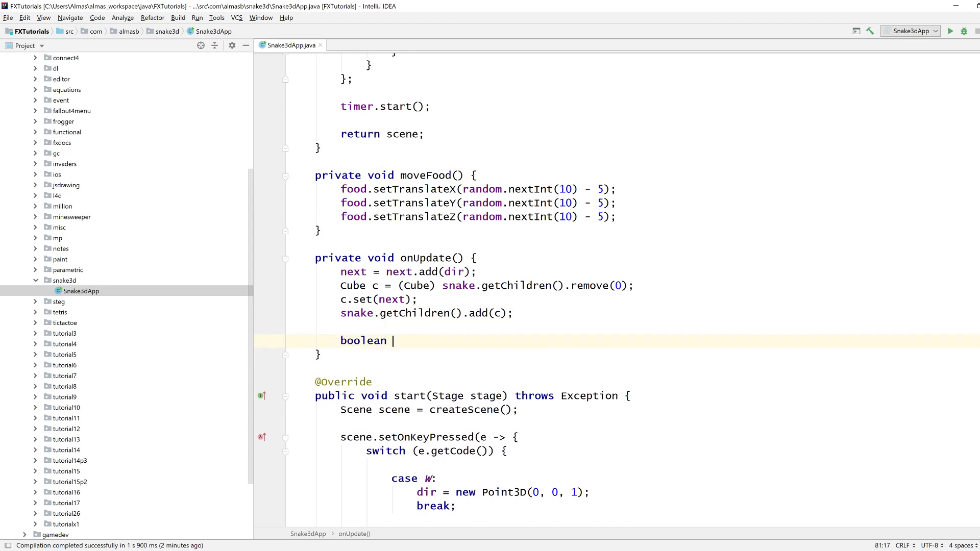
type("collision =")
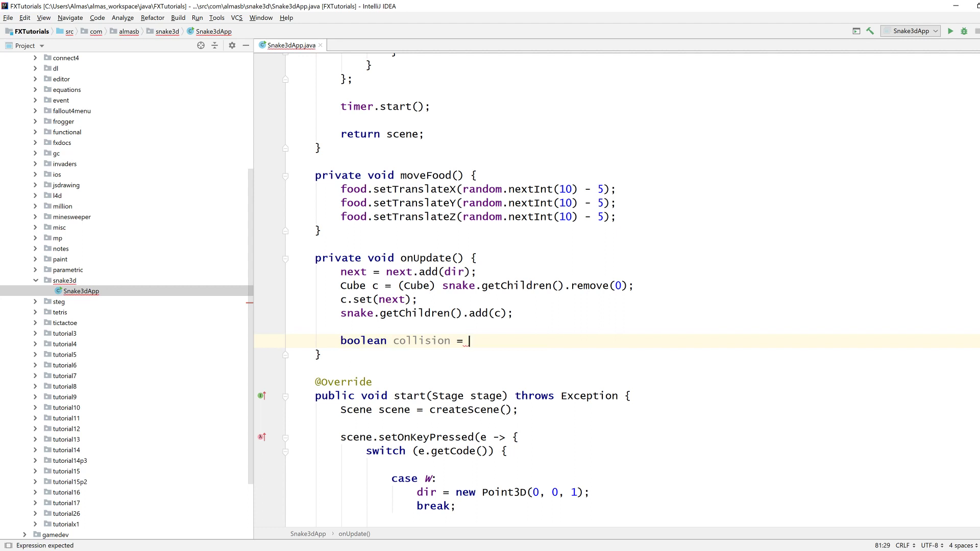
type("snake.getChildren().")
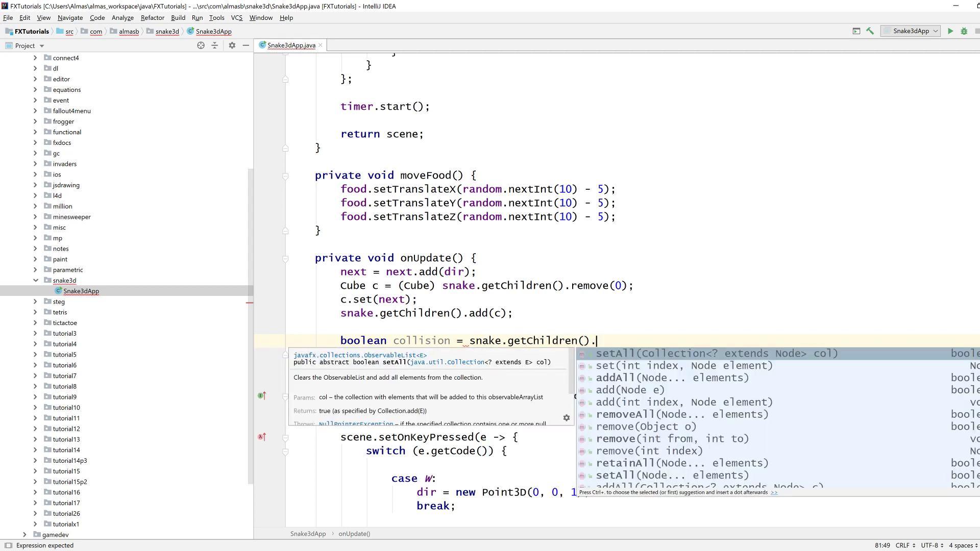
type("map(")
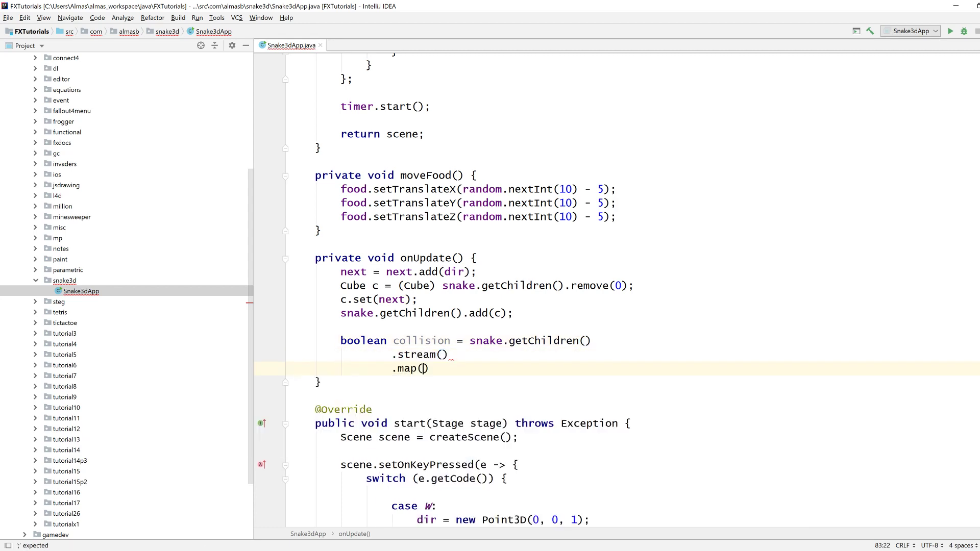
type("n -> (Cube")
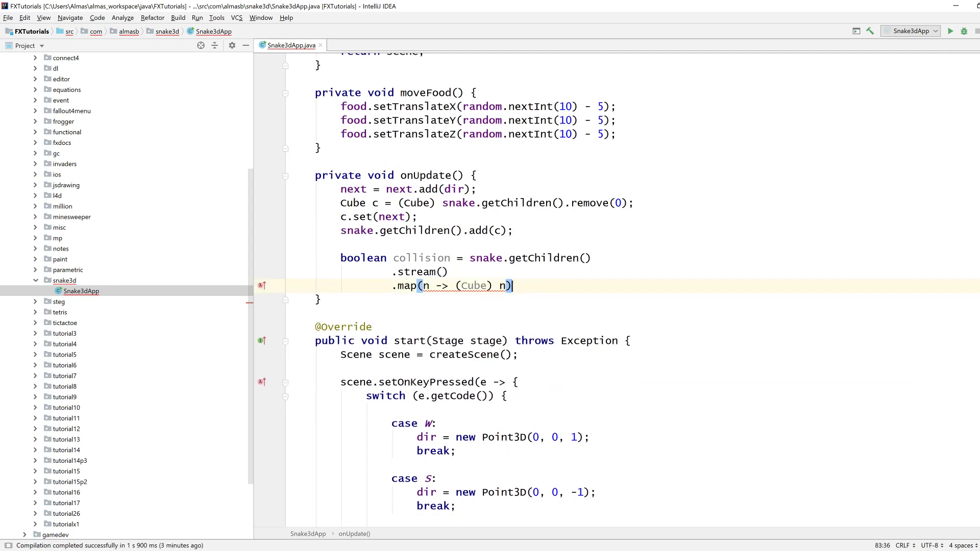
type(".anyMatch(")
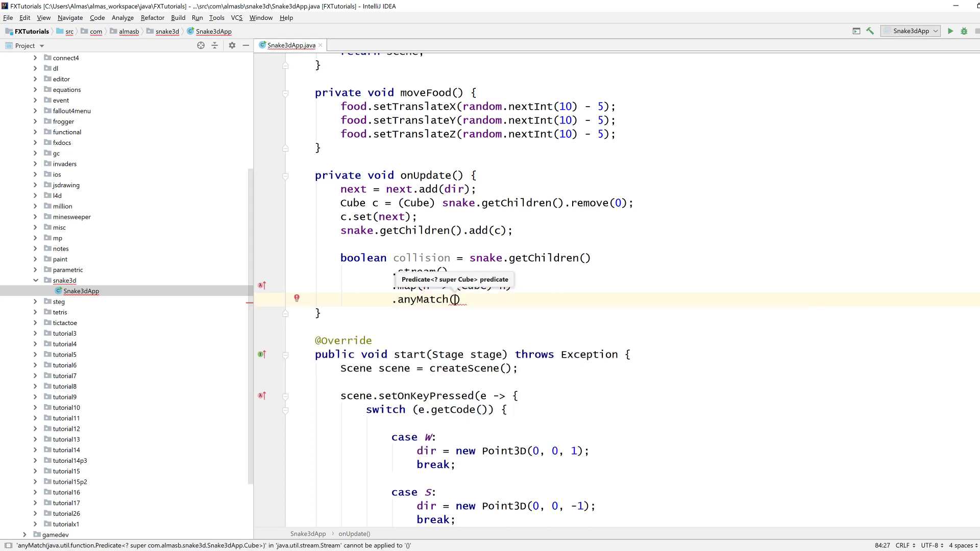
Step: In the Cube class, declare a public boolean isColliding(Cube c) method
scroll("down", 3)
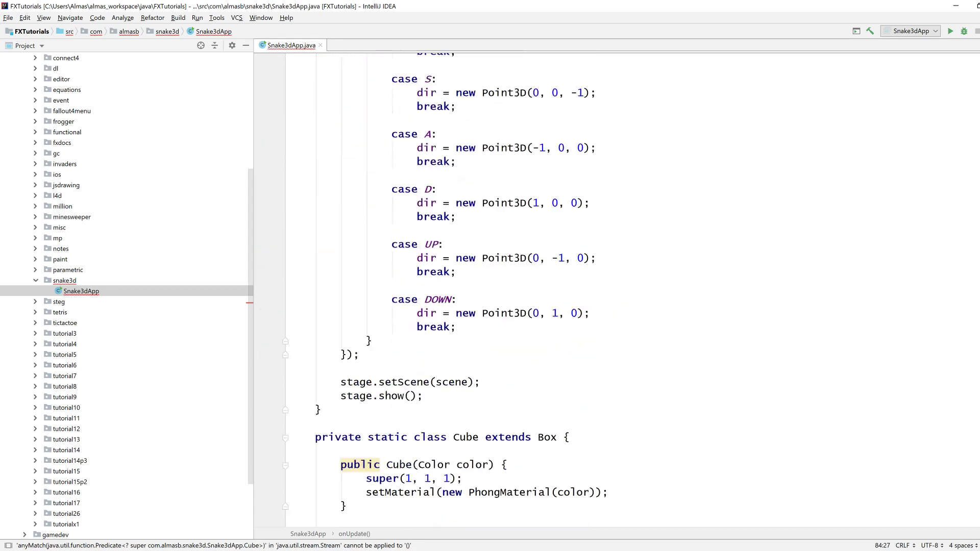
scroll("down", 3)
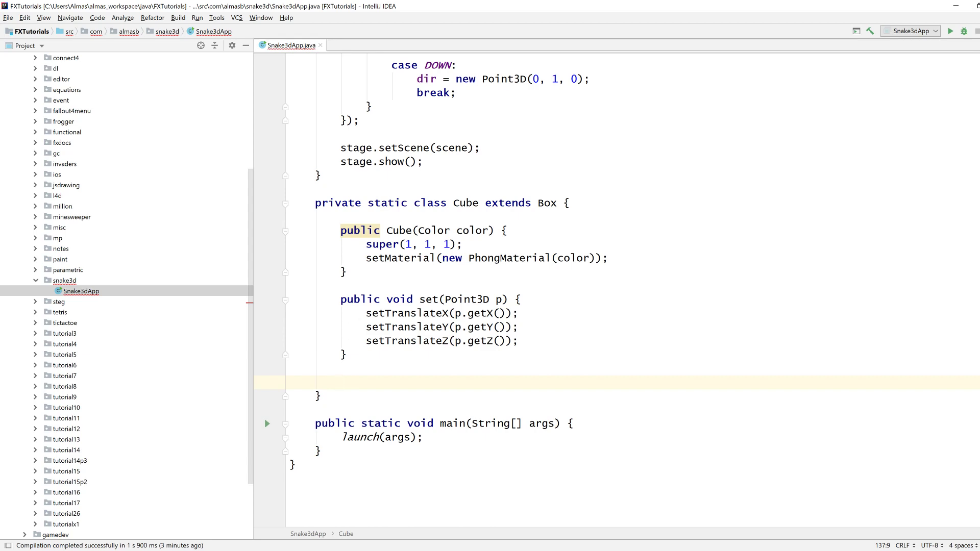
type("public boif")
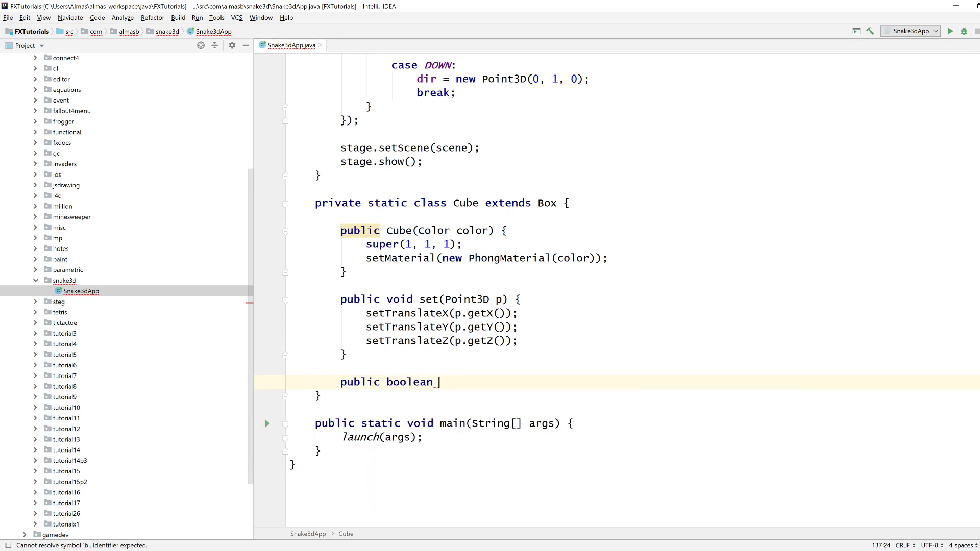
type("colli")
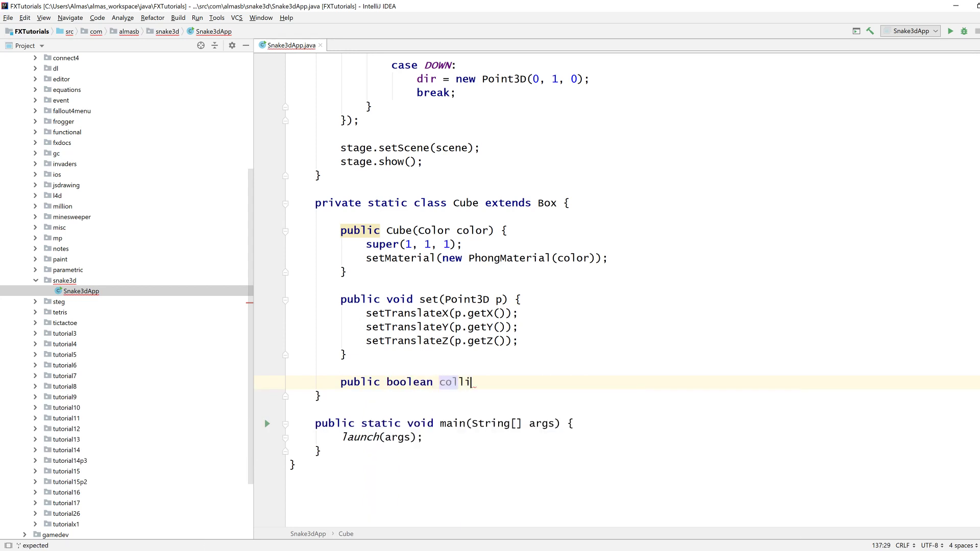
type("de(Cube c) {")
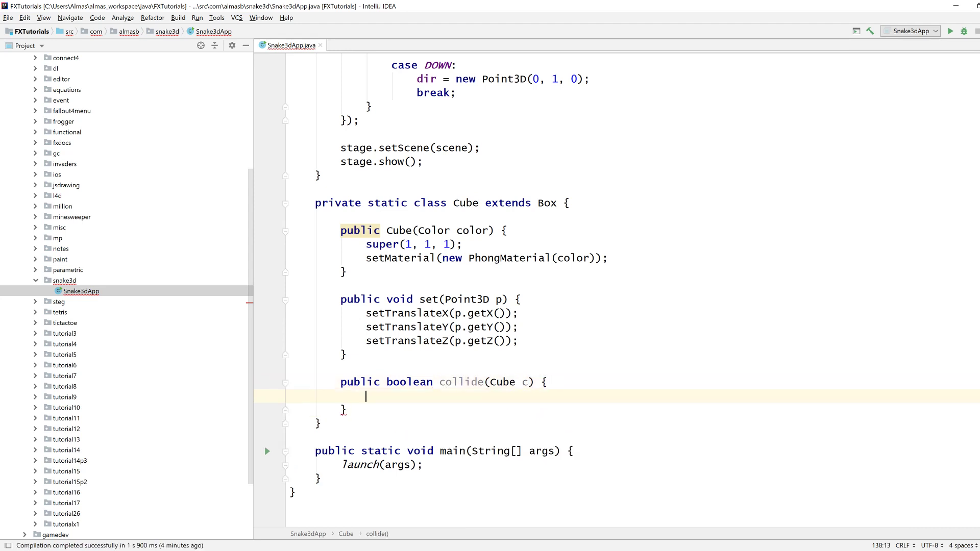
type("i")
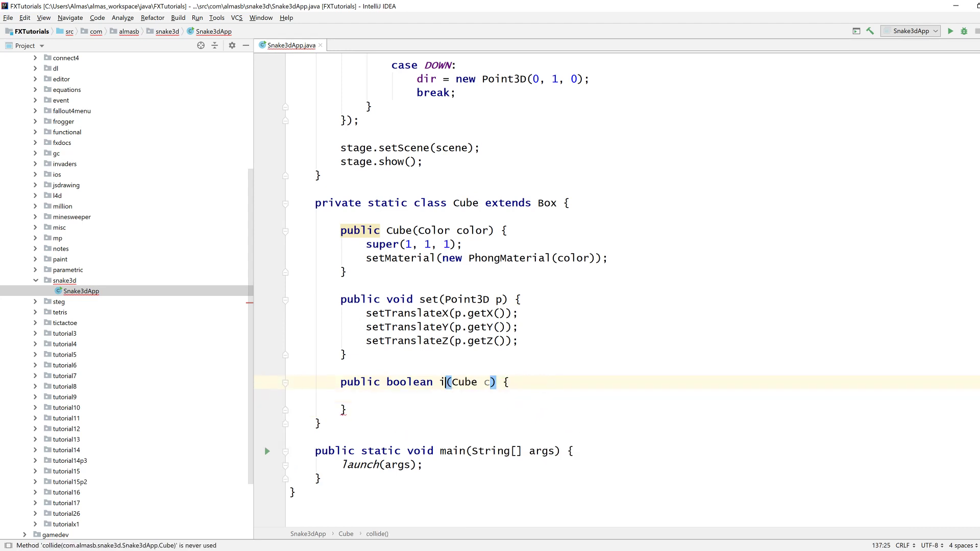
type("sColliding")
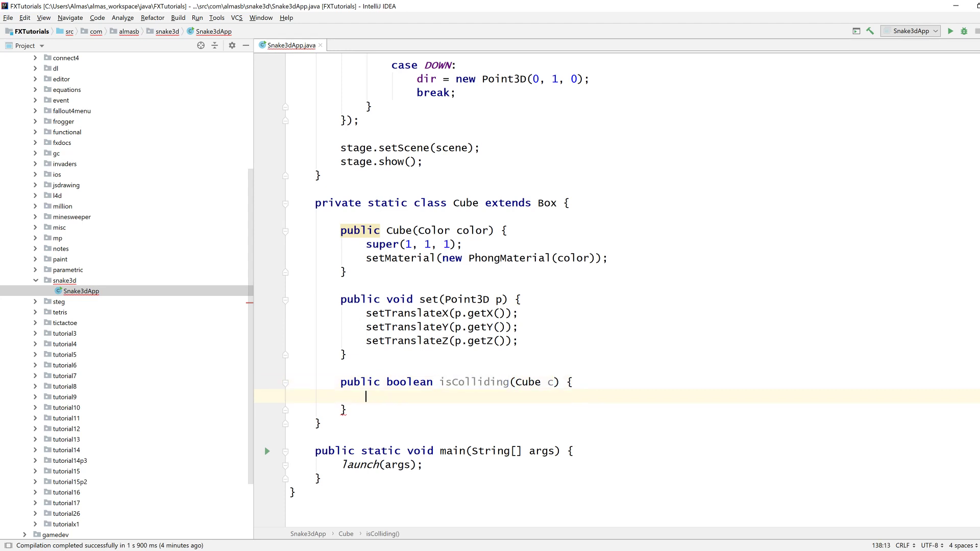
Step: Return whether this cube's X, Y and Z translations equal c's
type("return this")
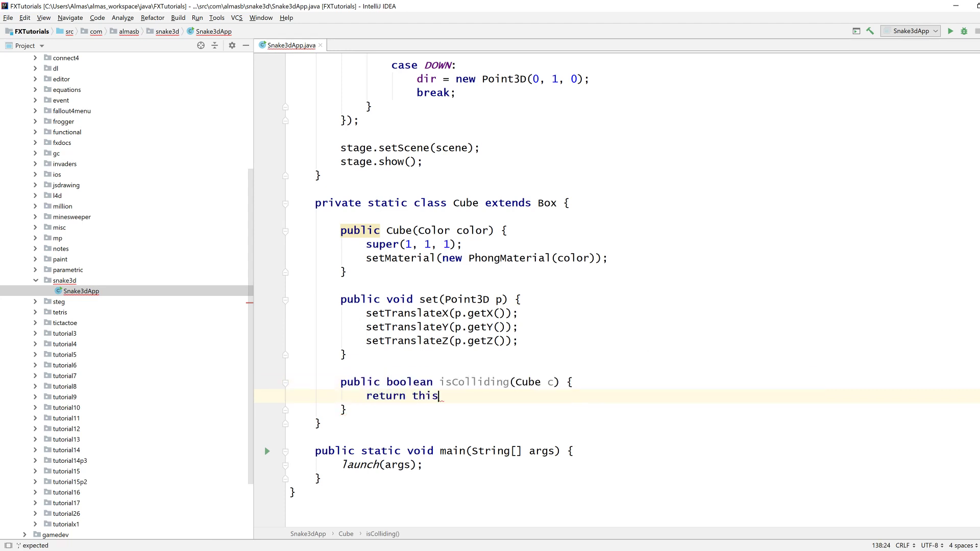
type("geT")
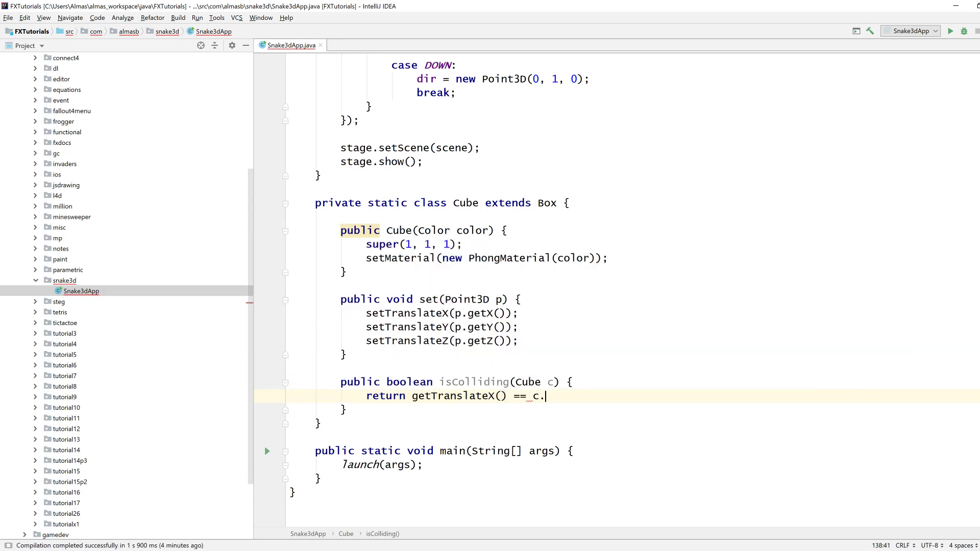
type("getTranslateX()")
type("&&")
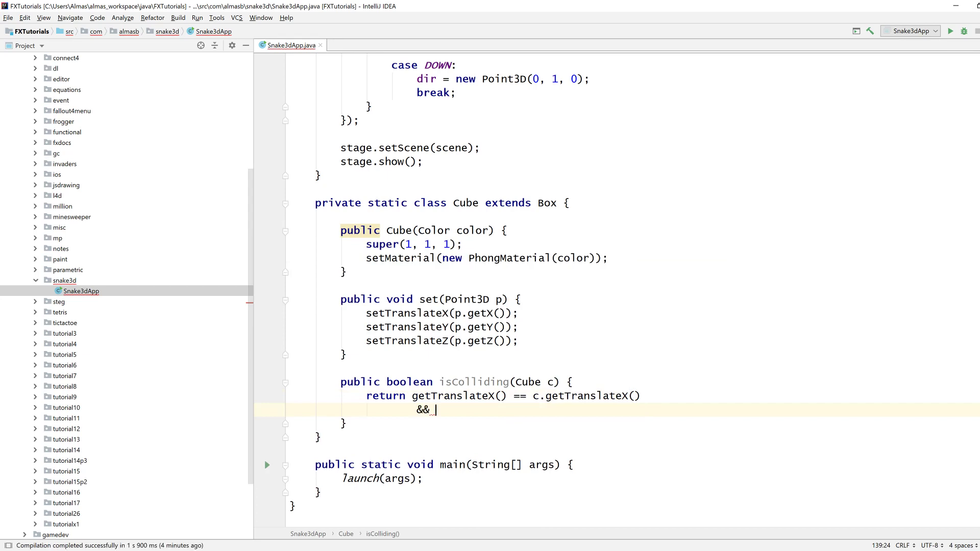
type("getTranslateY() =")
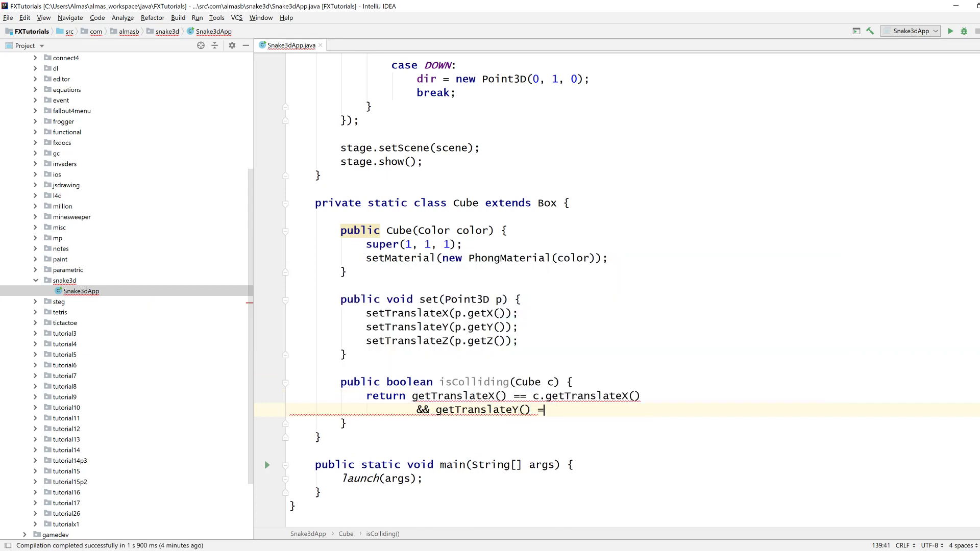
type("= c.getTranslateY()")
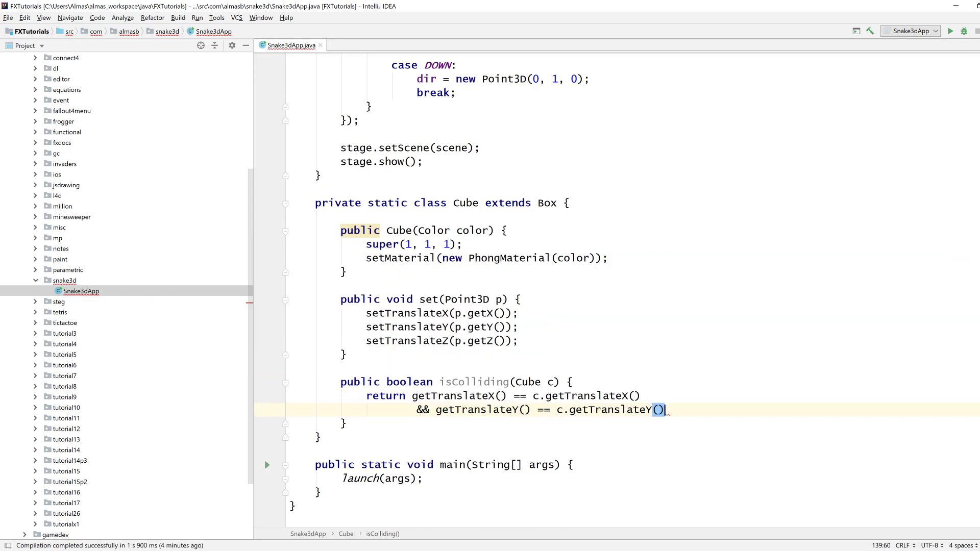
key("enter")
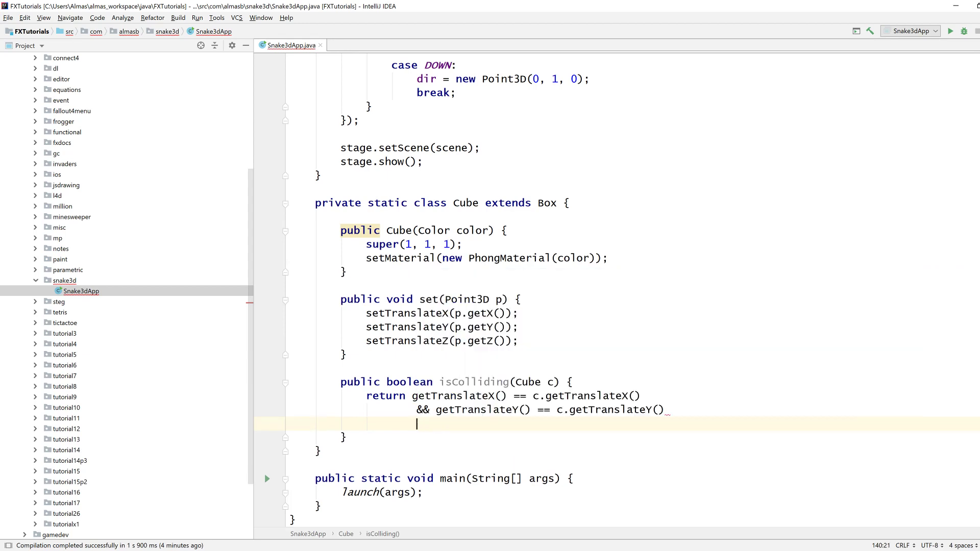
type("getTranslateZ() == c.g")
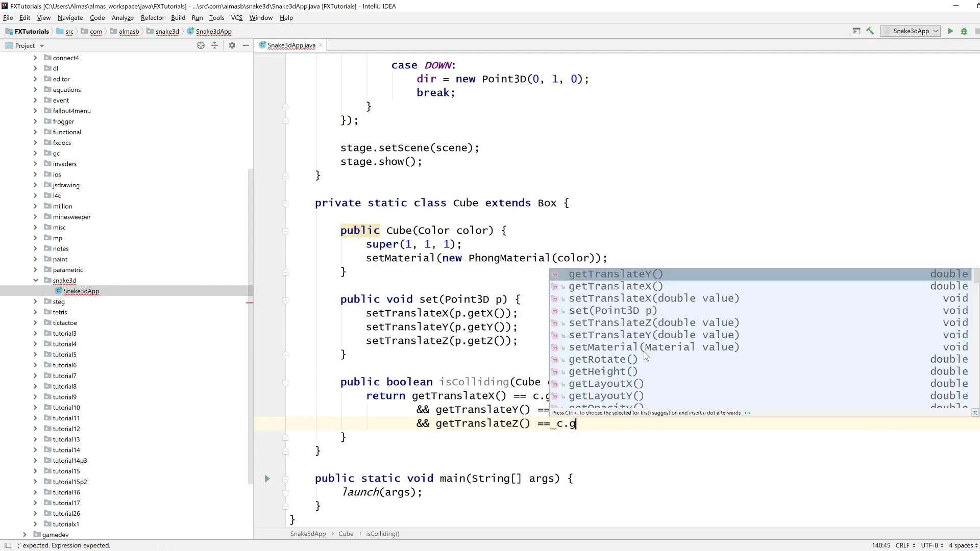
type("e")
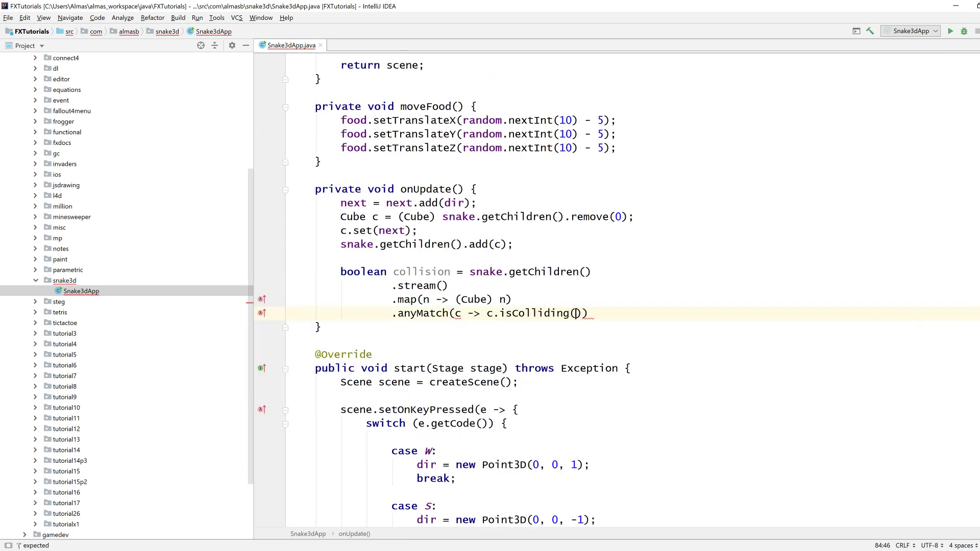
Step: Make the anyMatch lambda read cube -> cube.isColliding(food)
type("food")
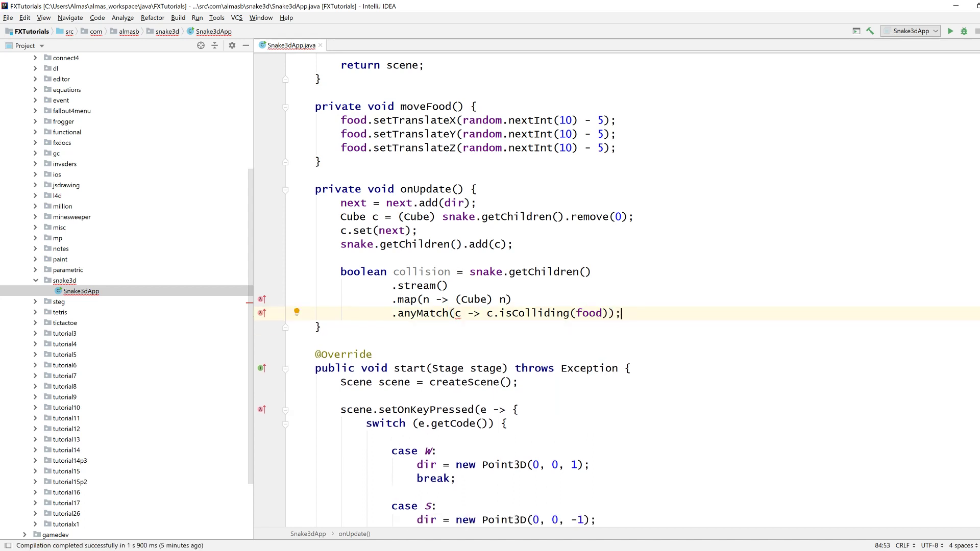
left_click(457, 312)
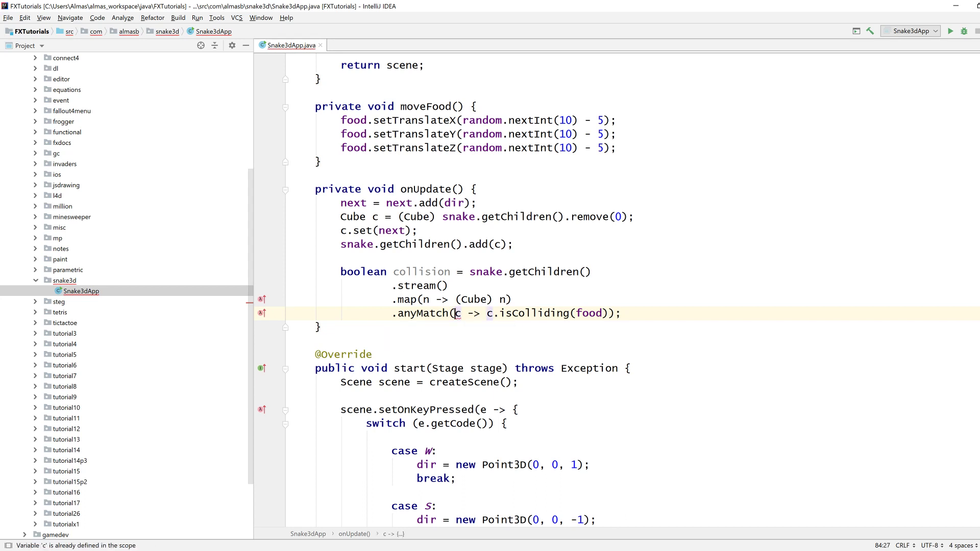
type("ube")
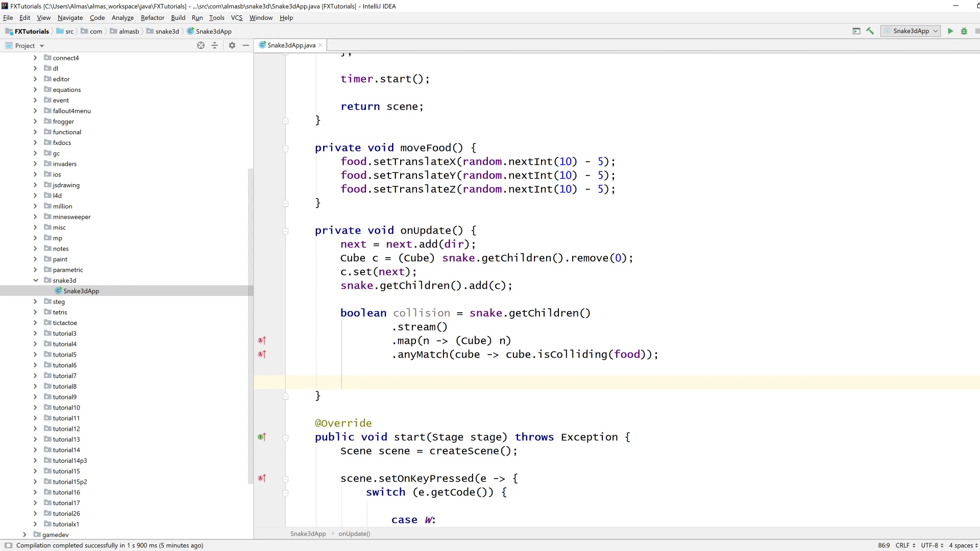
Step: Open an if (collision) { block below the stream
type("if (collision)")
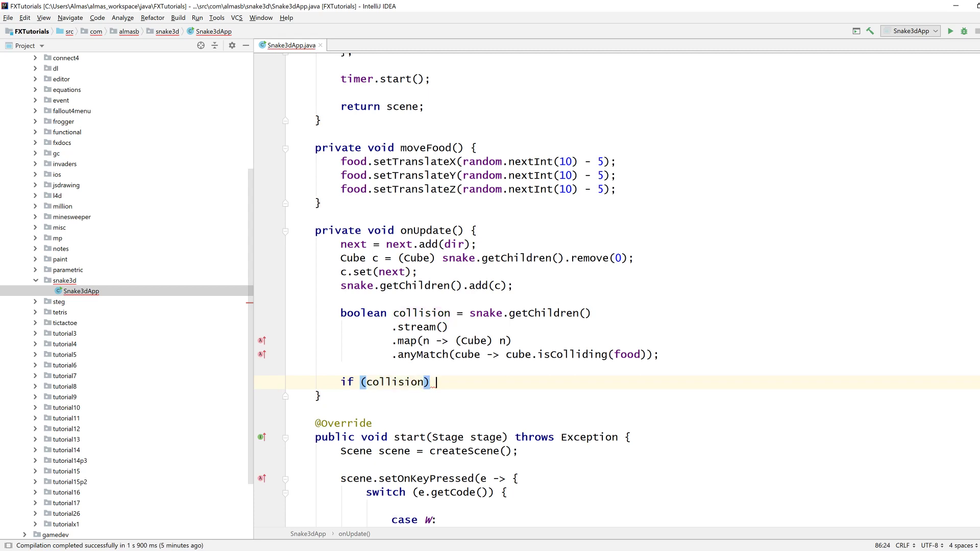
type("{")
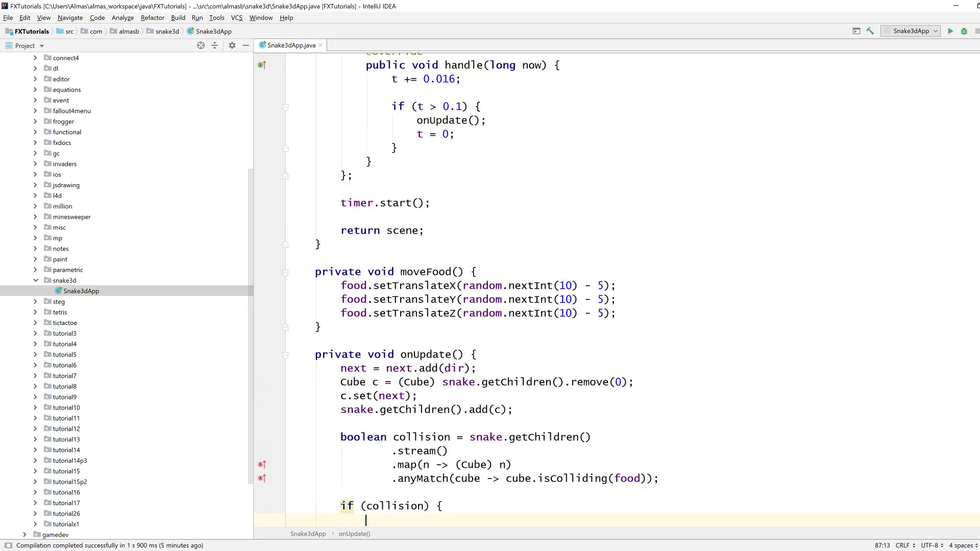
scroll("down", 3)
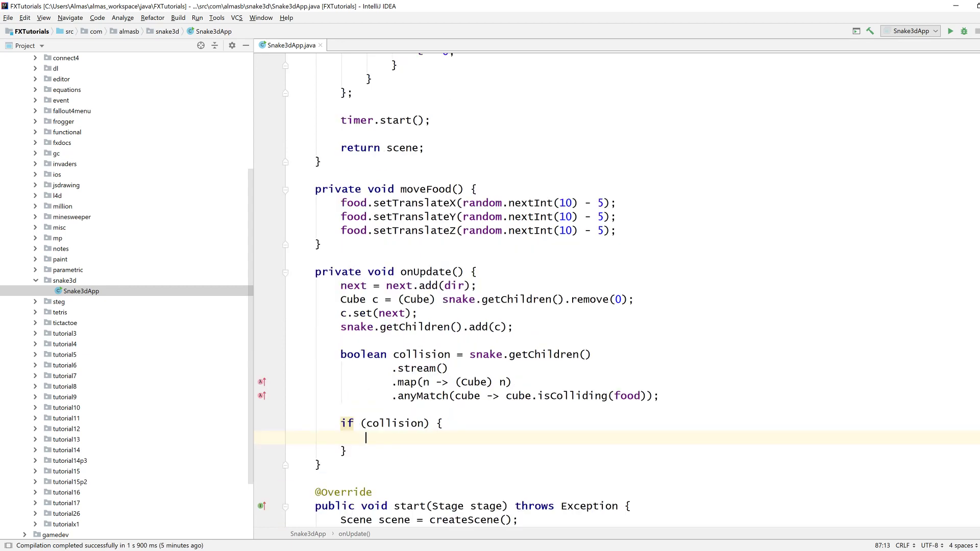
scroll("down", 3)
type("private void")
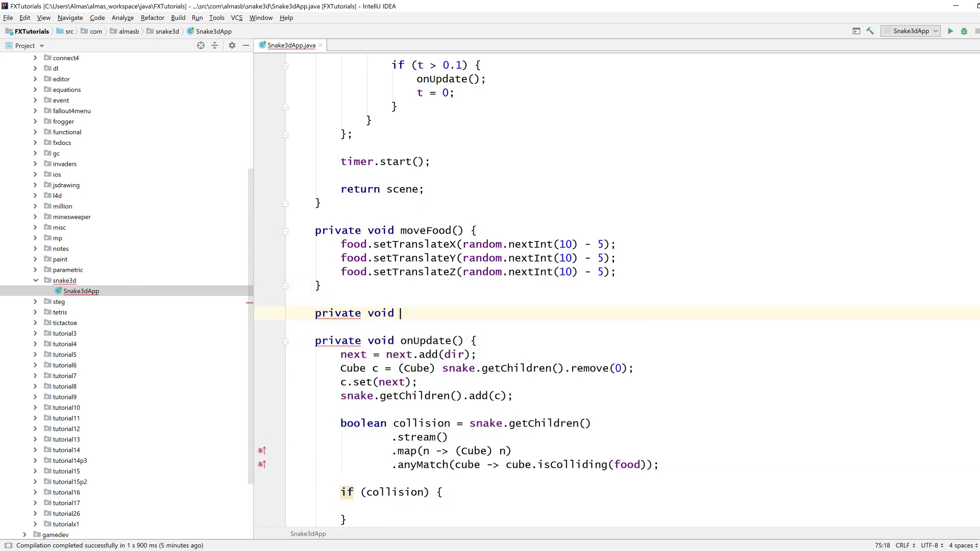
Step: Create private void grow() calling moveFood() and creating a new blue Cube
type("grow() P")
left_click(659, 506)
type("grow();")
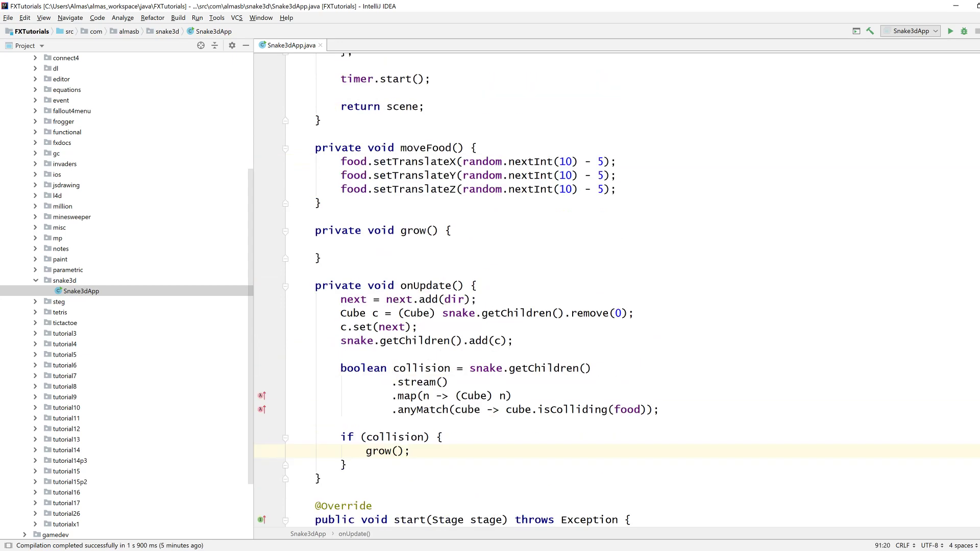
type("moveFood();")
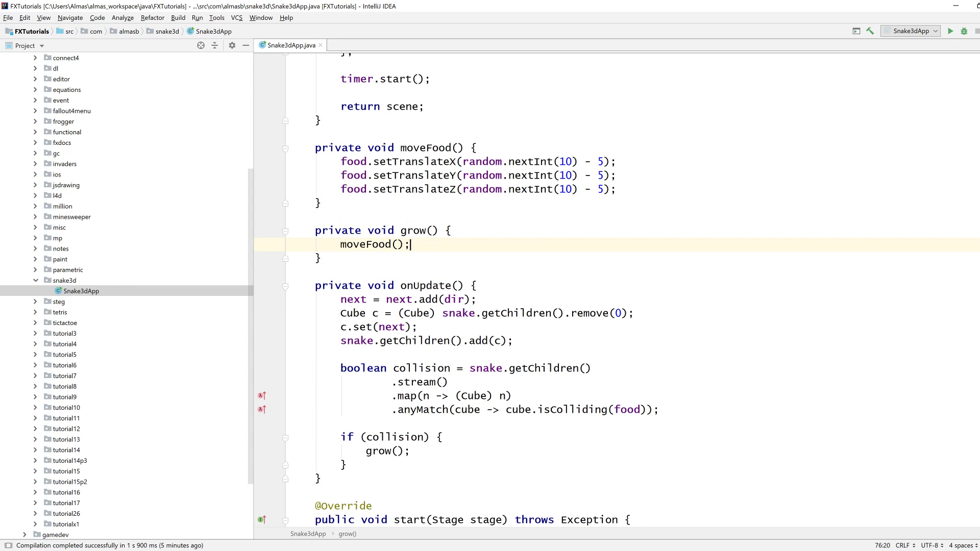
key("enter")
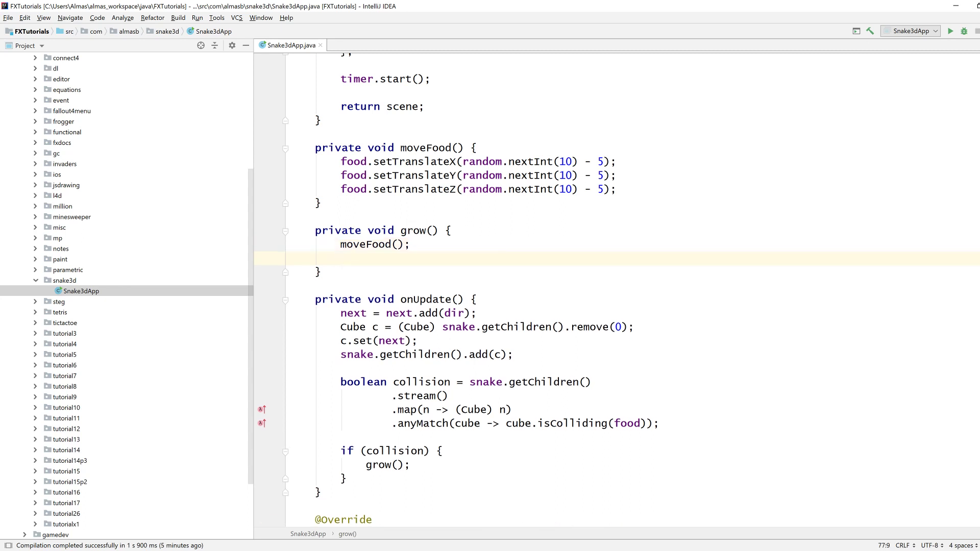
type("Cube")
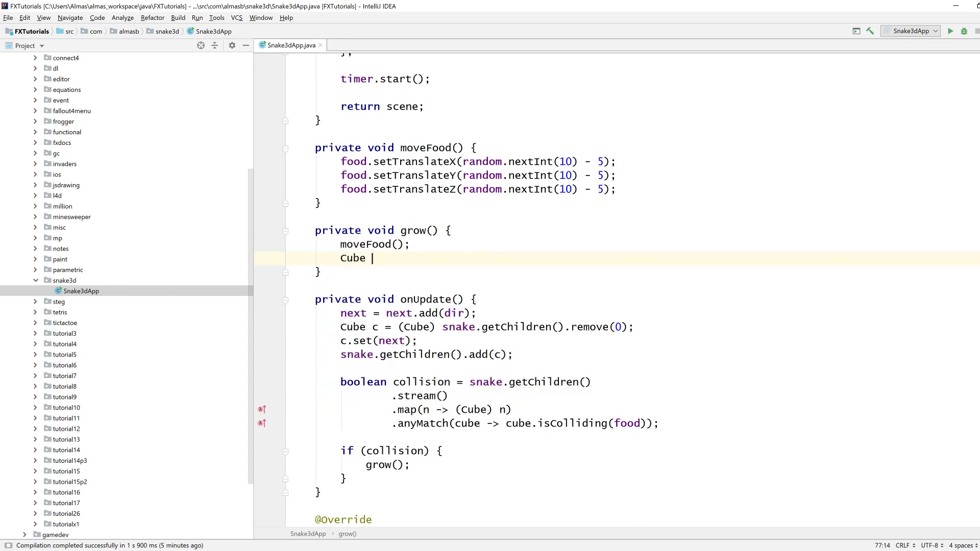
type("cube = new")
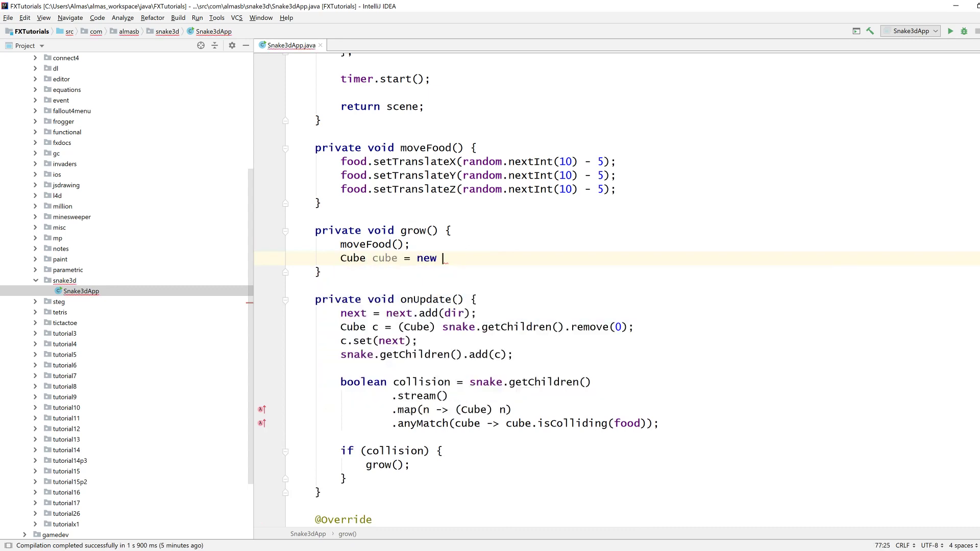
type("Cube(Color")
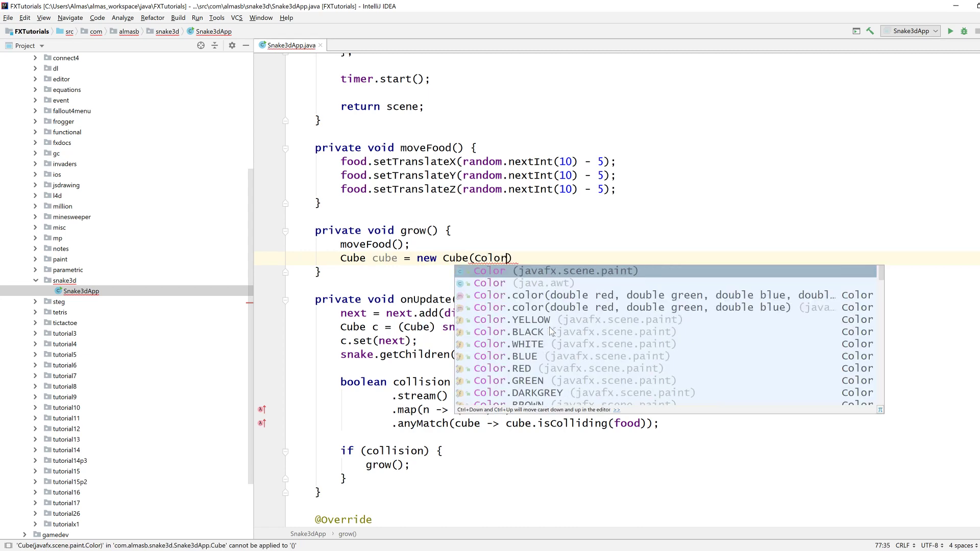
left_click(507, 356)
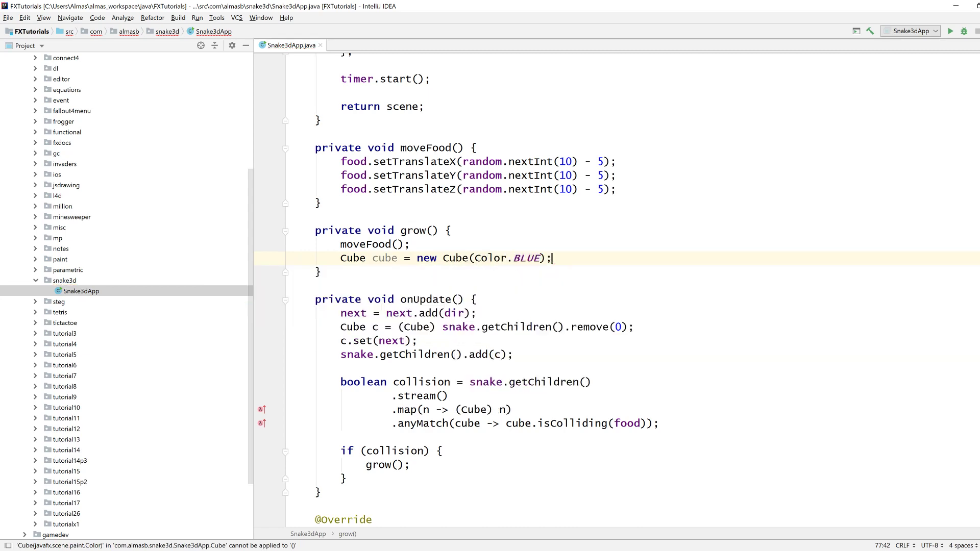
Step: Position the new cube at next.add(dir) and add it to snake's children
type("cube.")
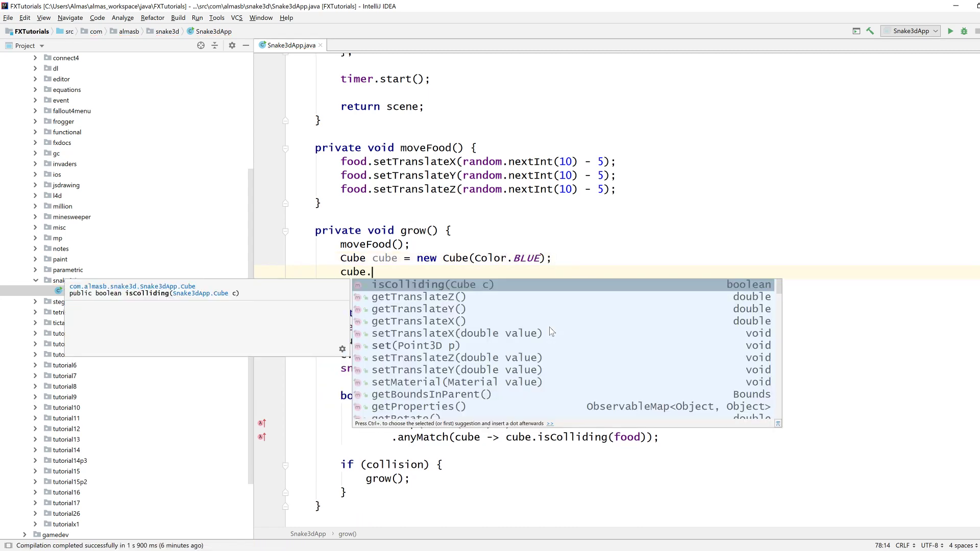
type("set(next);")
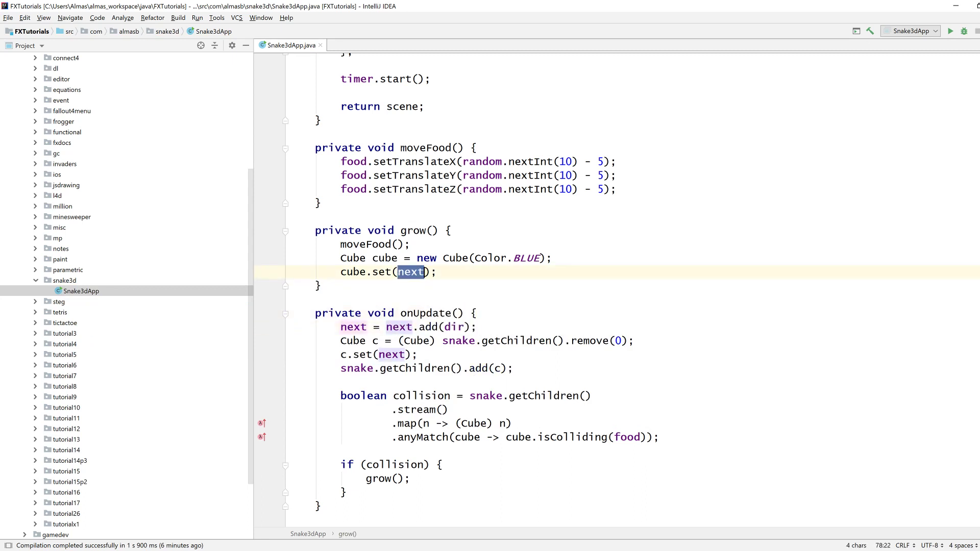
type(".add(dir);")
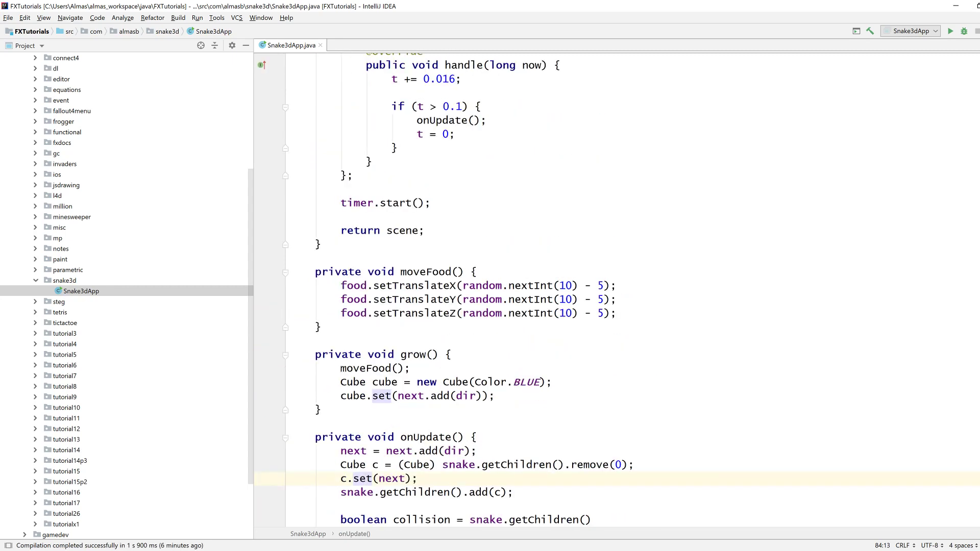
left_click(494, 396)
type("snake.get")
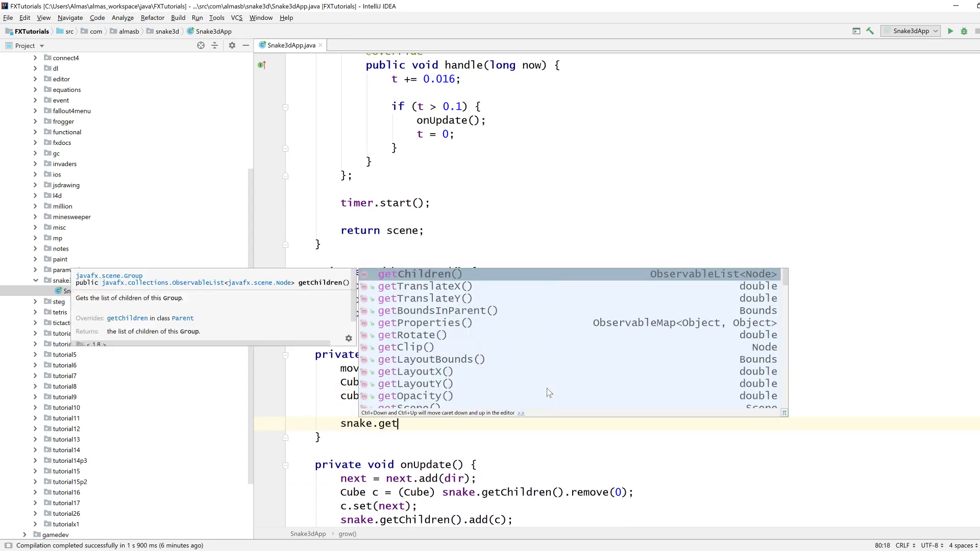
type("Children().ad")
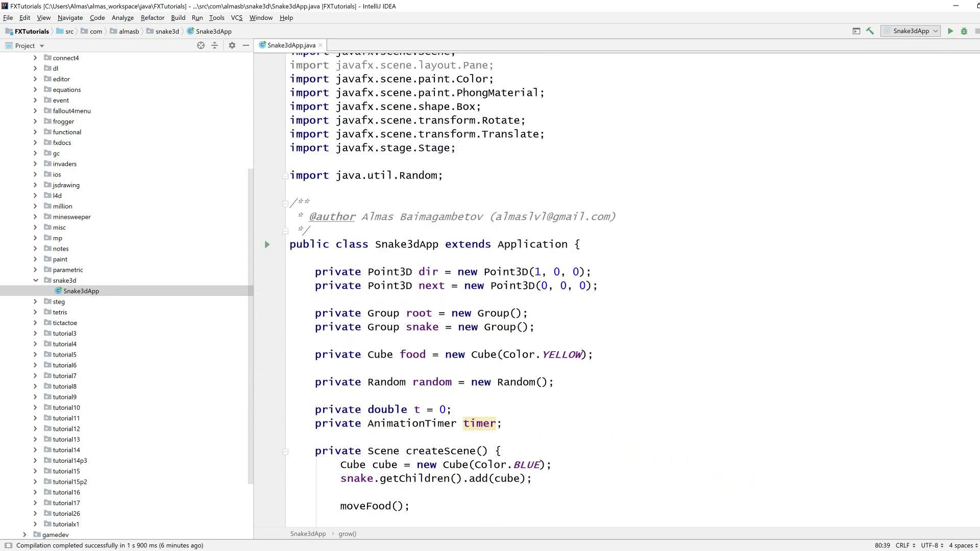
scroll("down", 3)
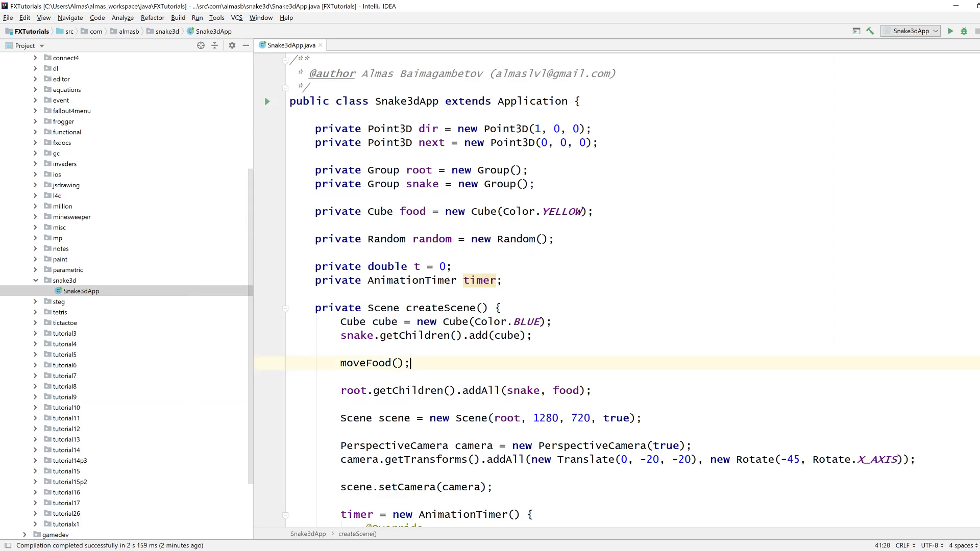
scroll("down", 3)
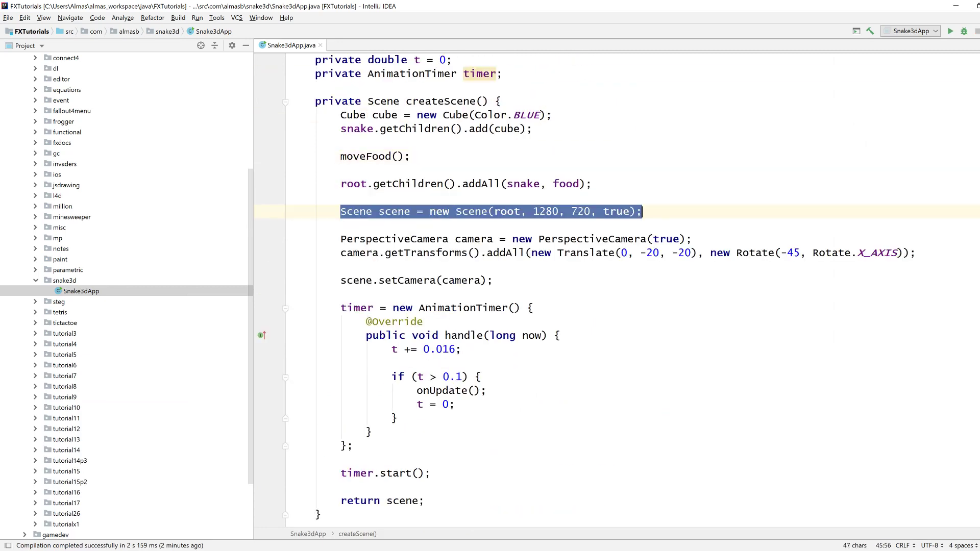
left_click(530, 307)
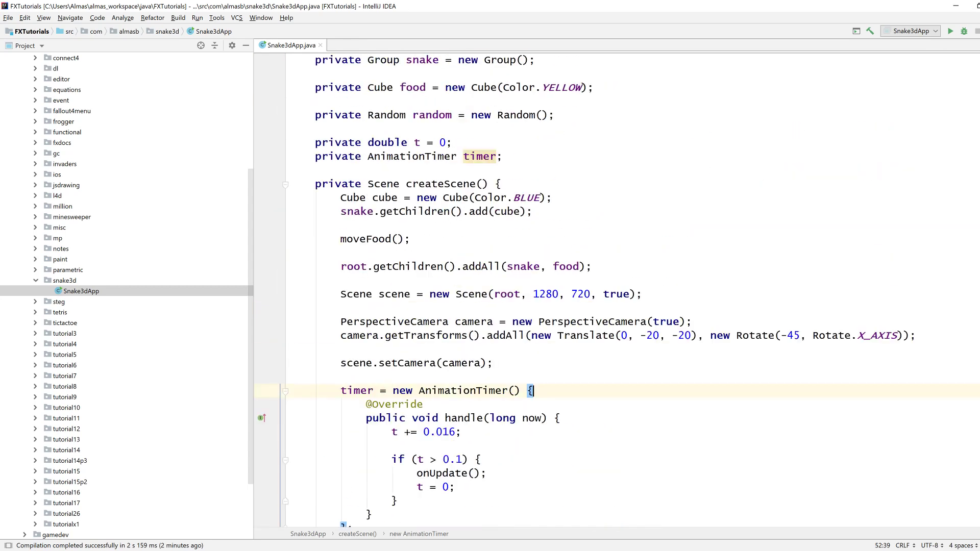
scroll("down", 3)
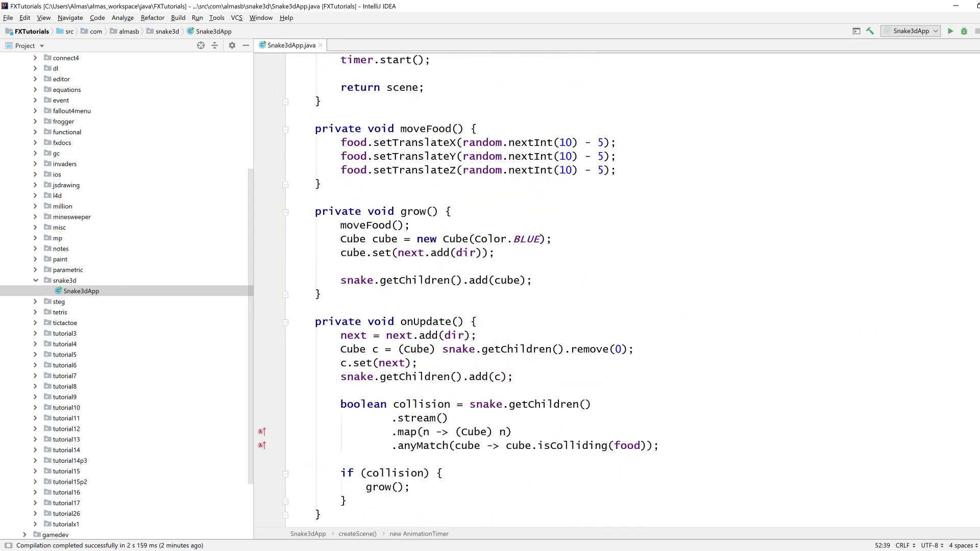
scroll("down", 3)
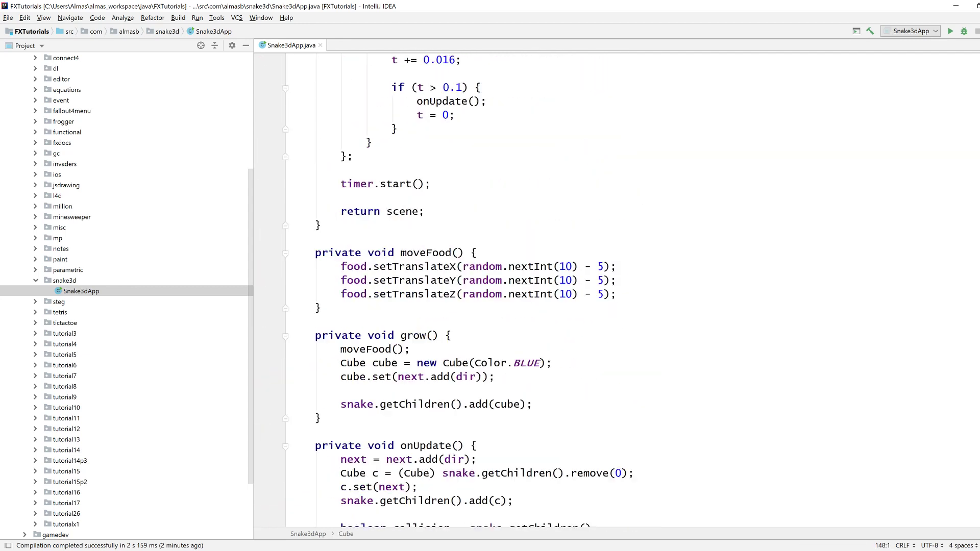
scroll("down", 3)
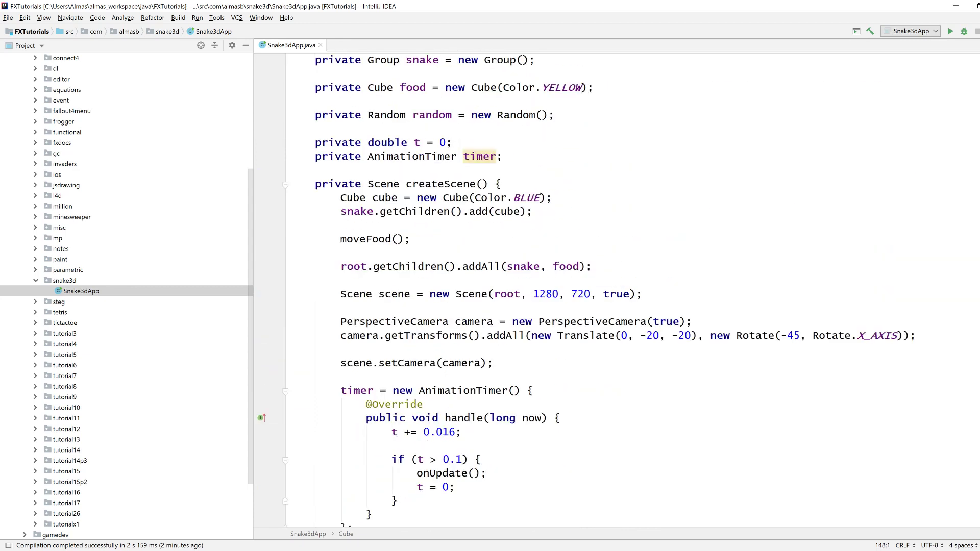